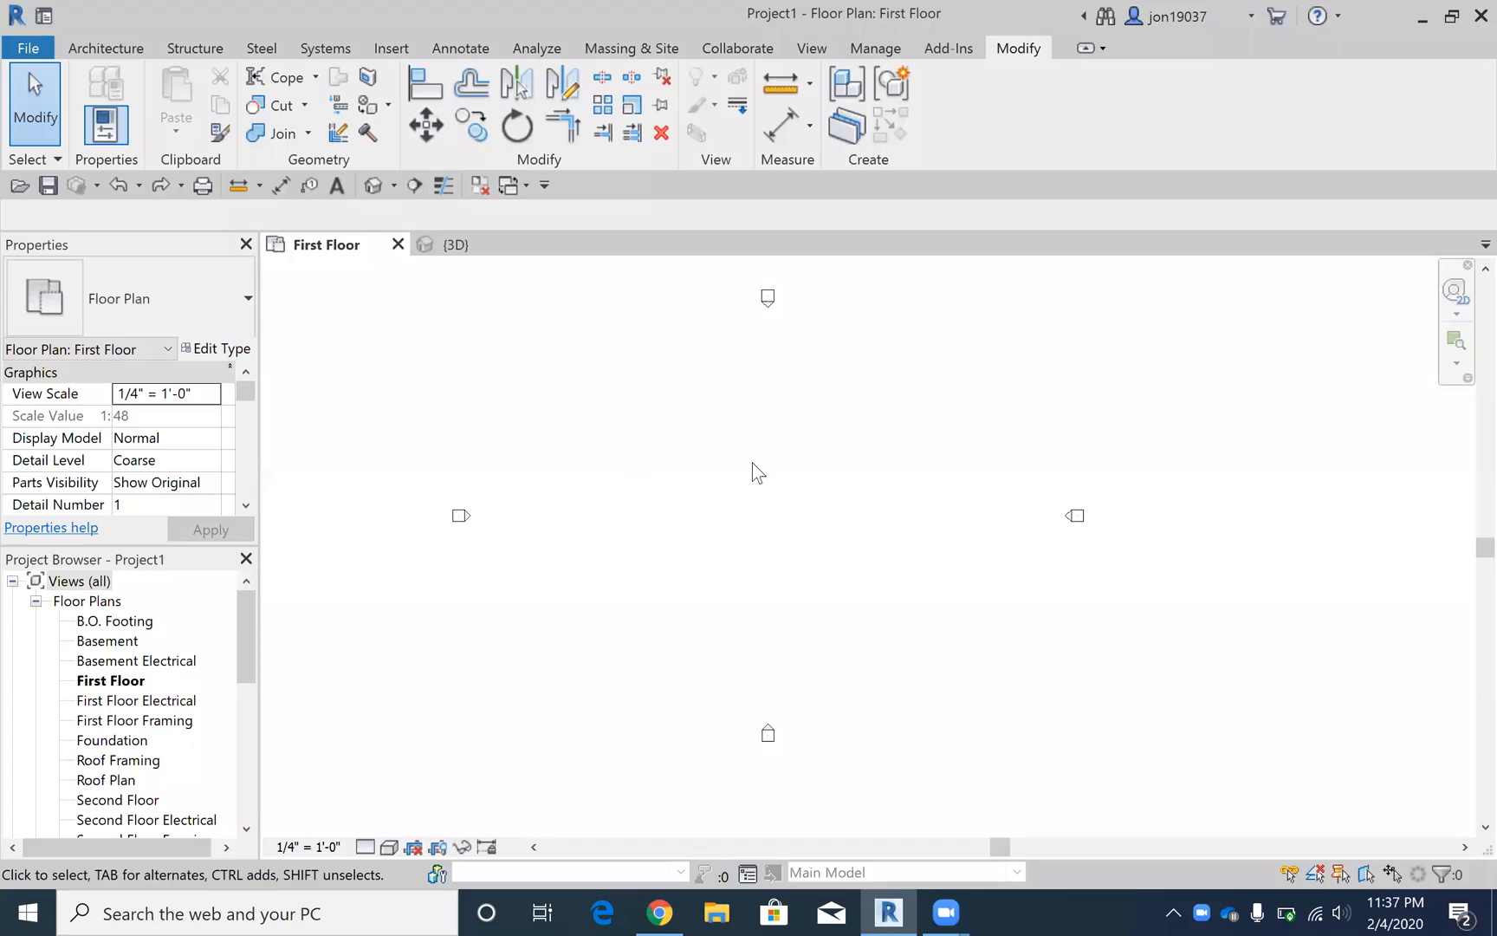
mouse_move(105, 47)
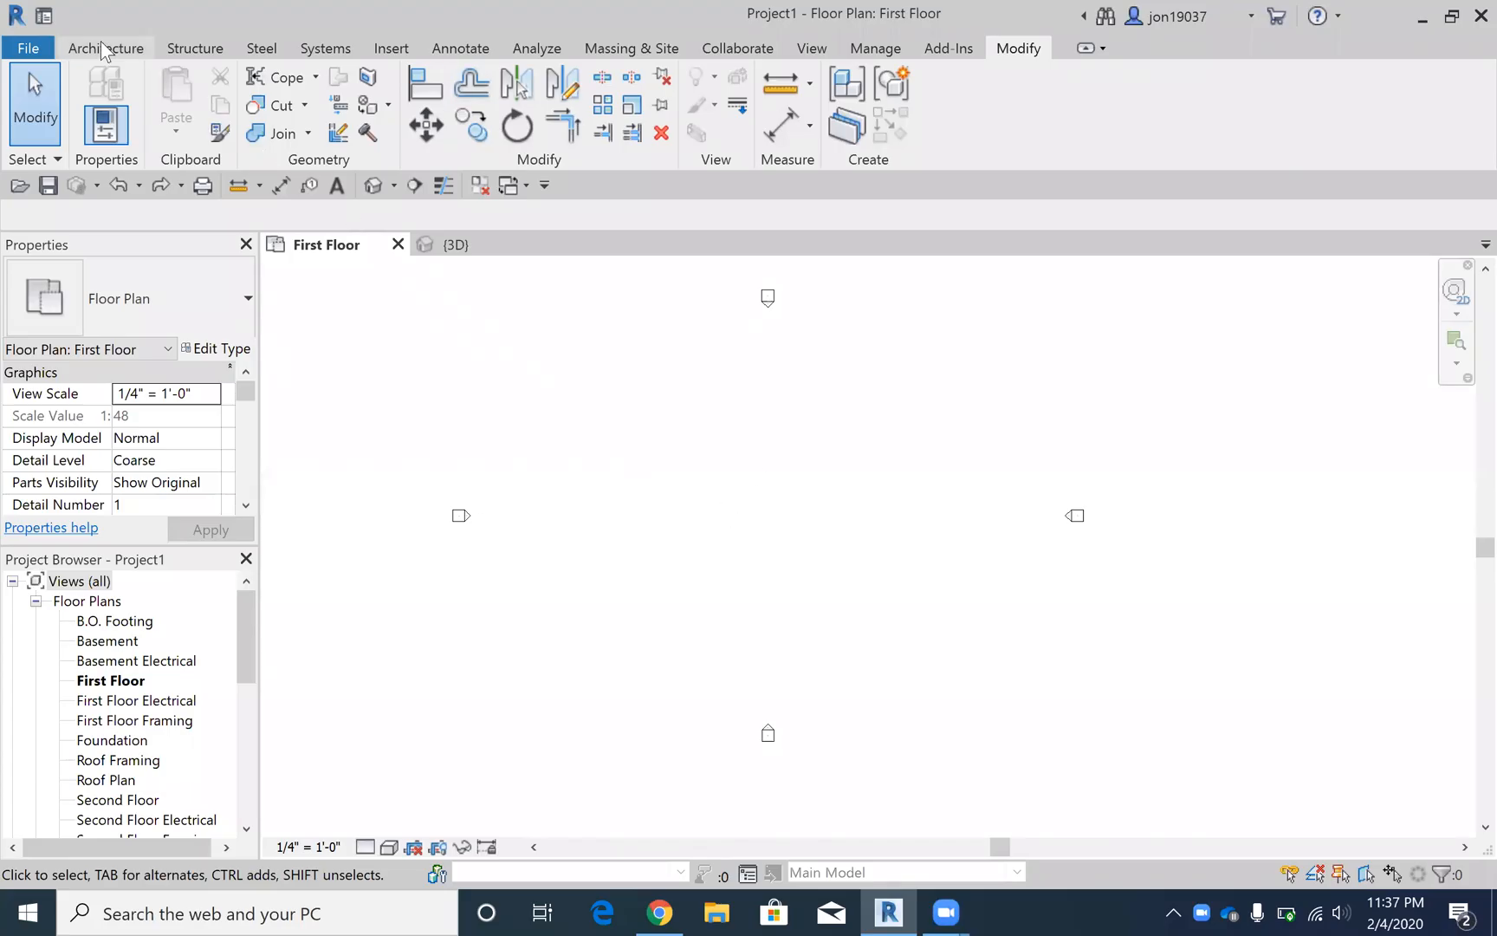
Step: Show the Architecture tab's building tools on the empty First Floor plan
left_click(105, 48)
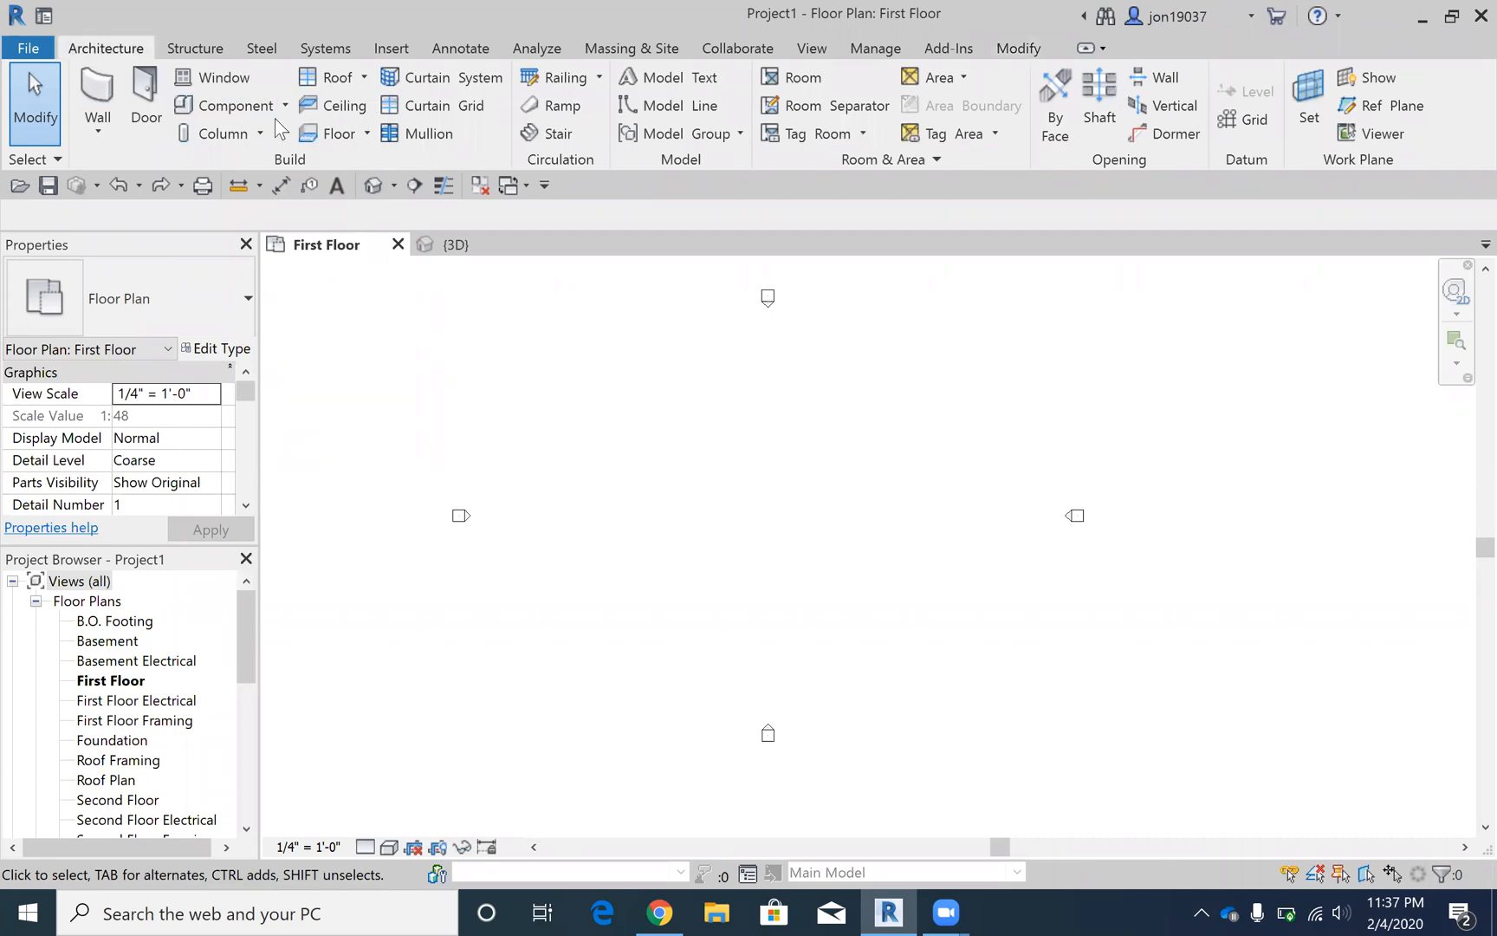
mouse_move(227, 105)
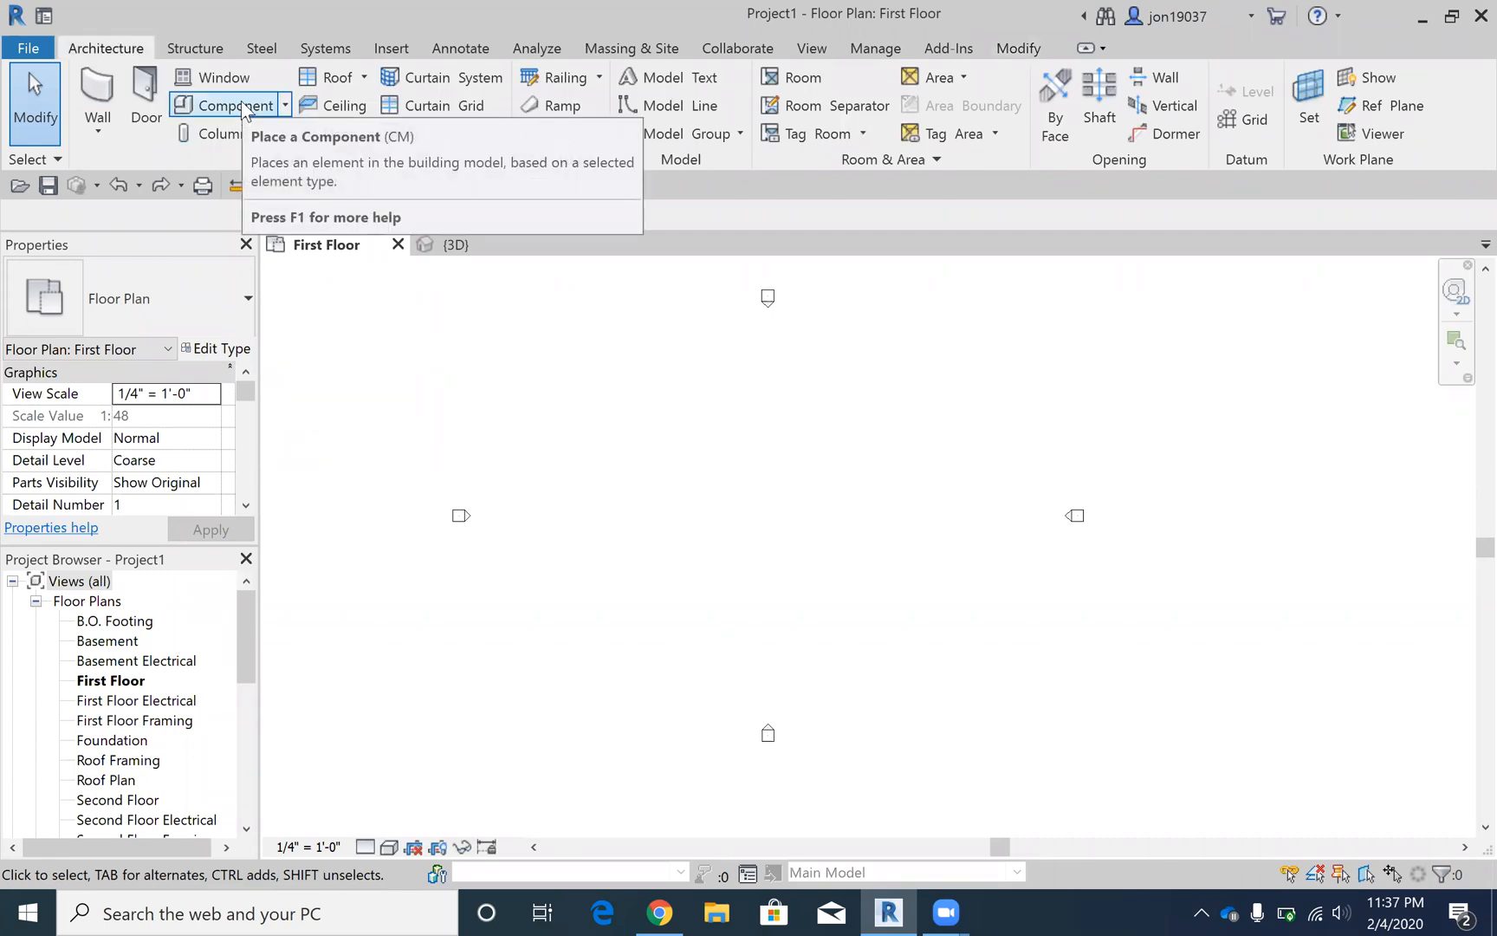
mouse_move(208, 28)
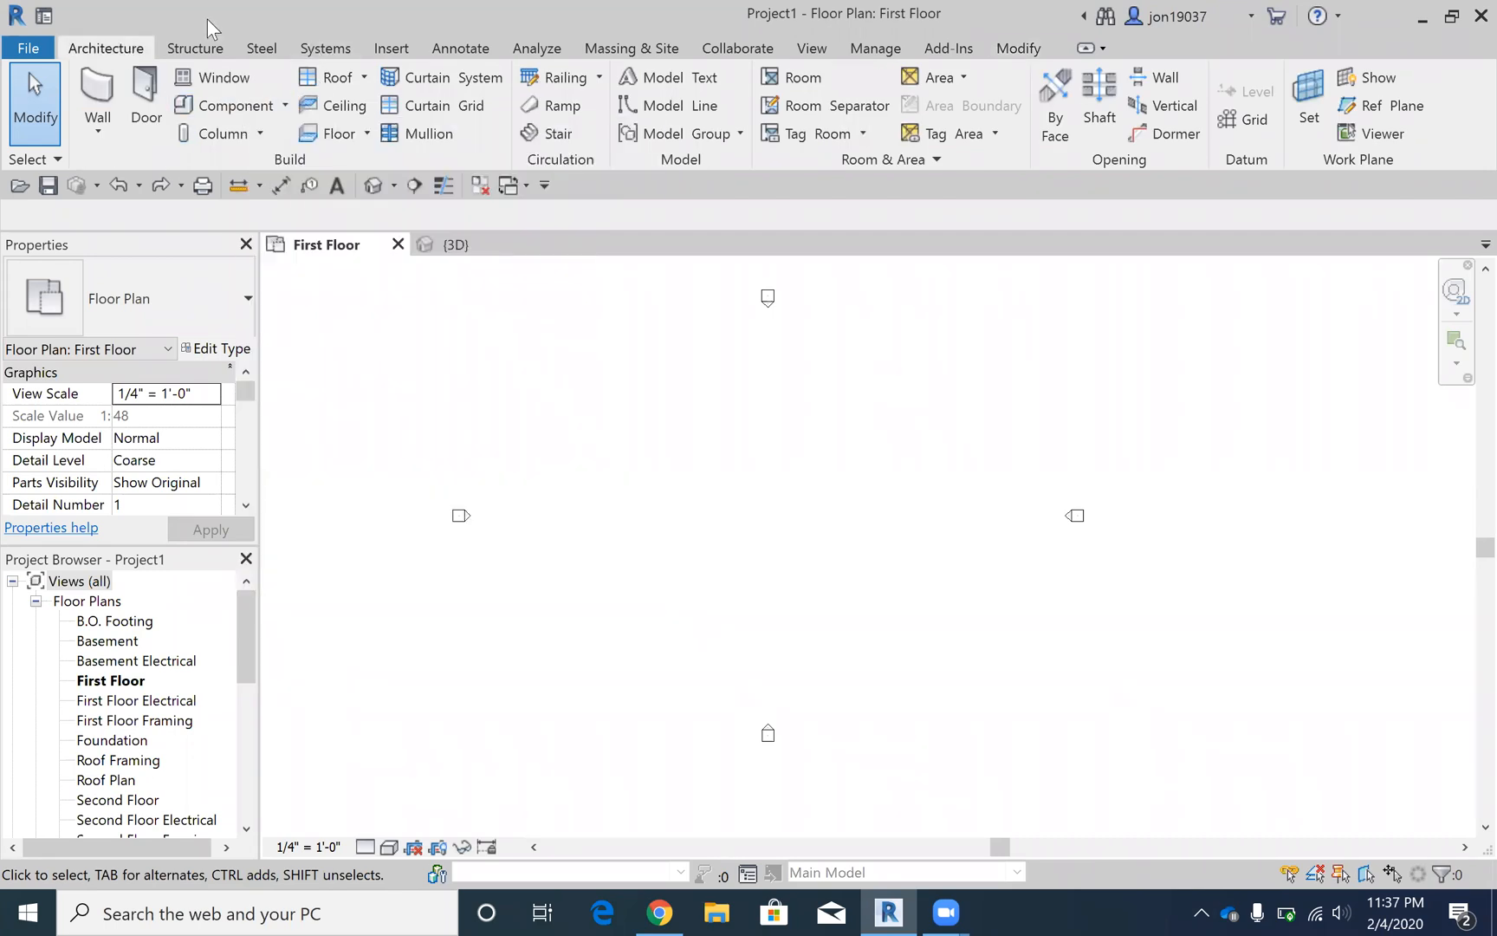
mouse_move(229, 104)
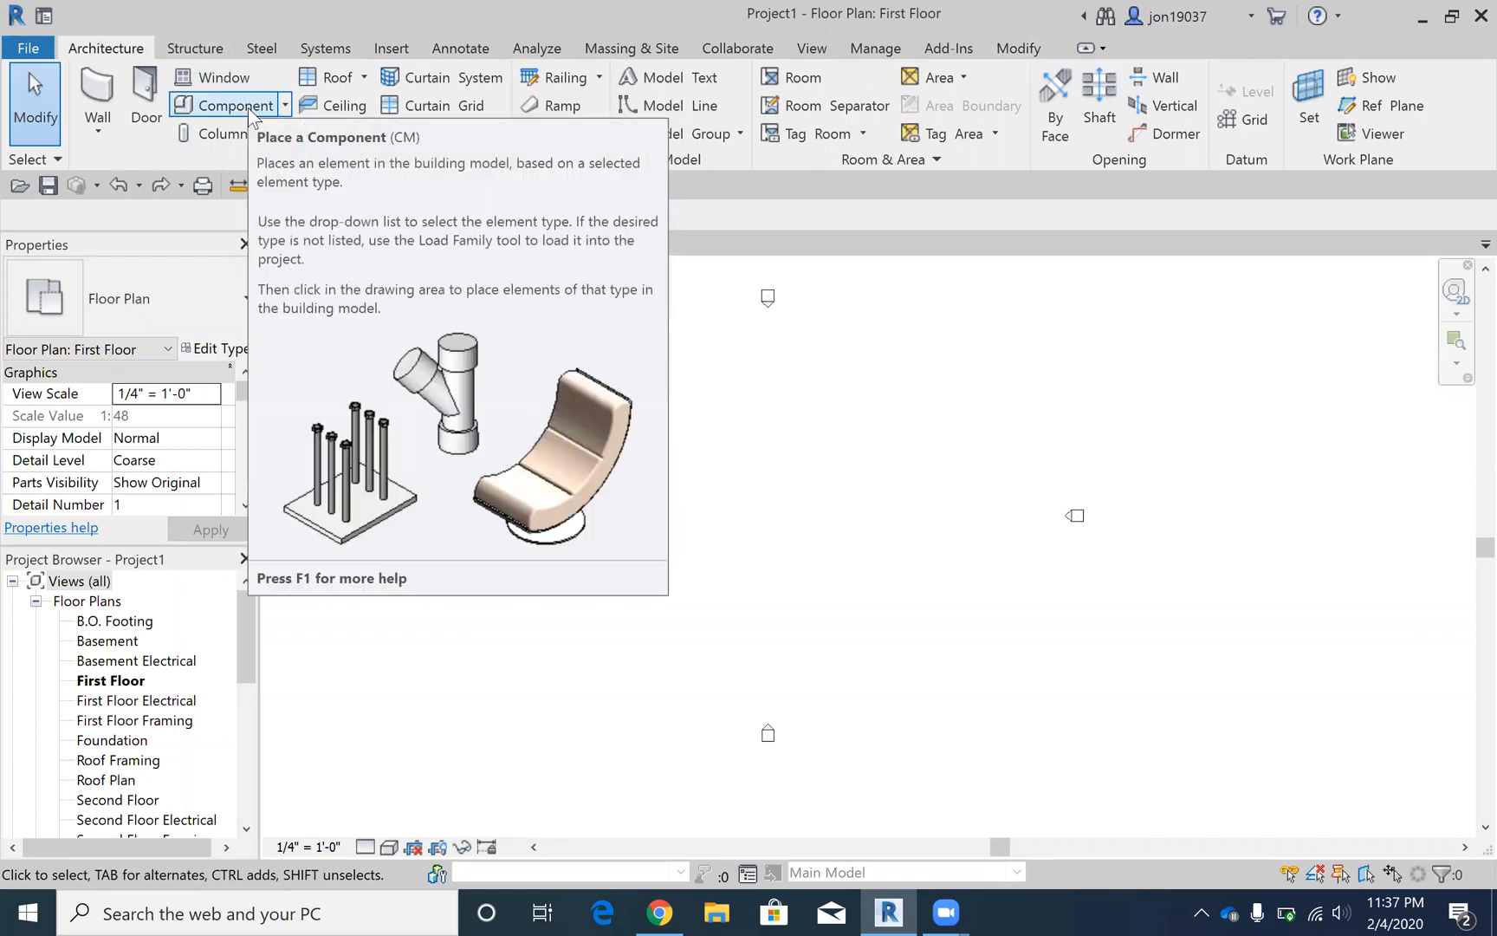
mouse_move(196, 76)
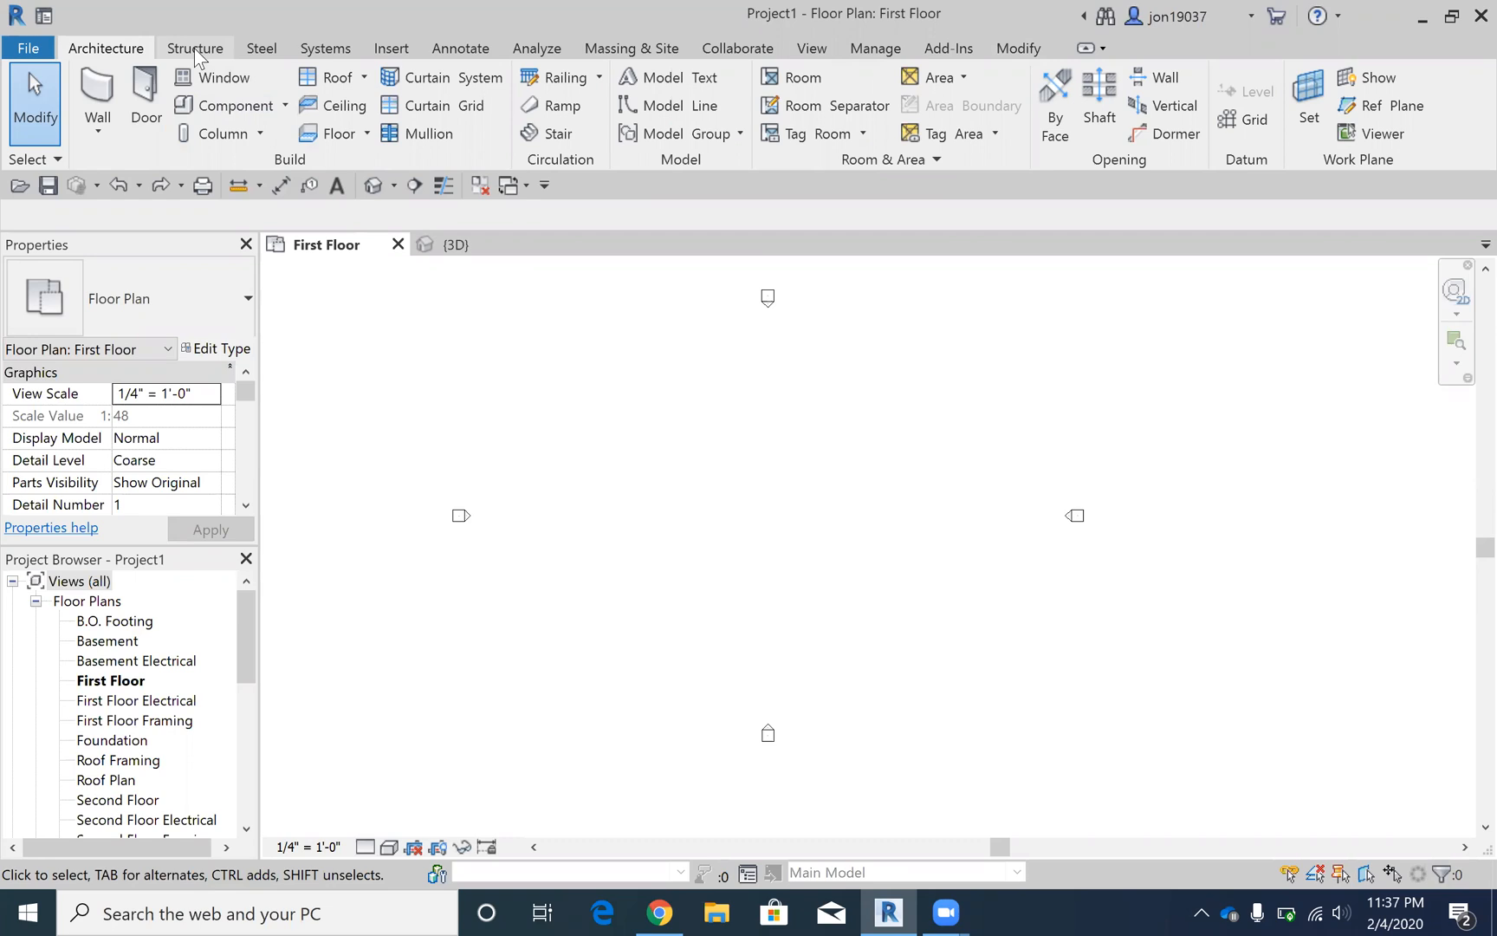
Step: Enter Place Component mode with the 48" double-door, two-drawer base cabinet, restarting once
left_click(229, 105)
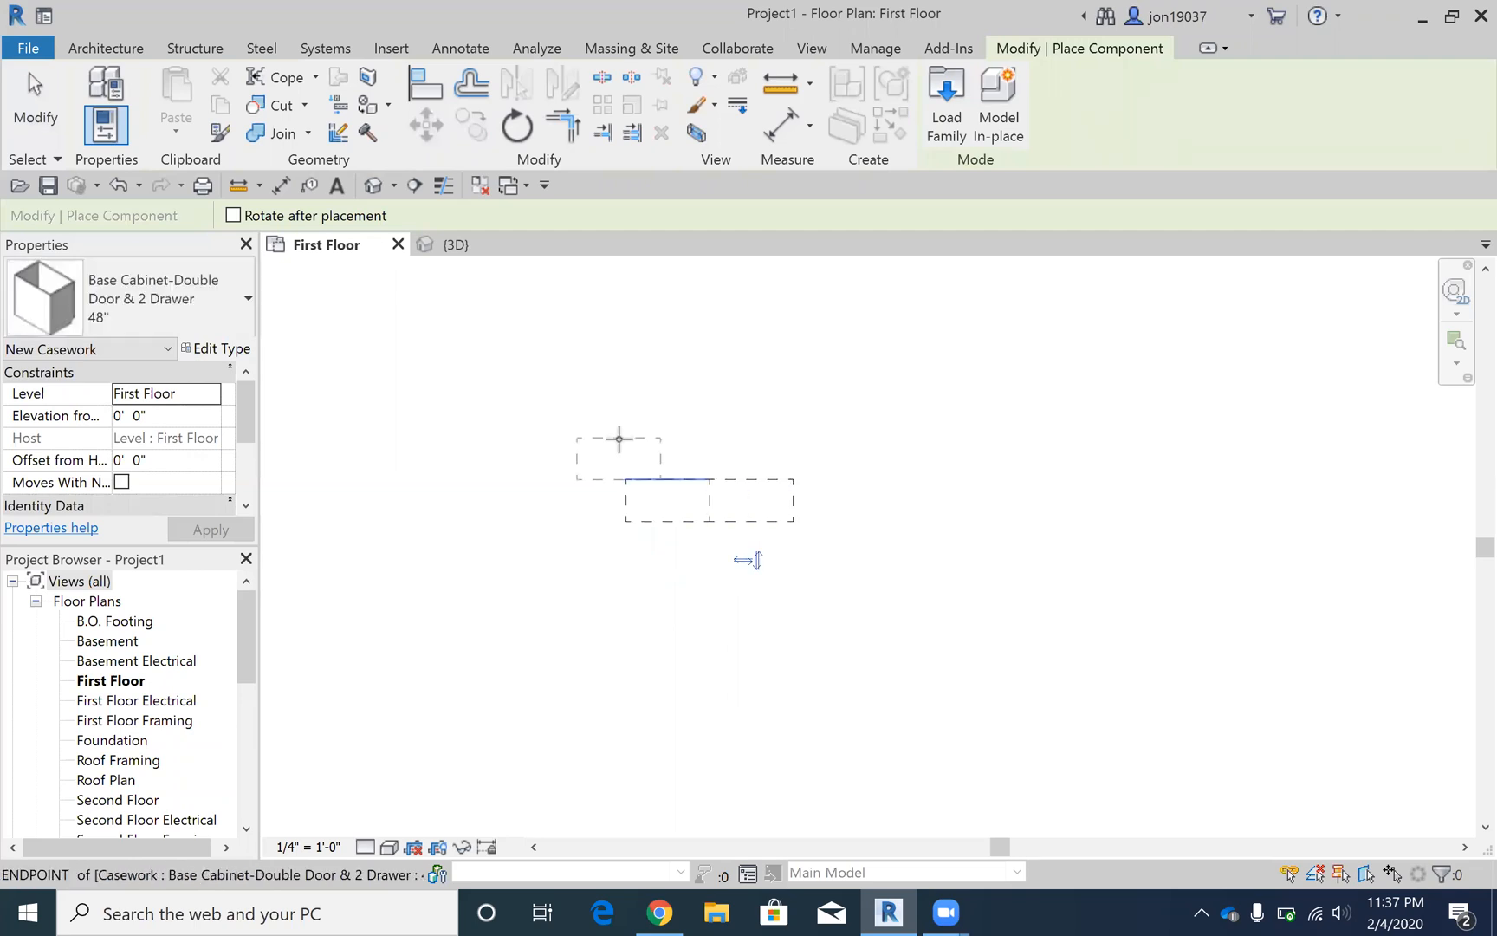
key("Escape")
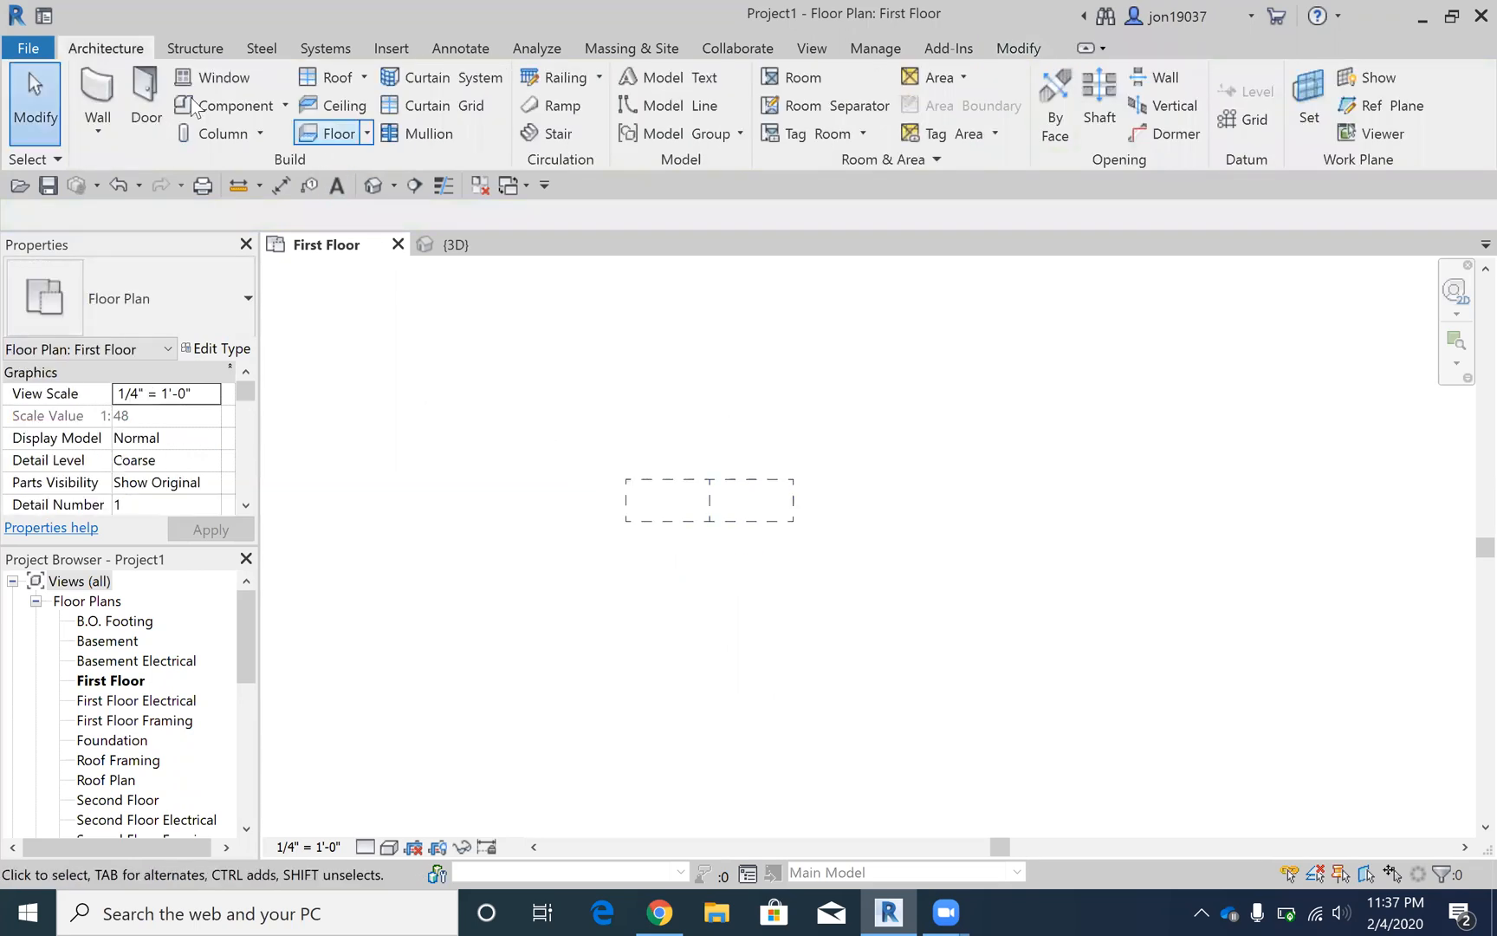
left_click(235, 105)
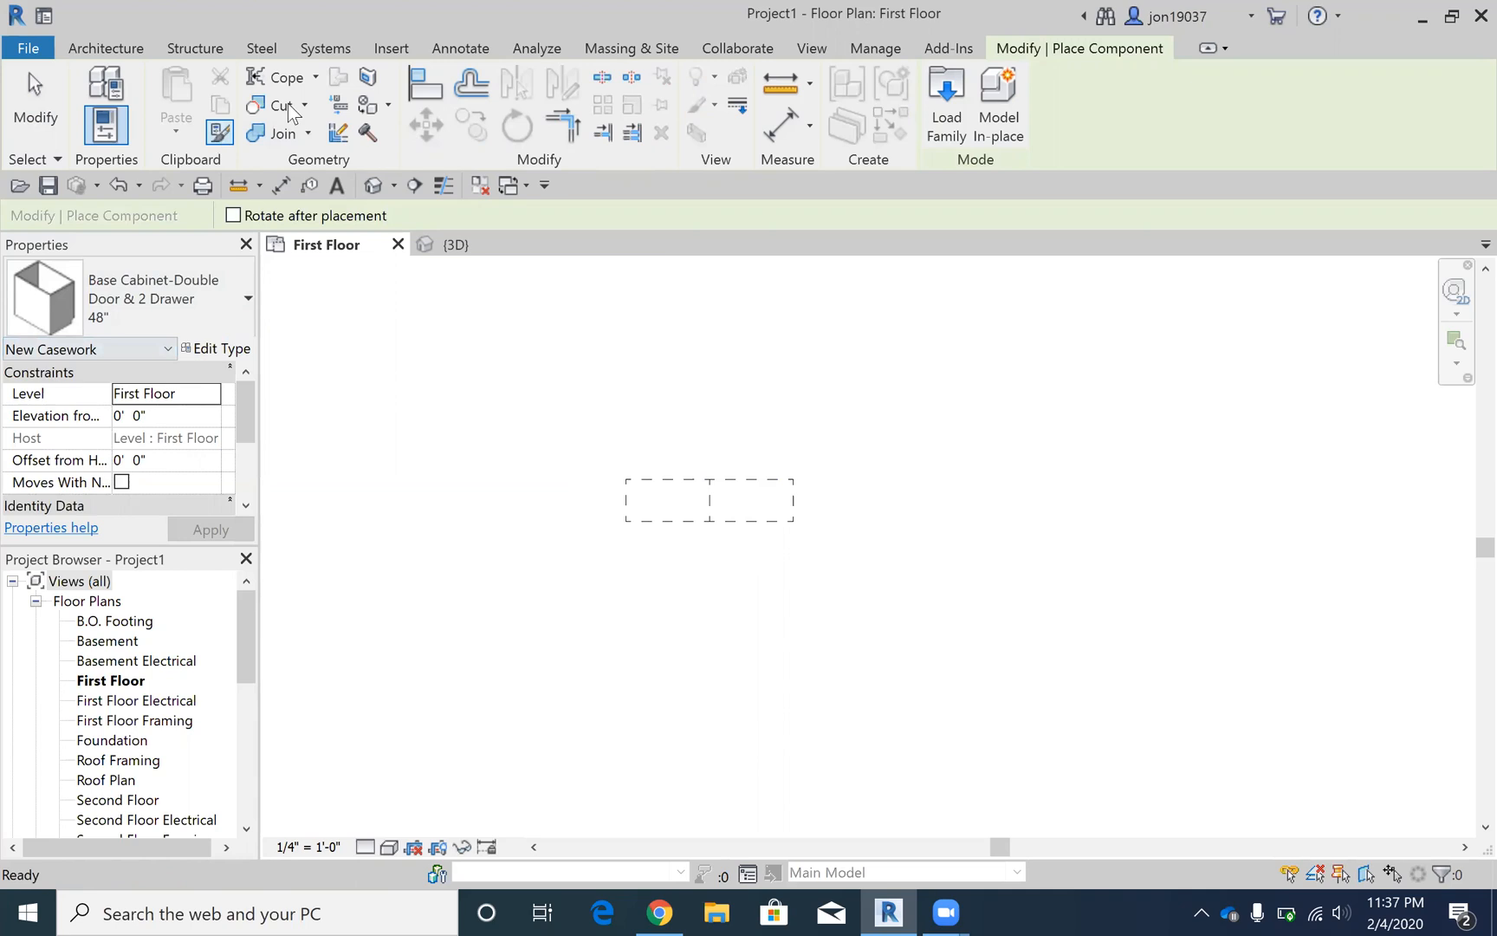
Step: Create a Generic Models in-place element named for the countertop
left_click(105, 48)
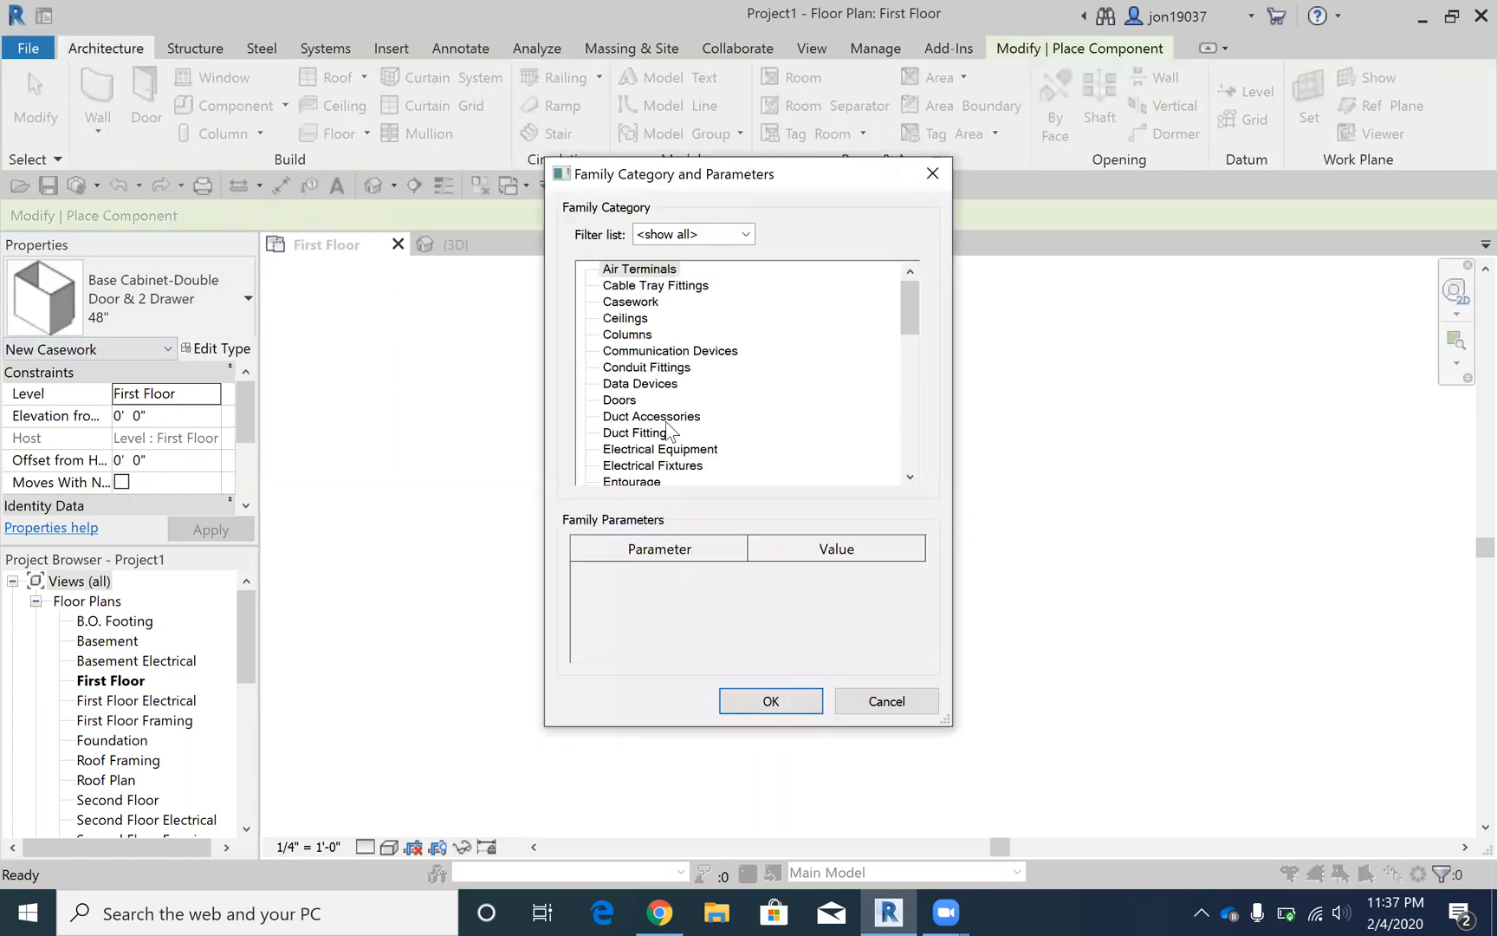
left_click(645, 449)
type("Countert")
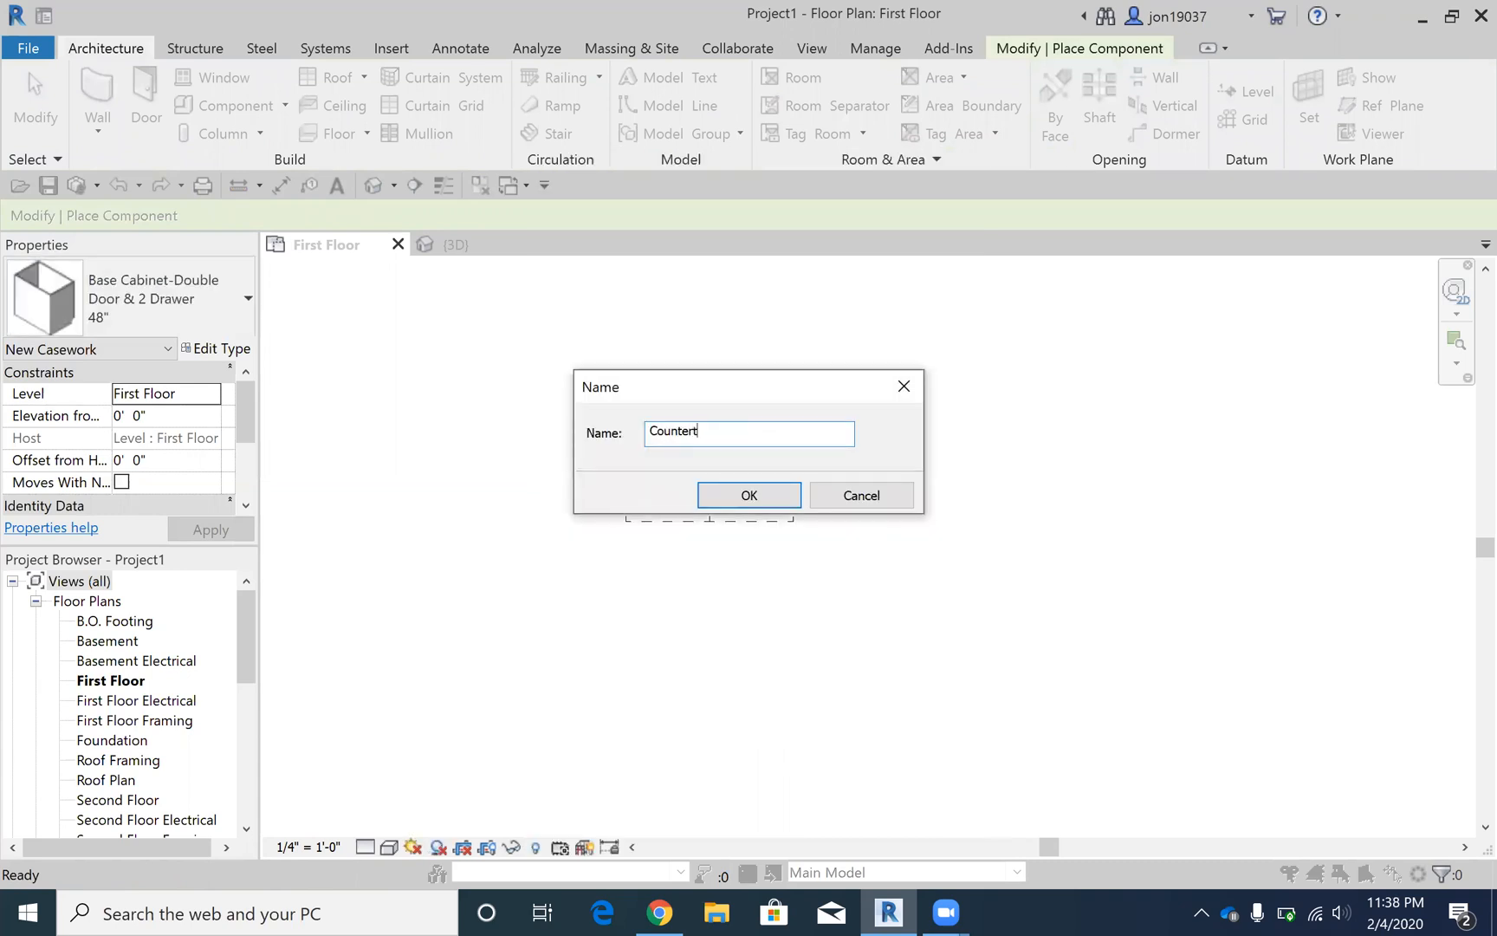
left_click(749, 495)
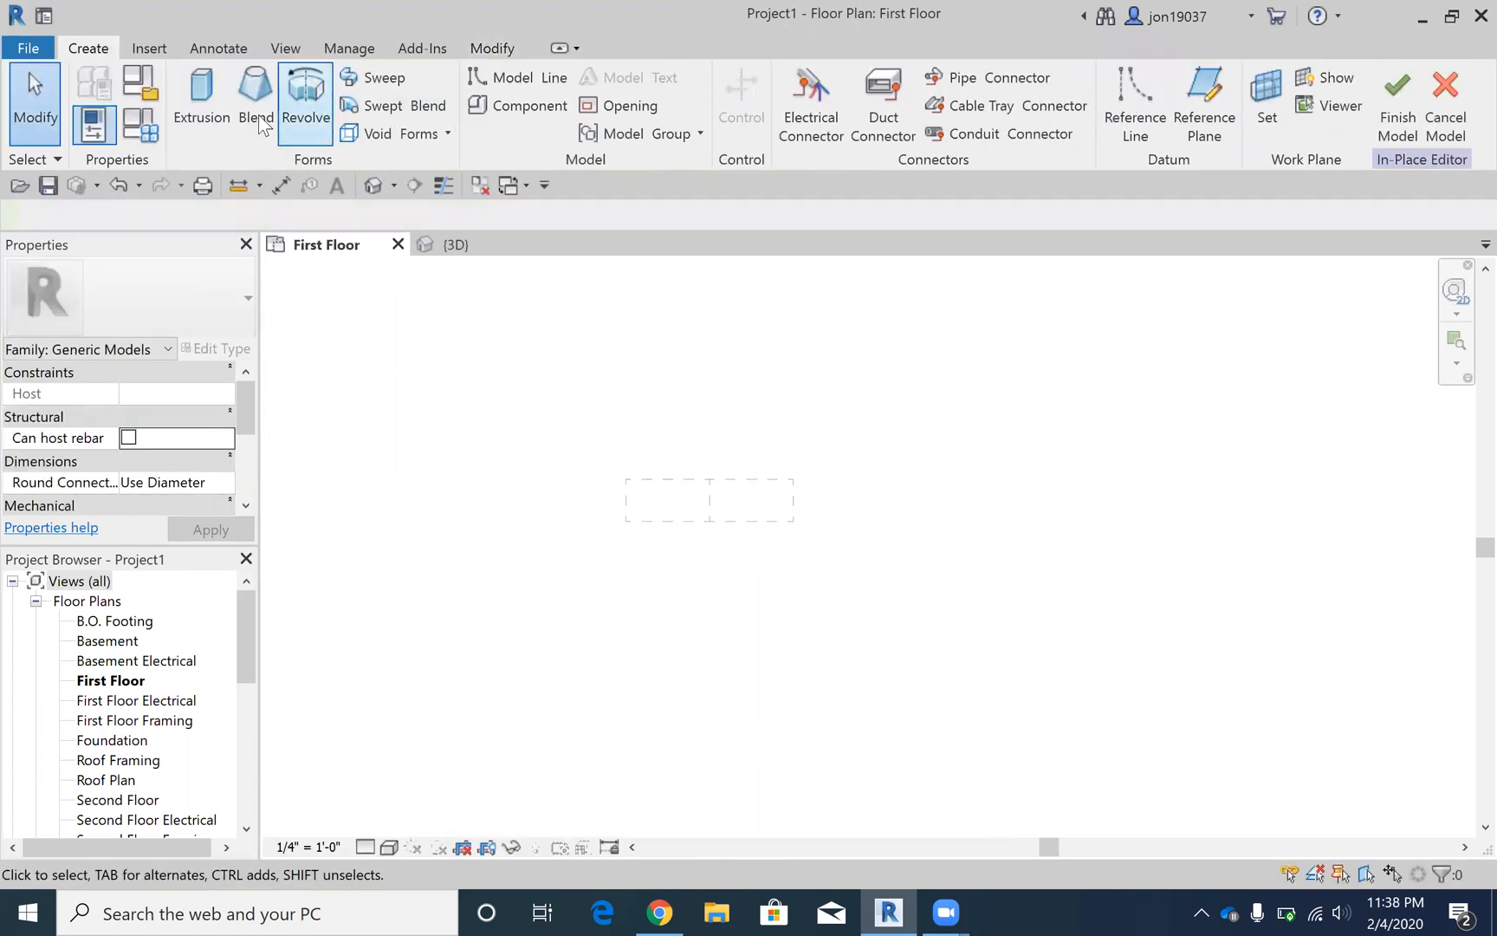
mouse_move(1266, 95)
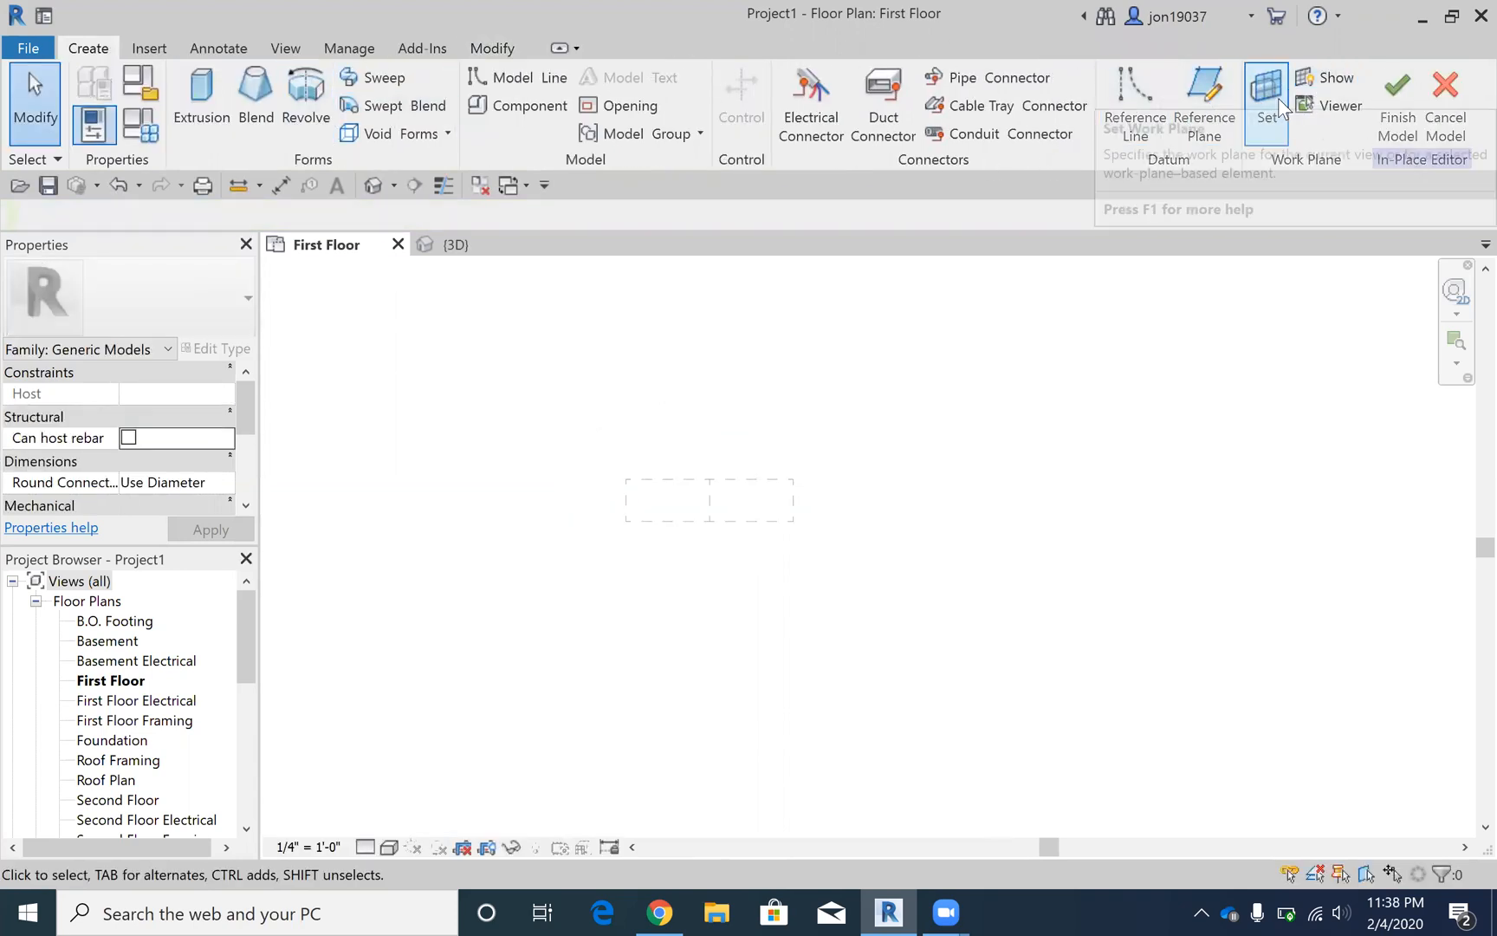
Step: Make the base cabinet's top face the work plane and reopen the First Floor plan
left_click(1265, 93)
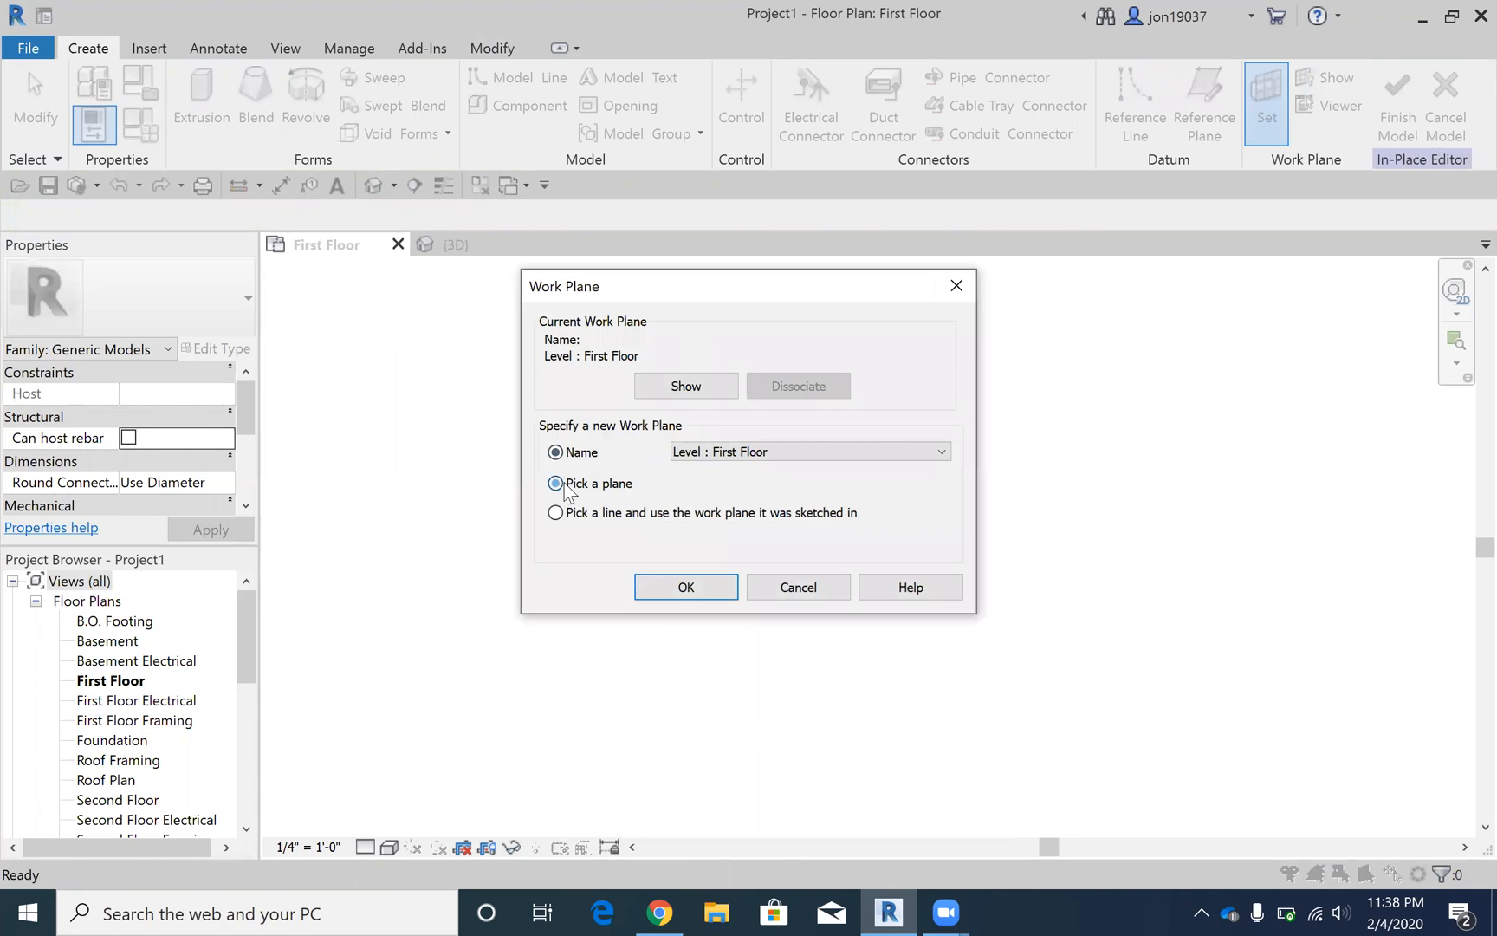
left_click(684, 587)
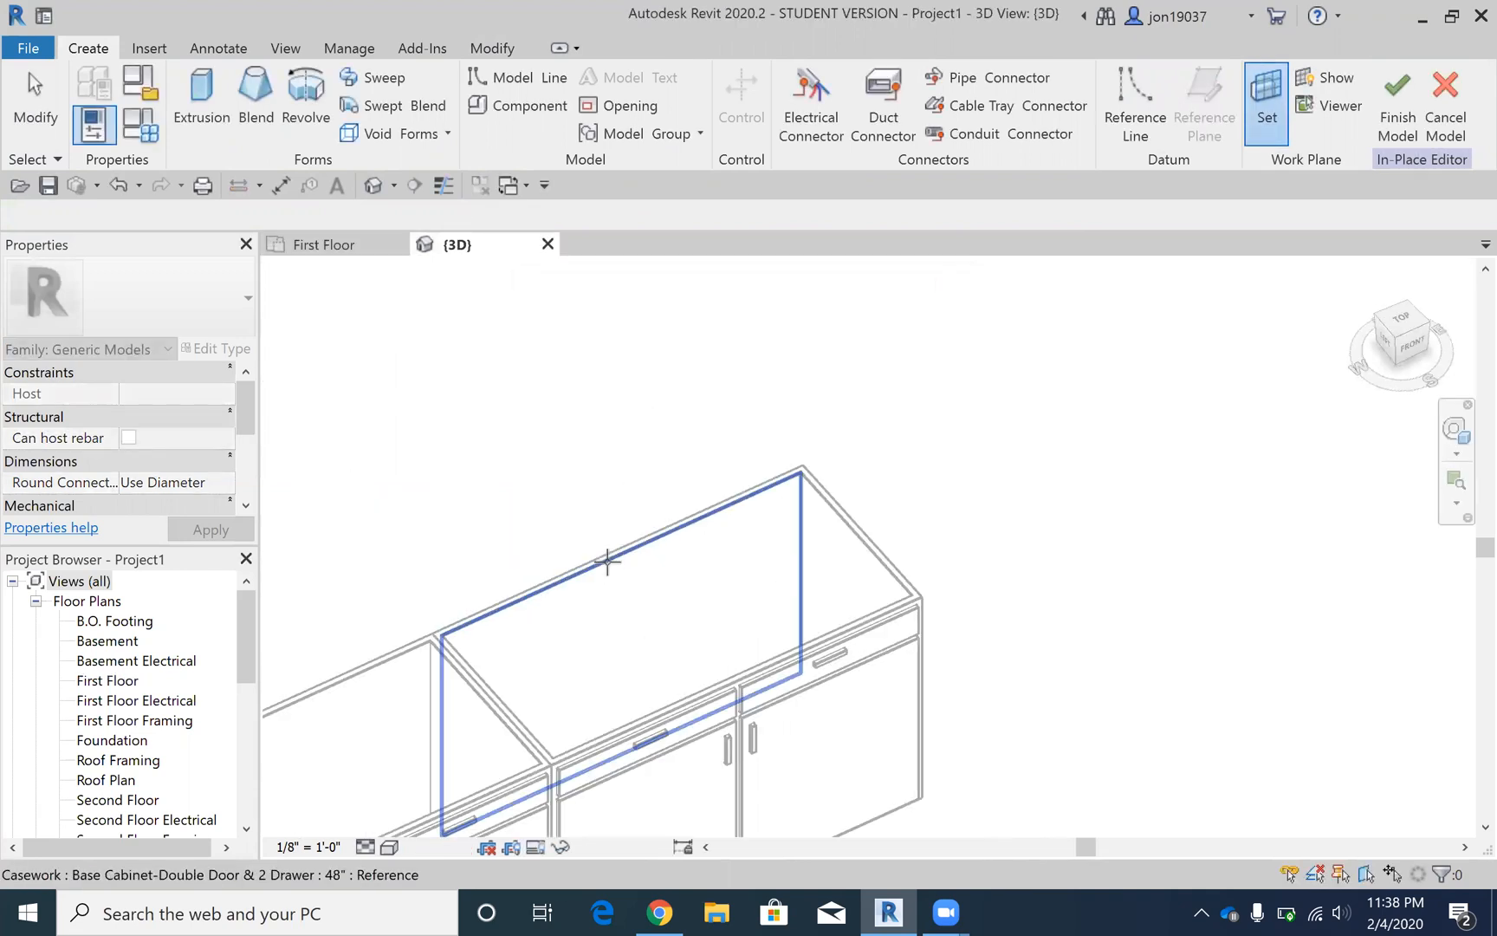
scroll("up", 3)
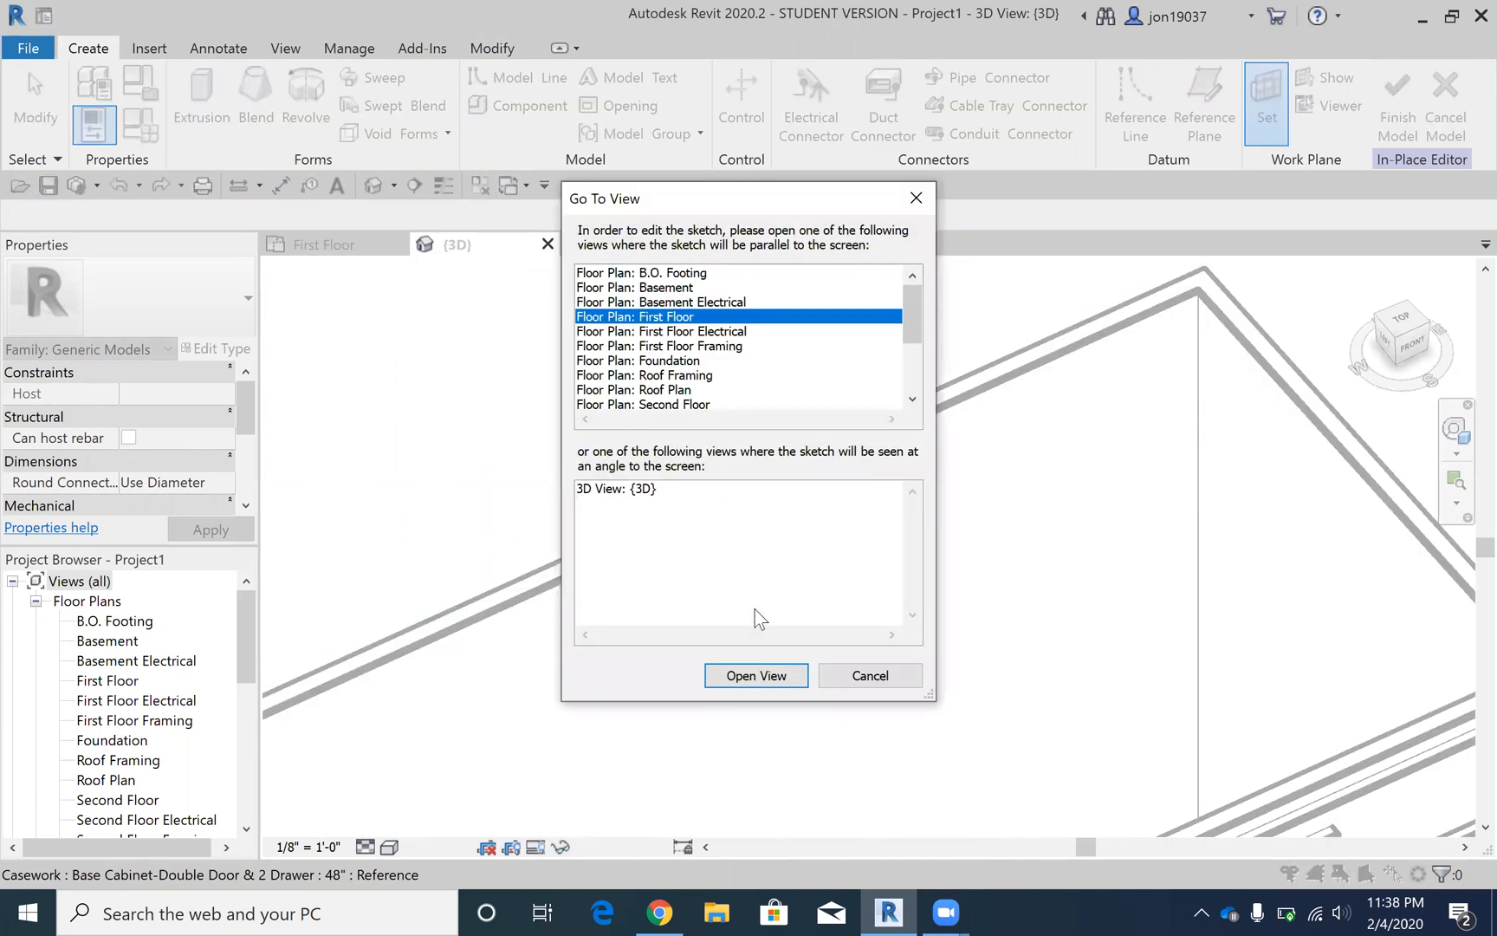
left_click(755, 675)
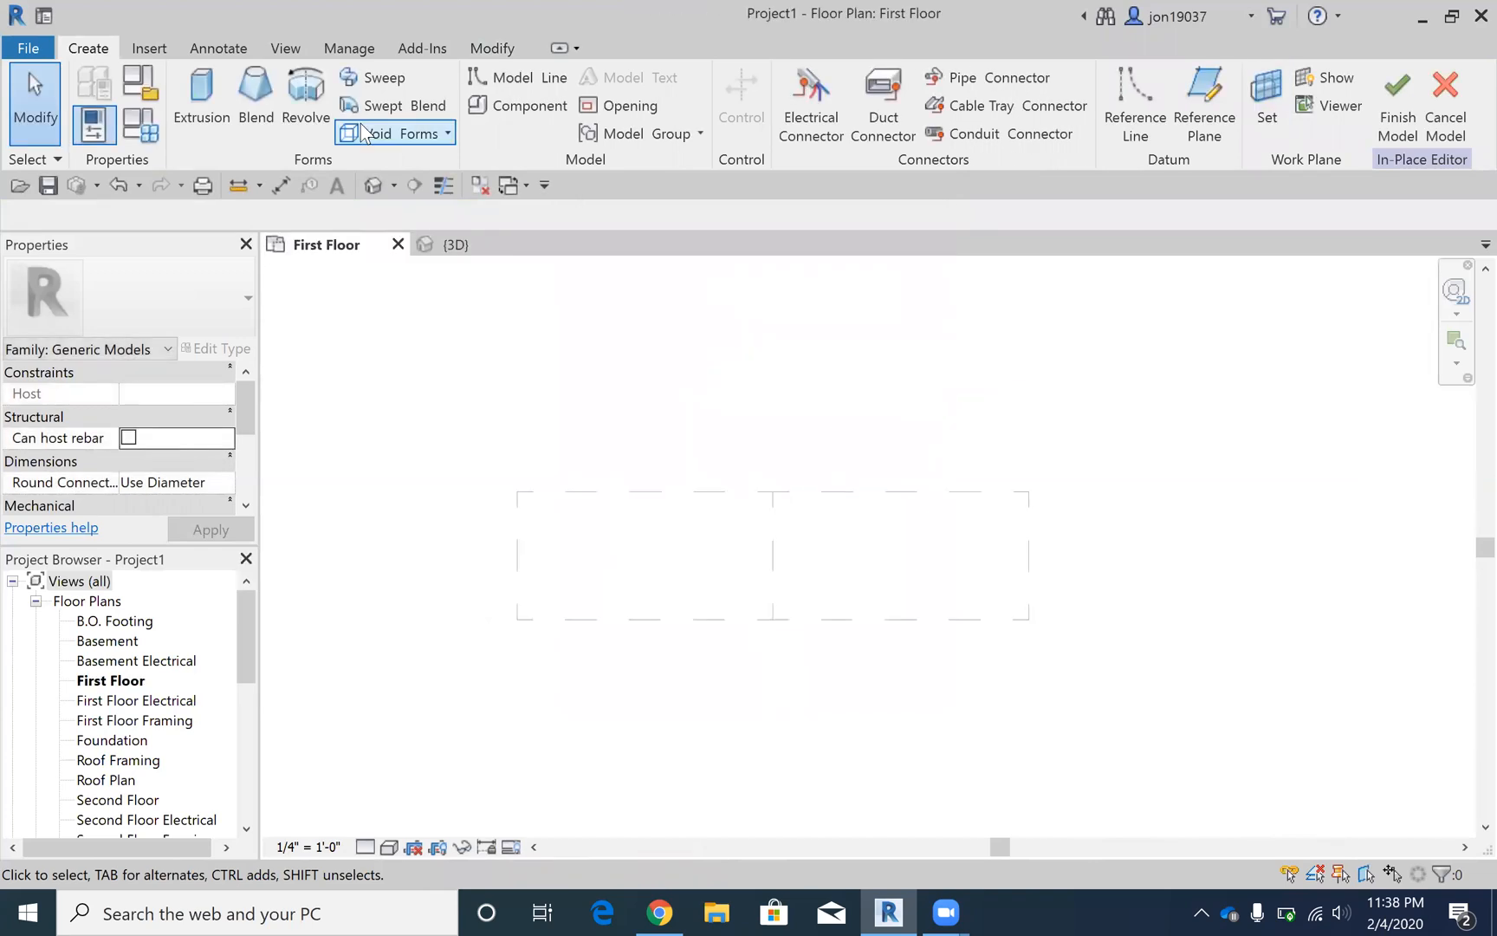
Step: Sketch a 1"-deep countertop extrusion from picked cabinet edges and finish it
left_click(200, 96)
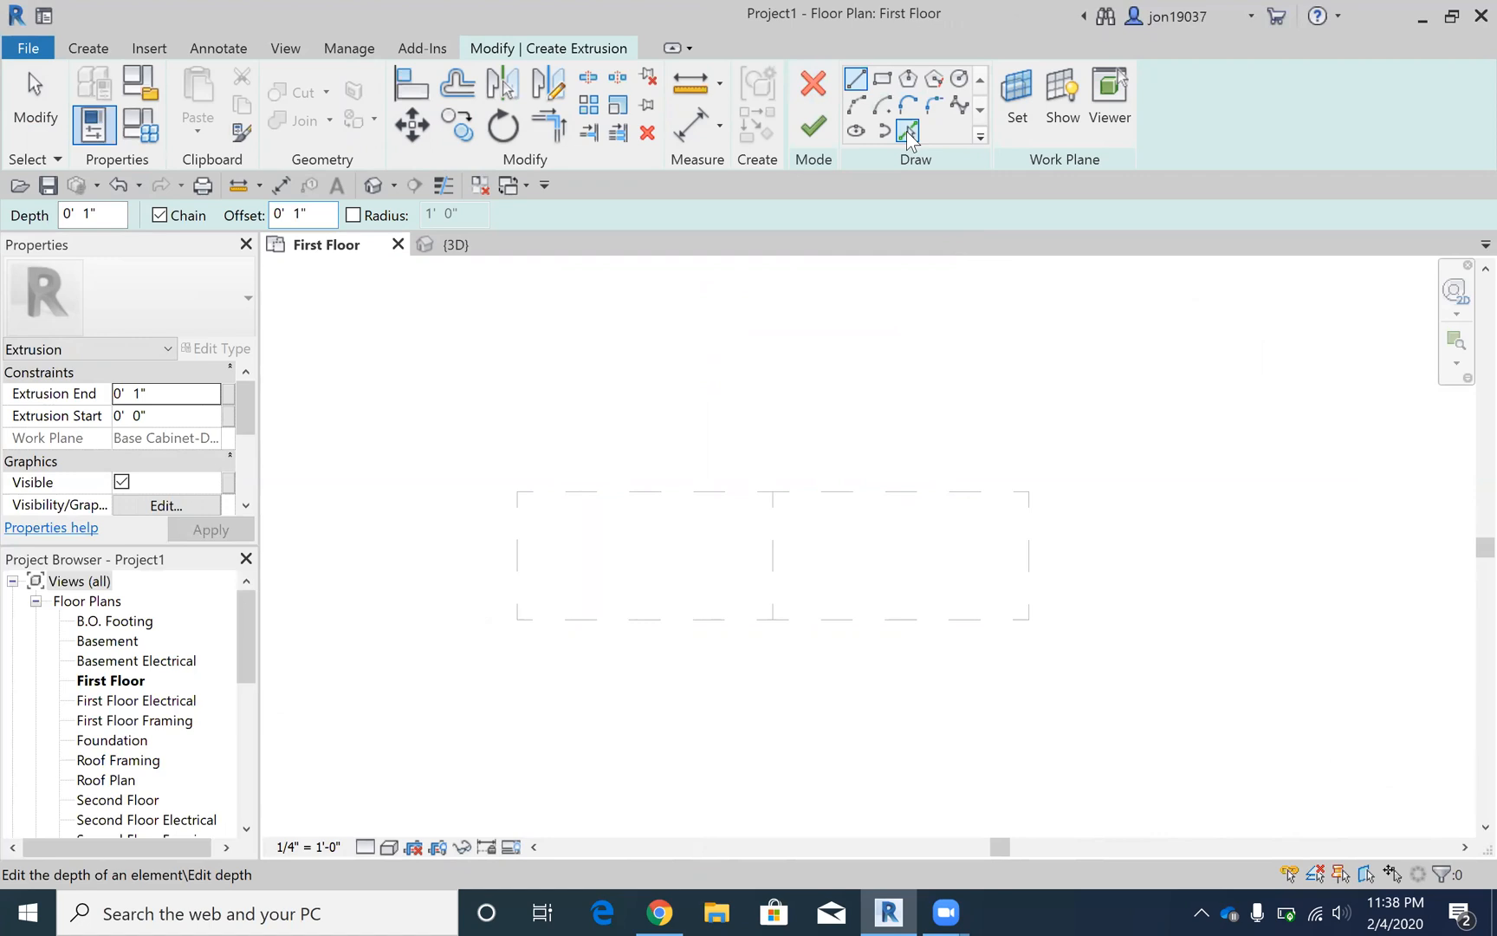
left_click(907, 131)
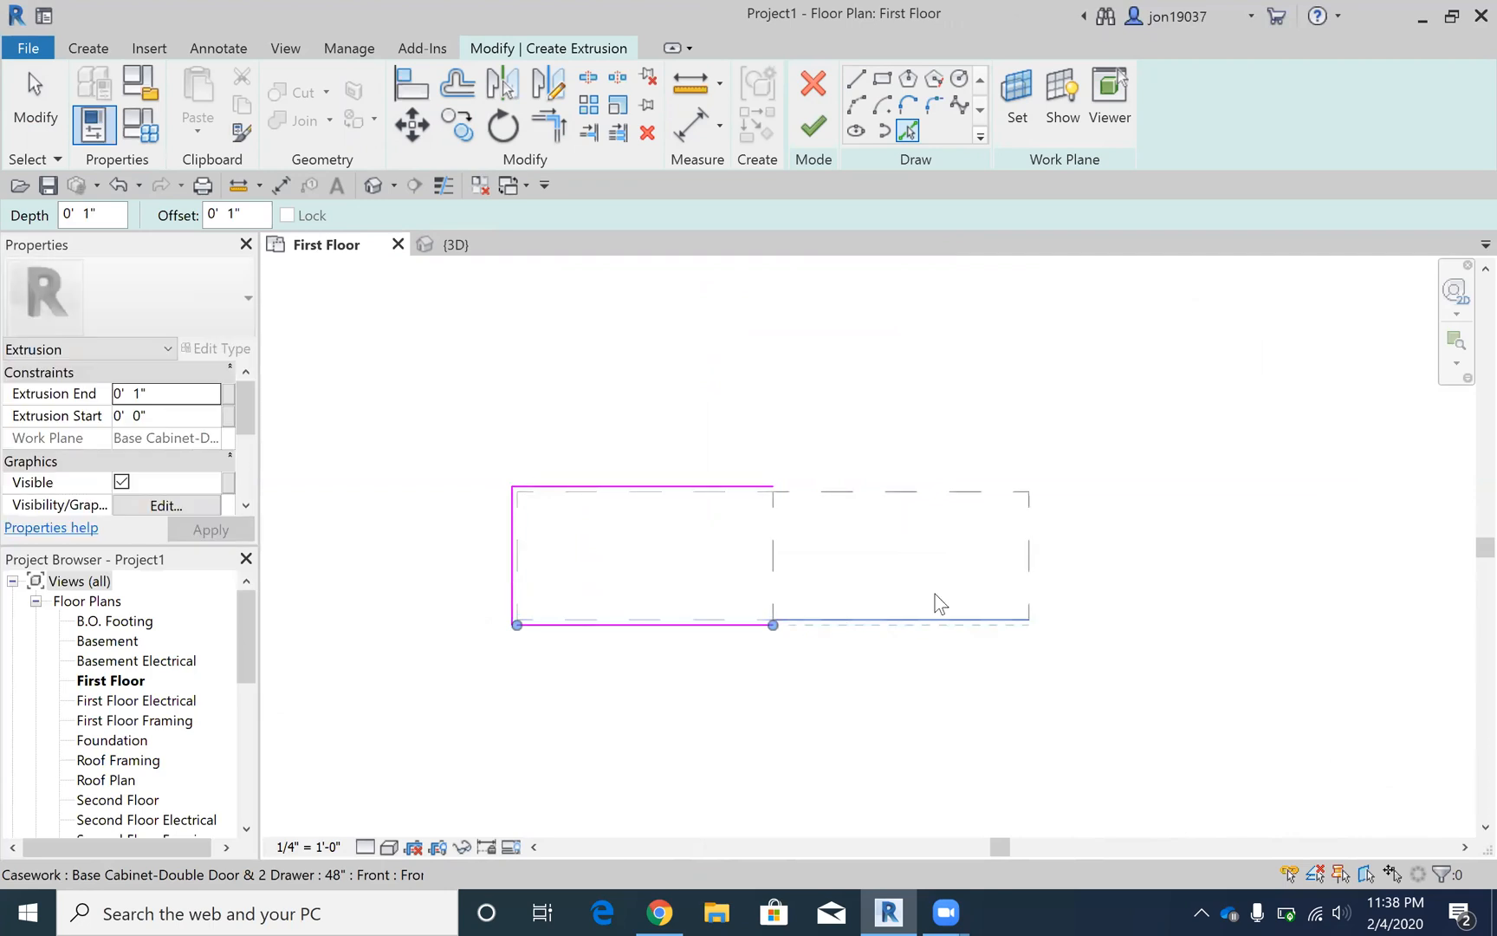
left_click(902, 502)
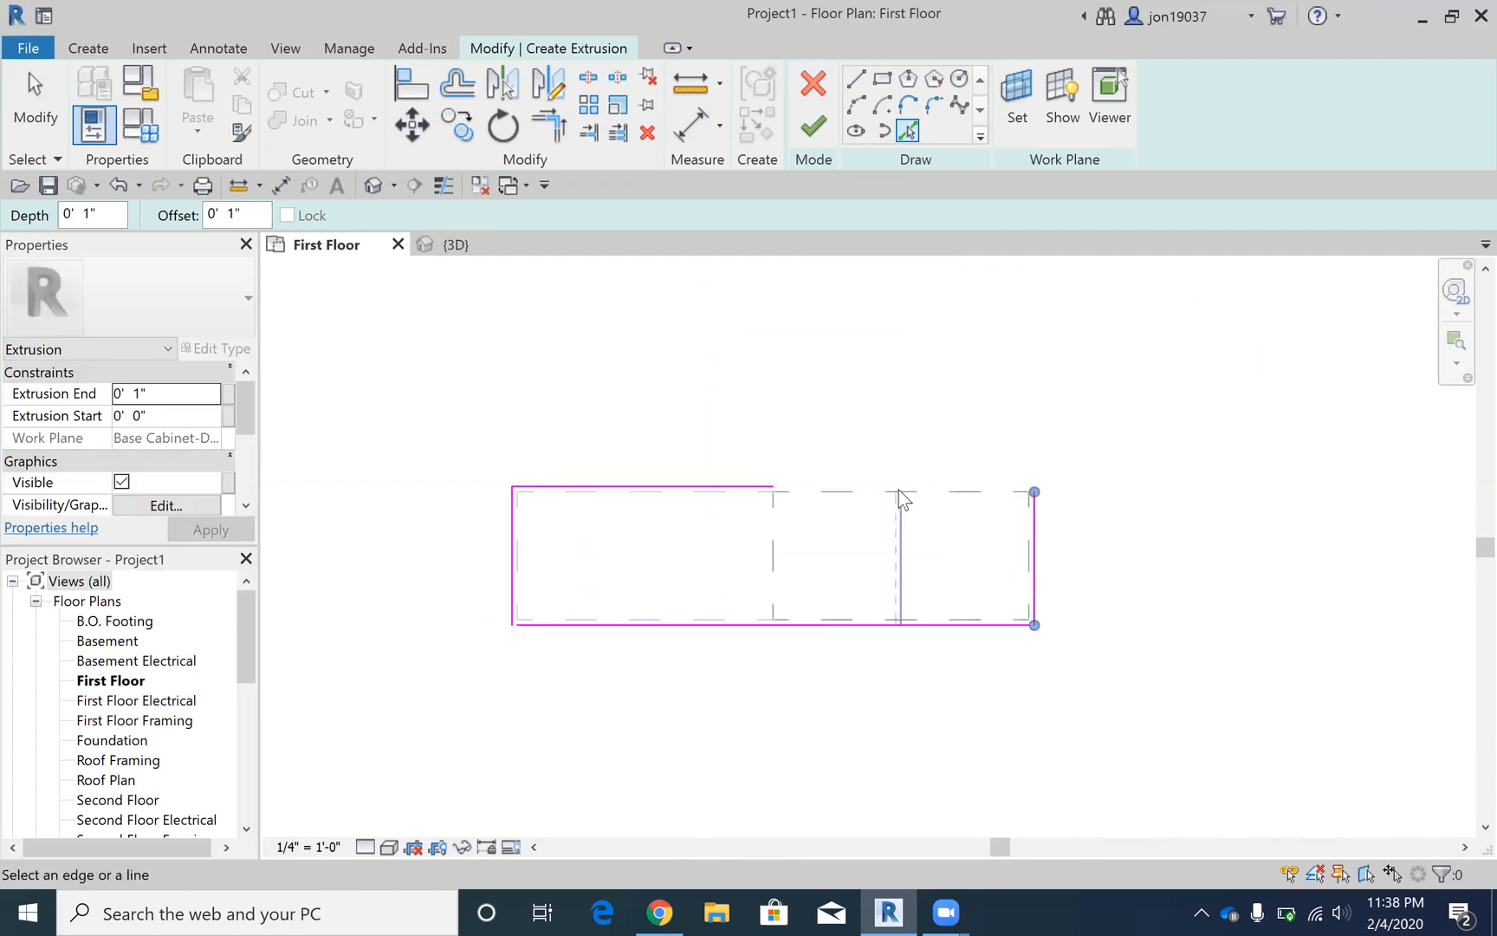
left_click(895, 554)
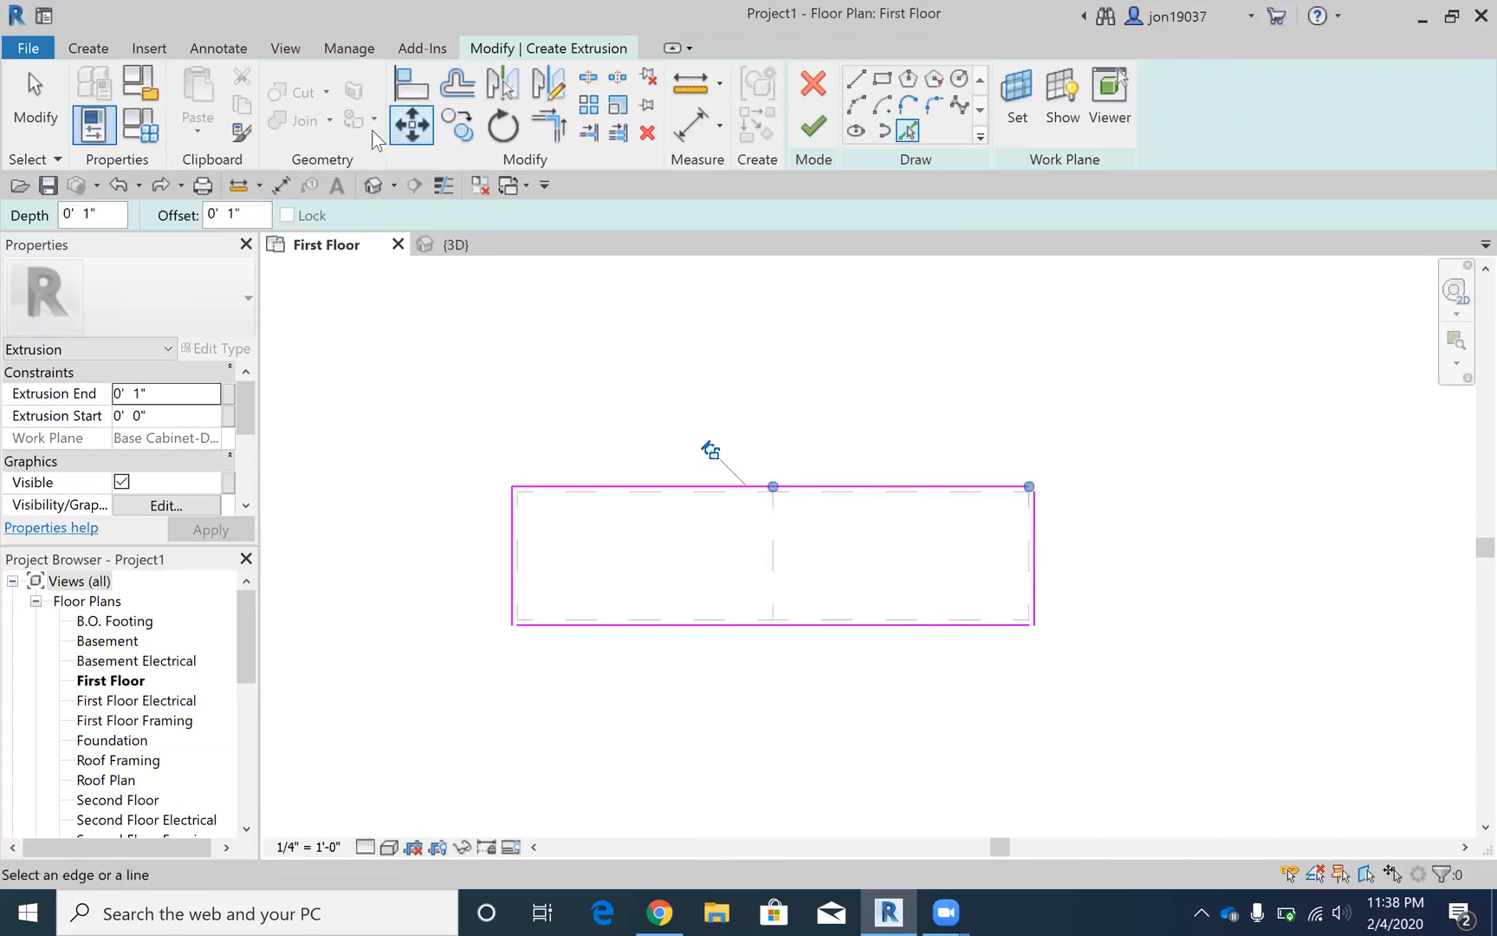
left_click(547, 123)
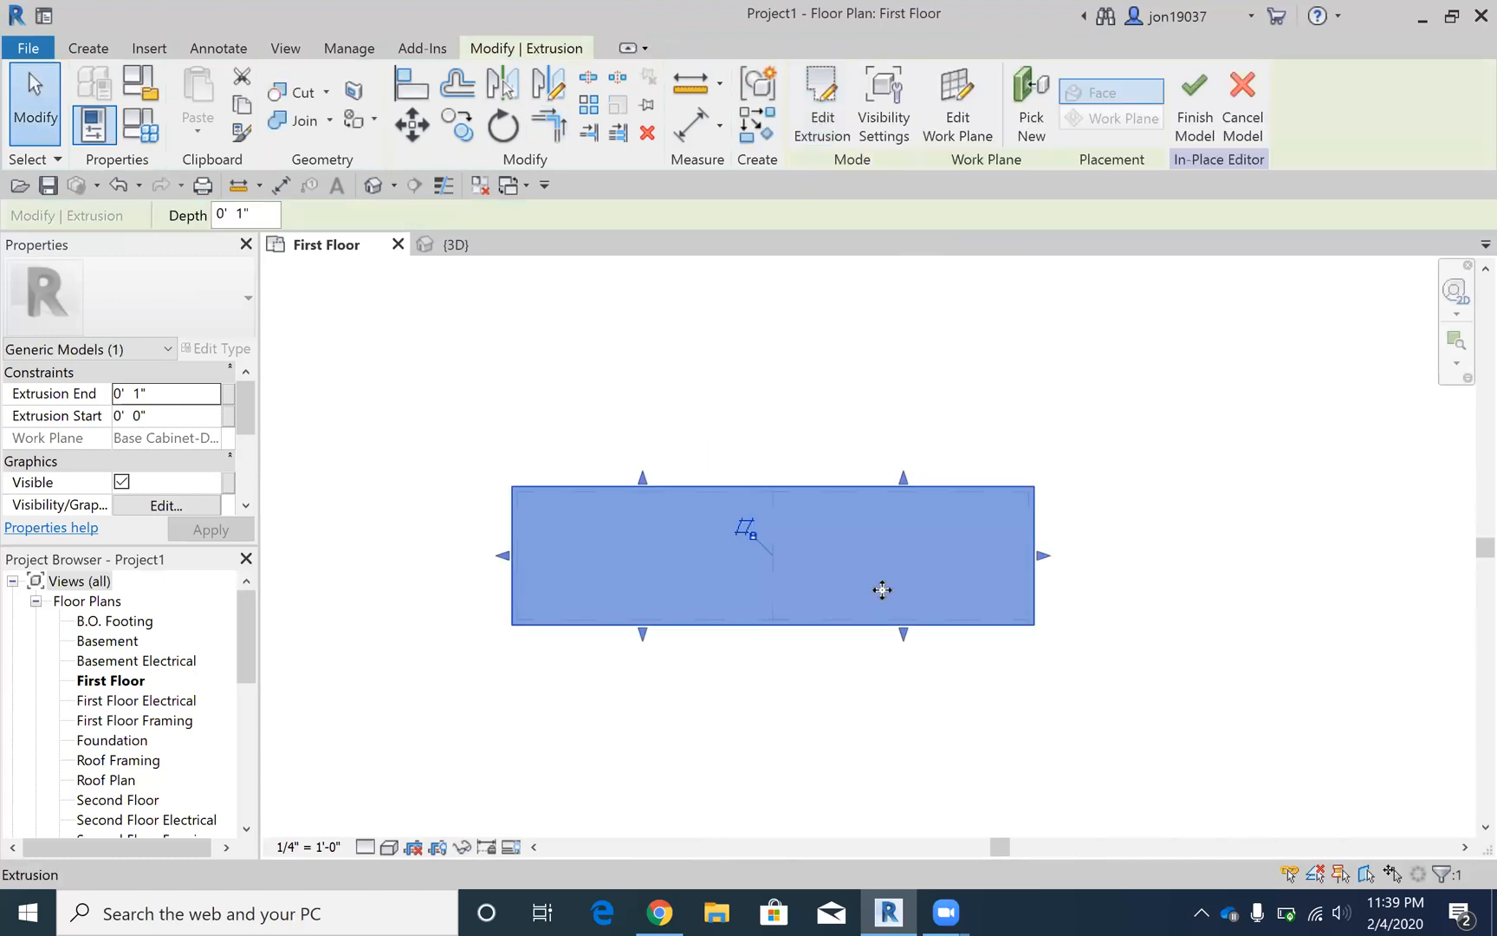
Step: Inspect the countertop slab in the {3D} view and finish the in-place model
left_click(456, 244)
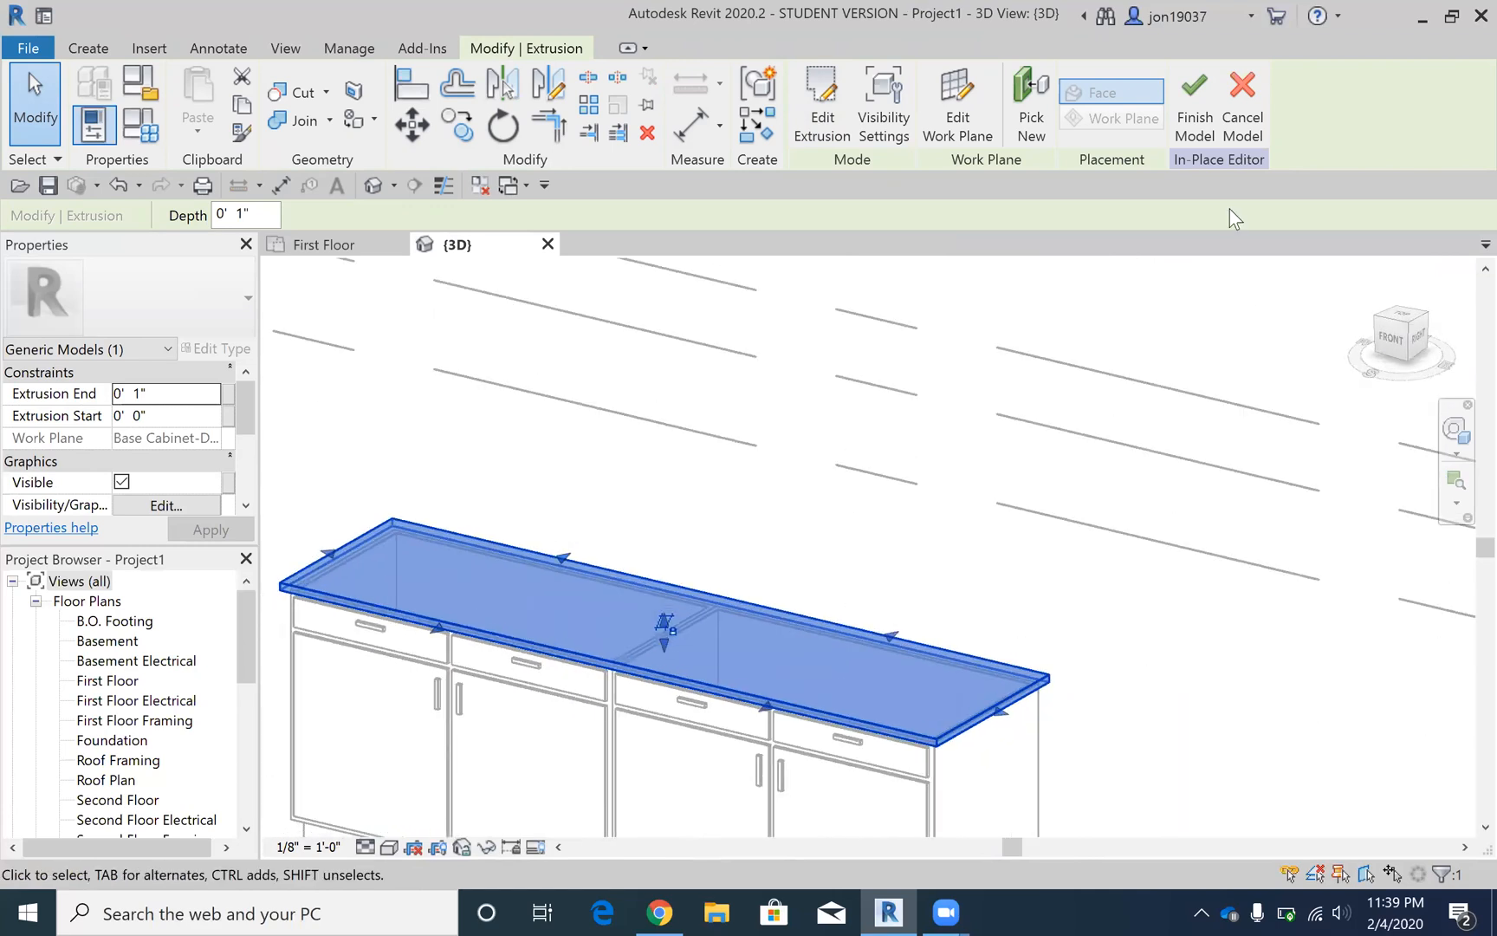
mouse_move(576, 627)
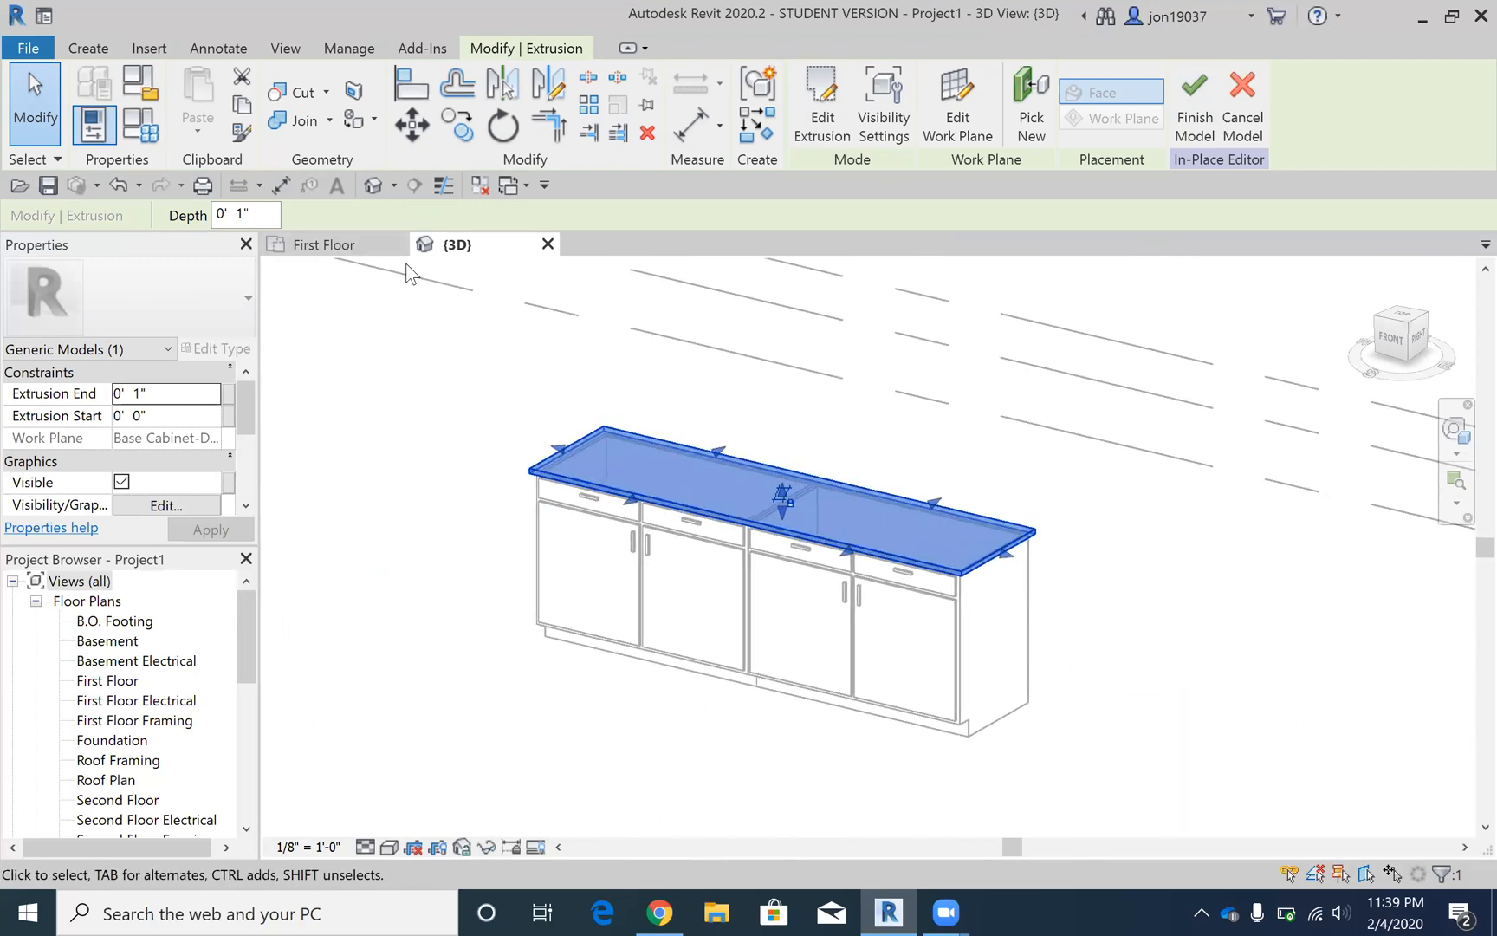
left_click(1193, 99)
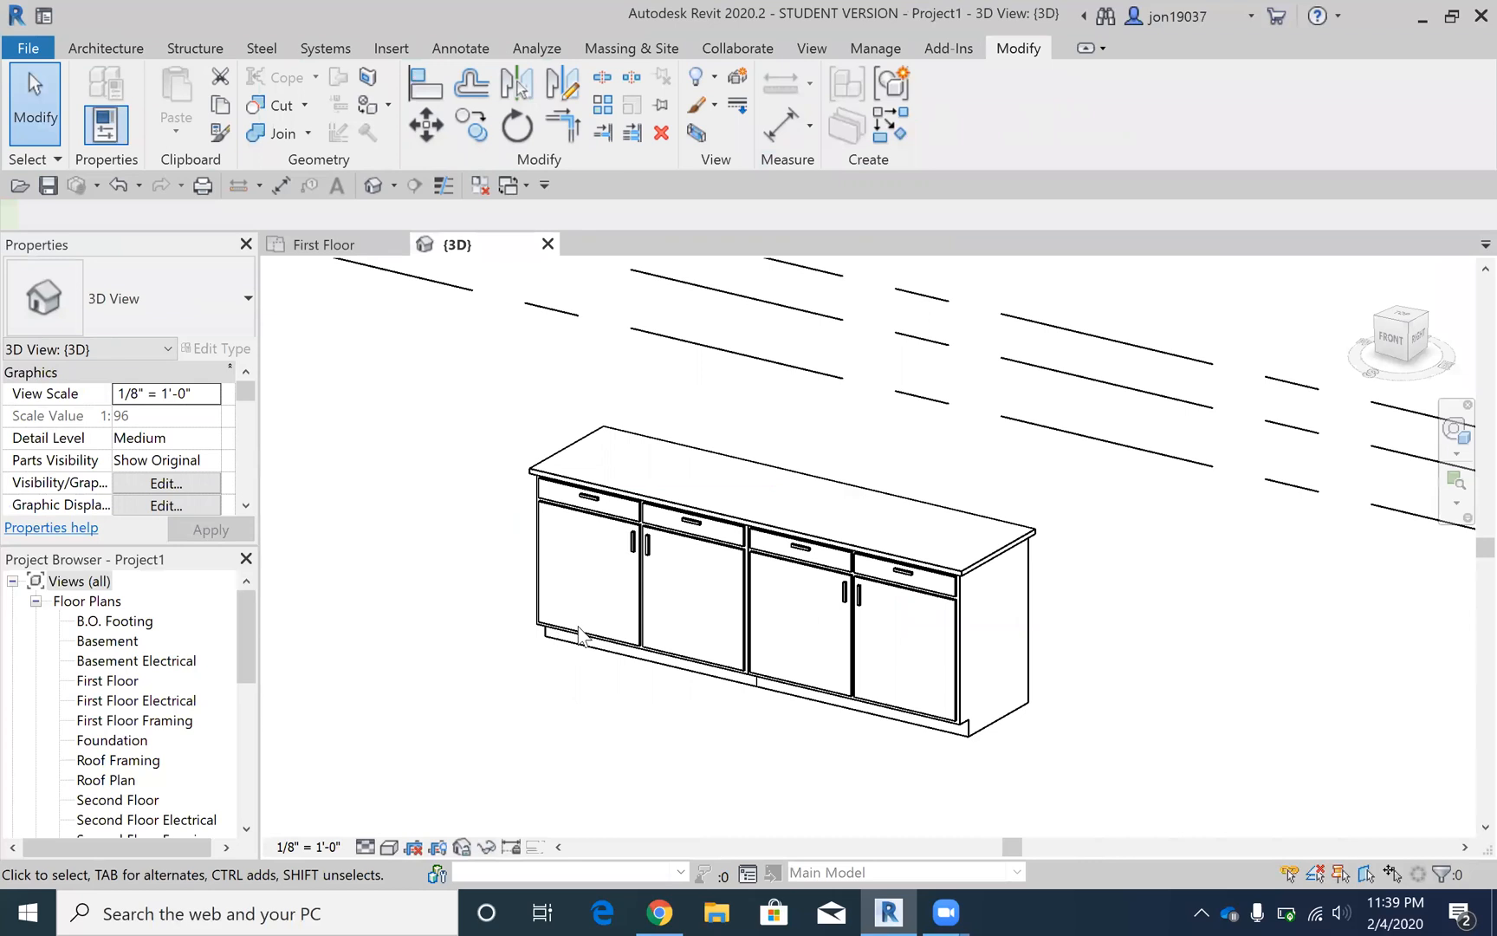
Step: On the First Floor plan, choose the 42" x 21" double kitchen sink type
double_click(110, 680)
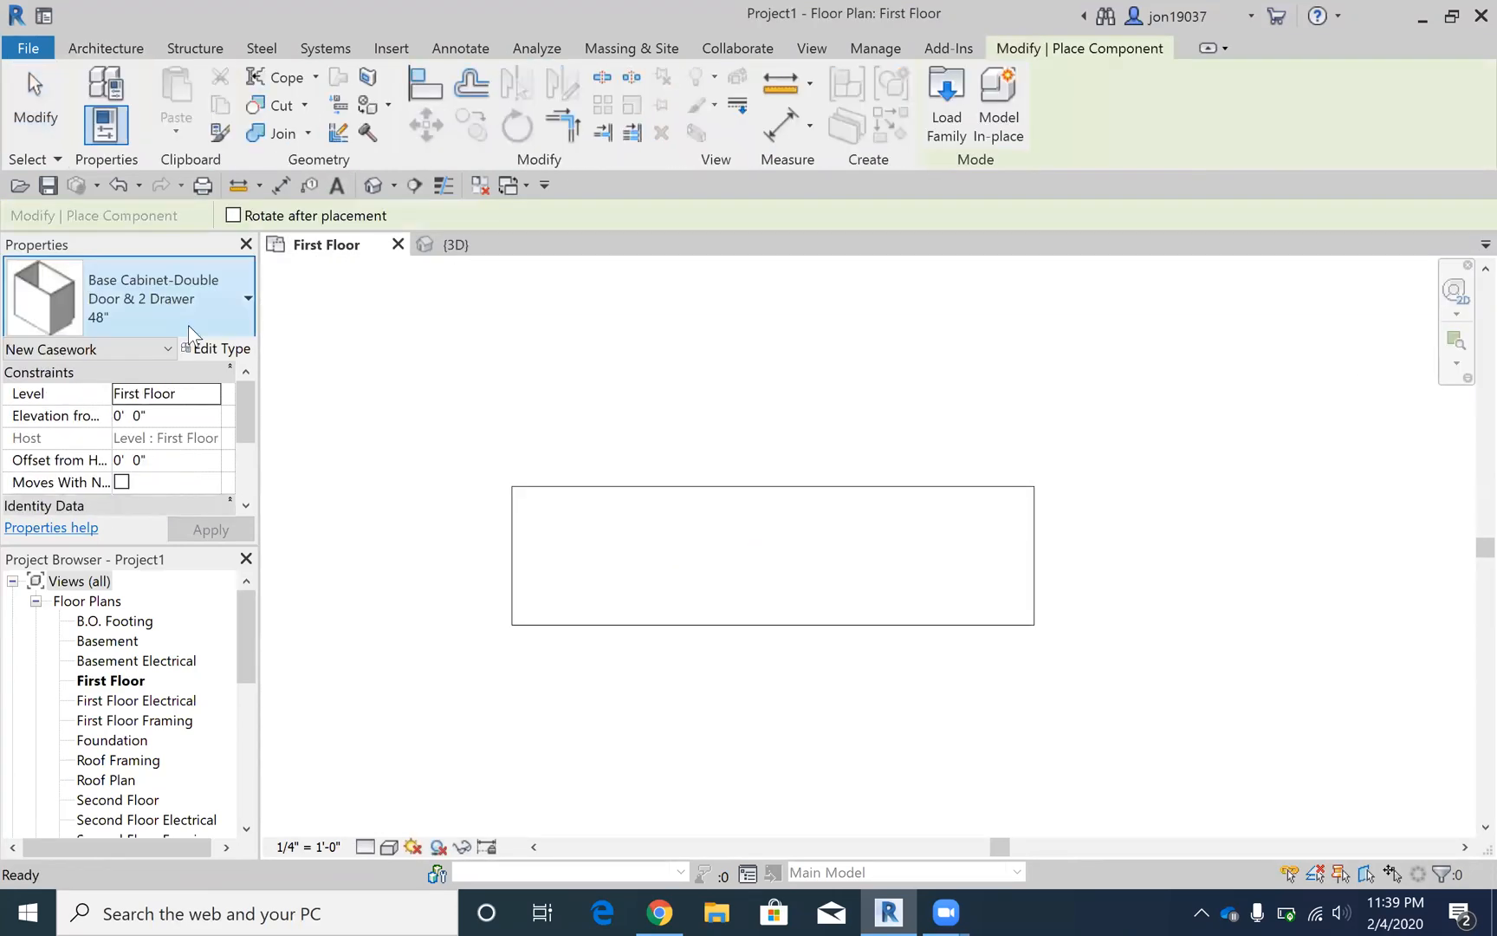
left_click(246, 297)
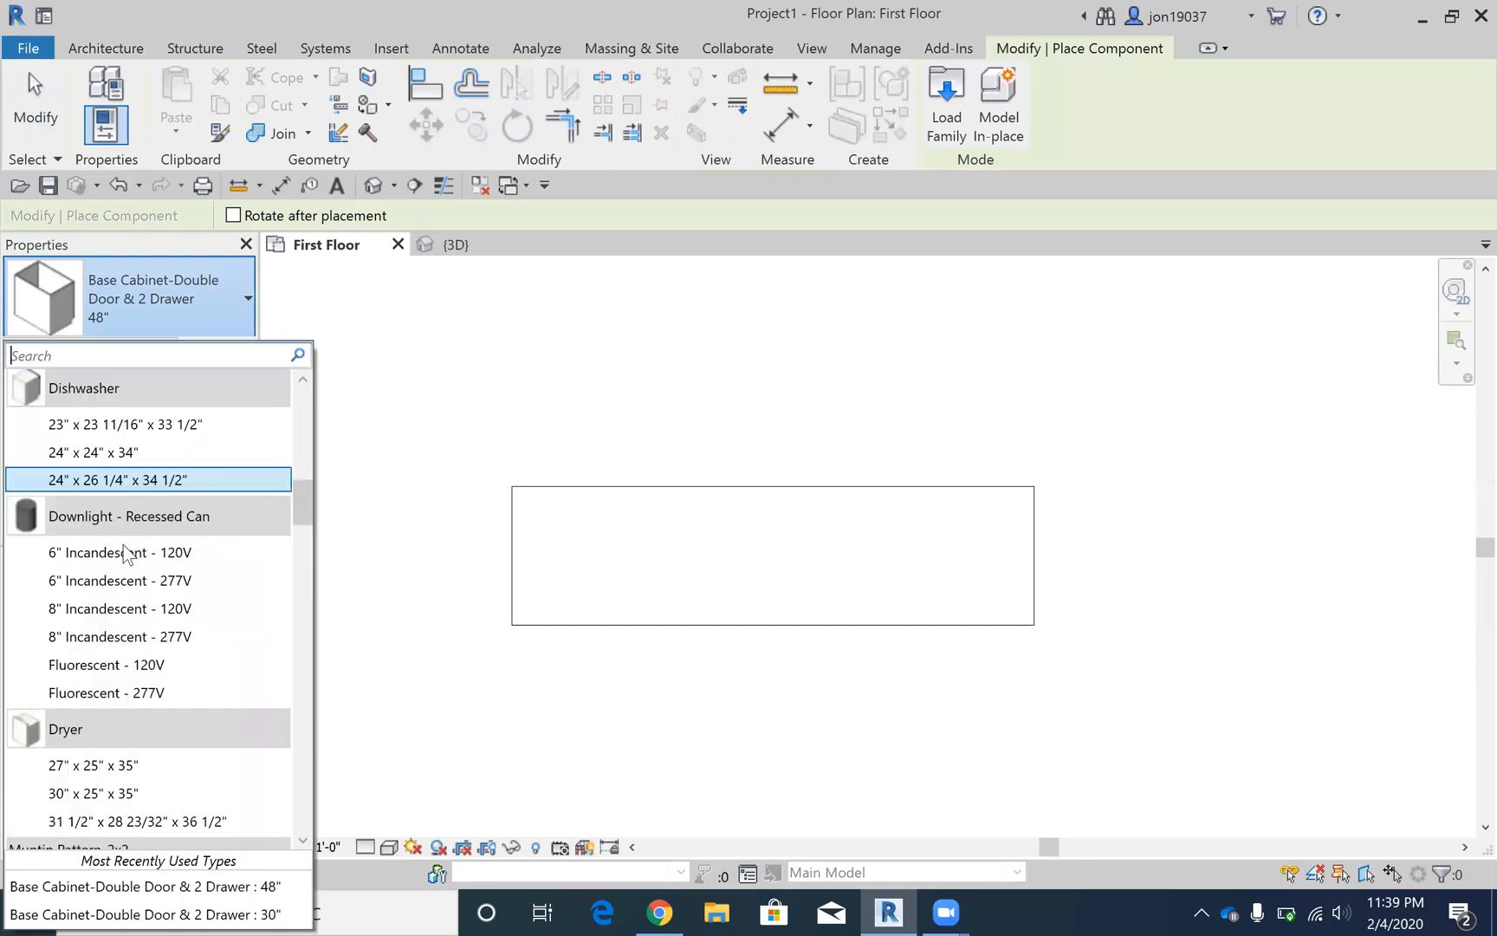
scroll("down", 3)
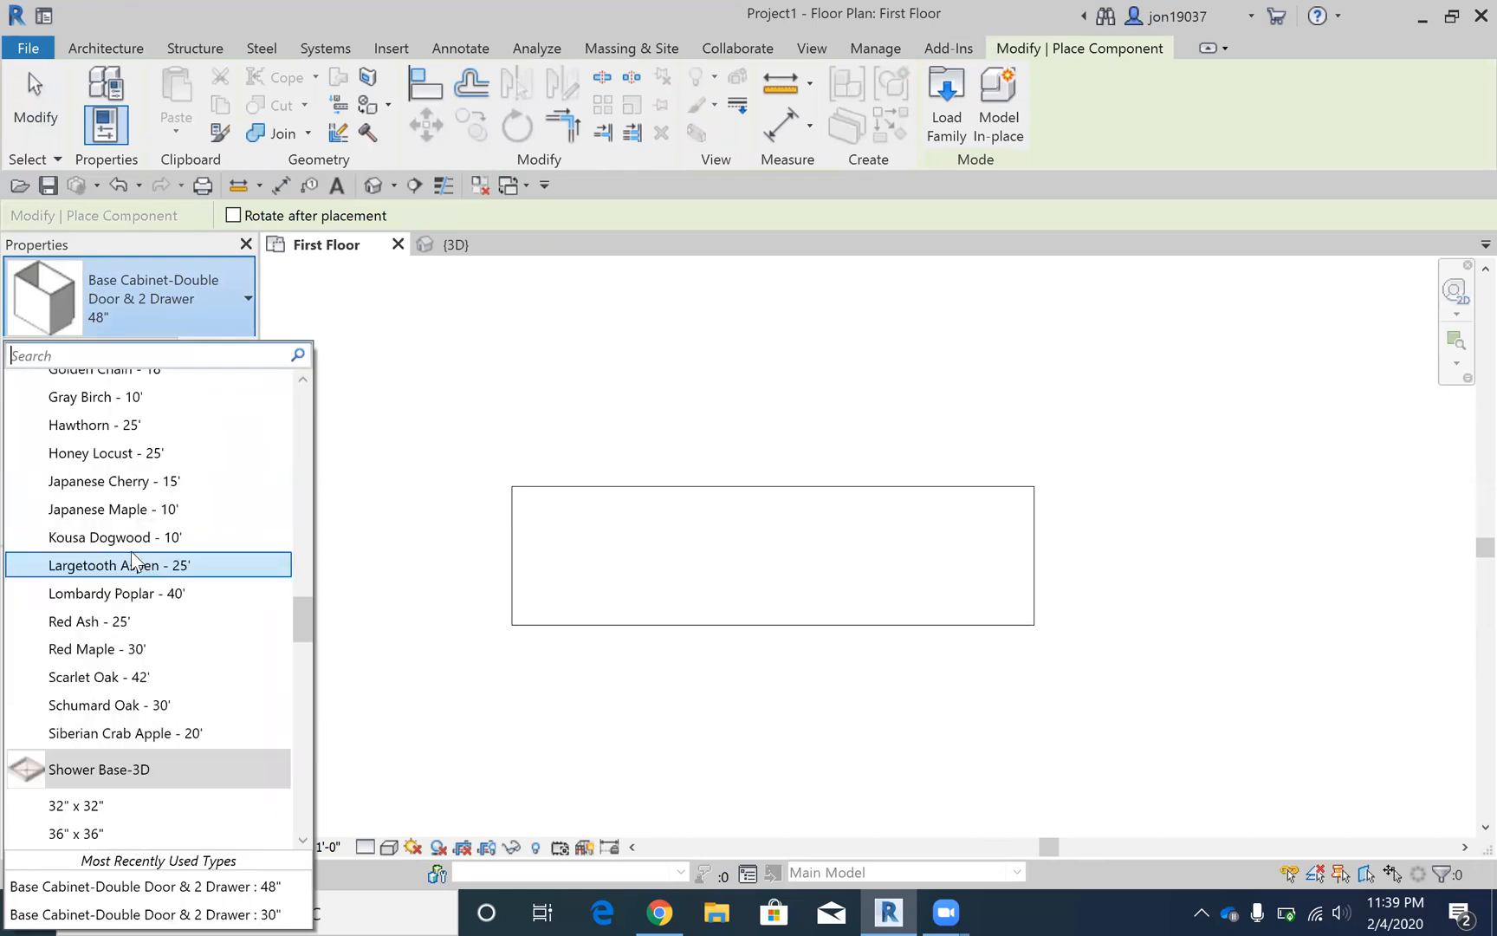
scroll("down", 3)
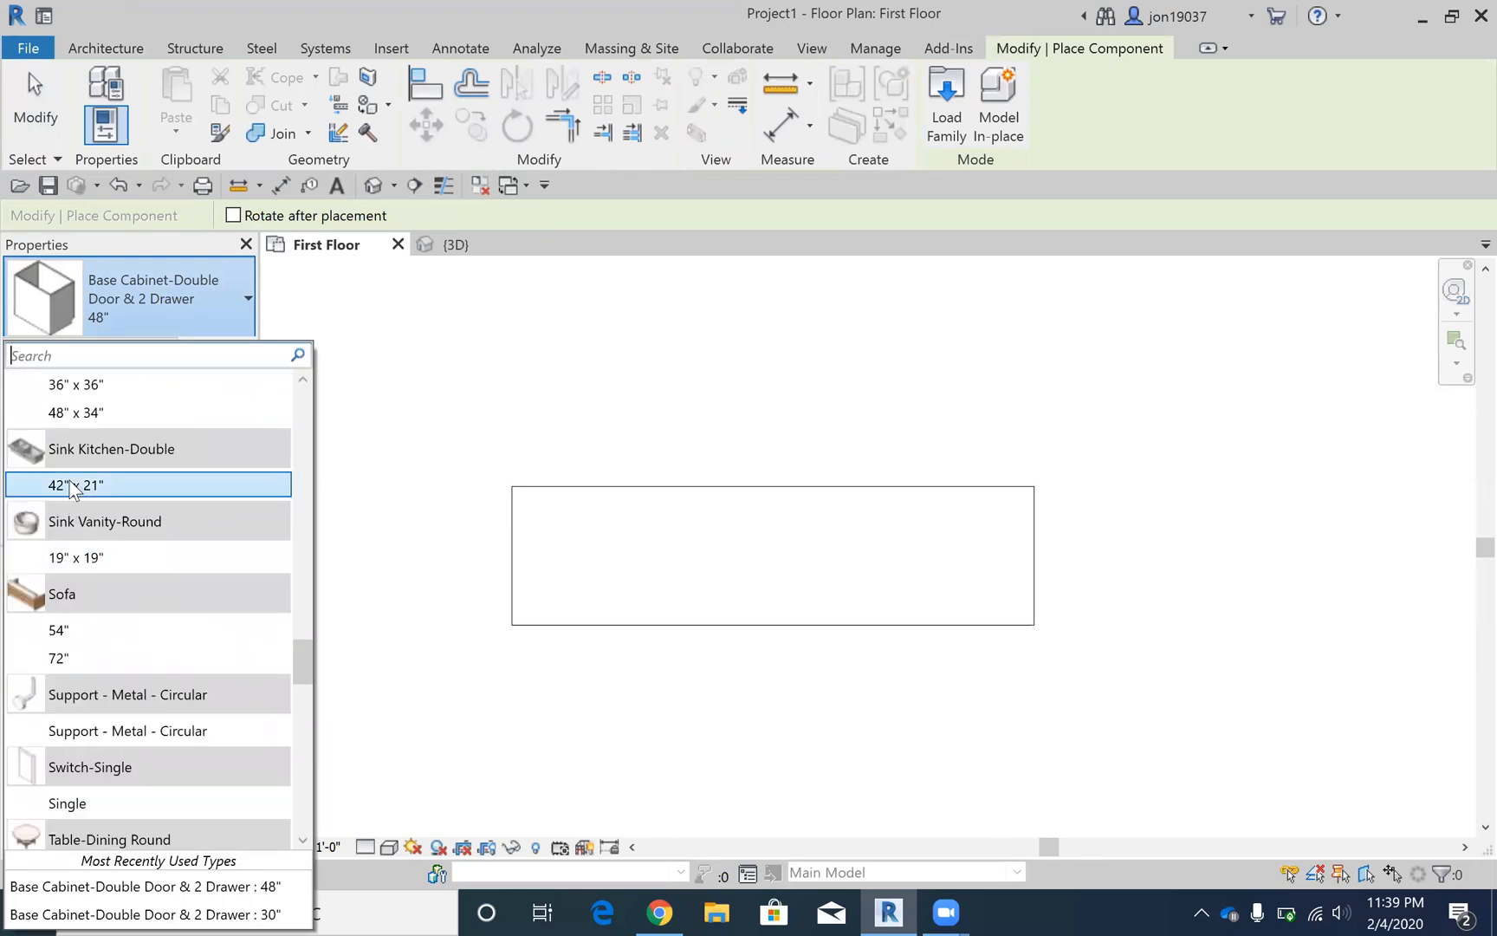
left_click(75, 485)
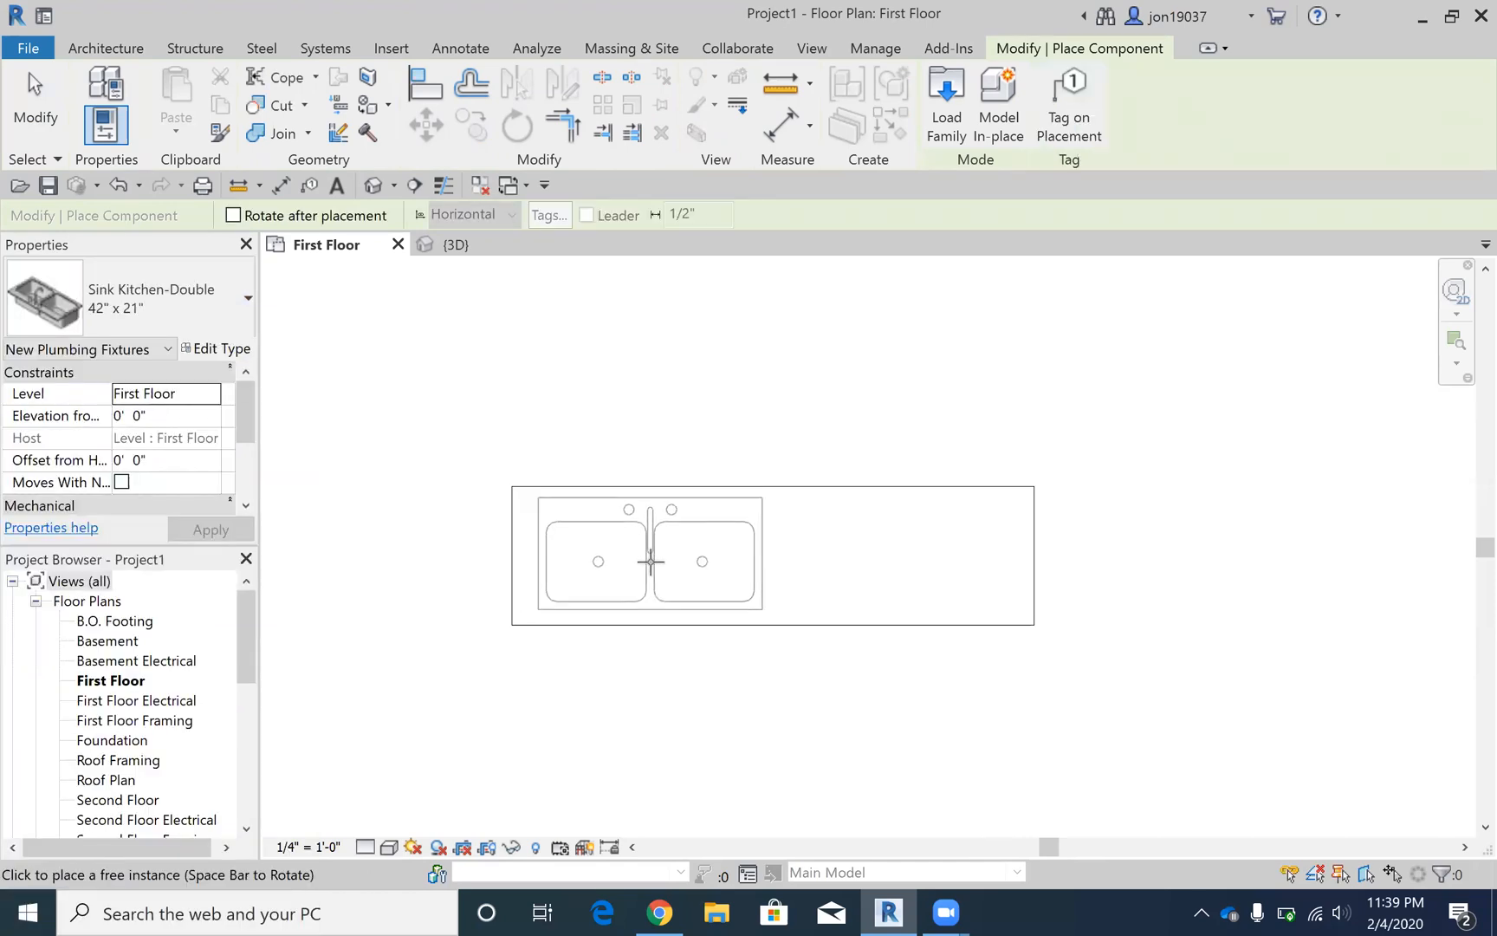
mouse_move(533, 329)
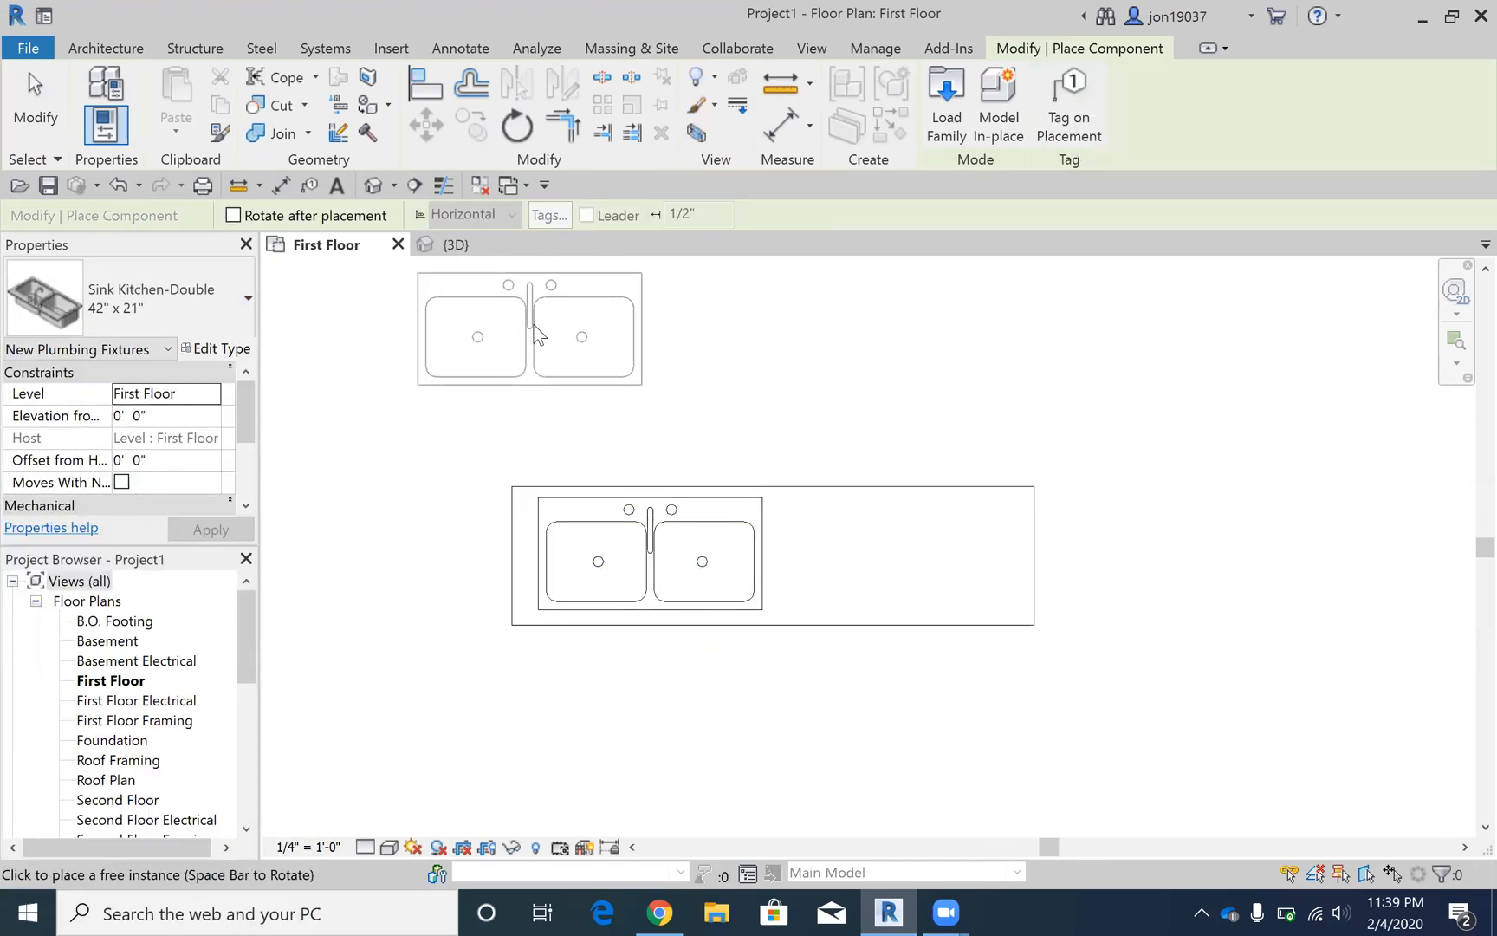
Step: Place the double sink on the countertop and select it for inspection
left_click(456, 245)
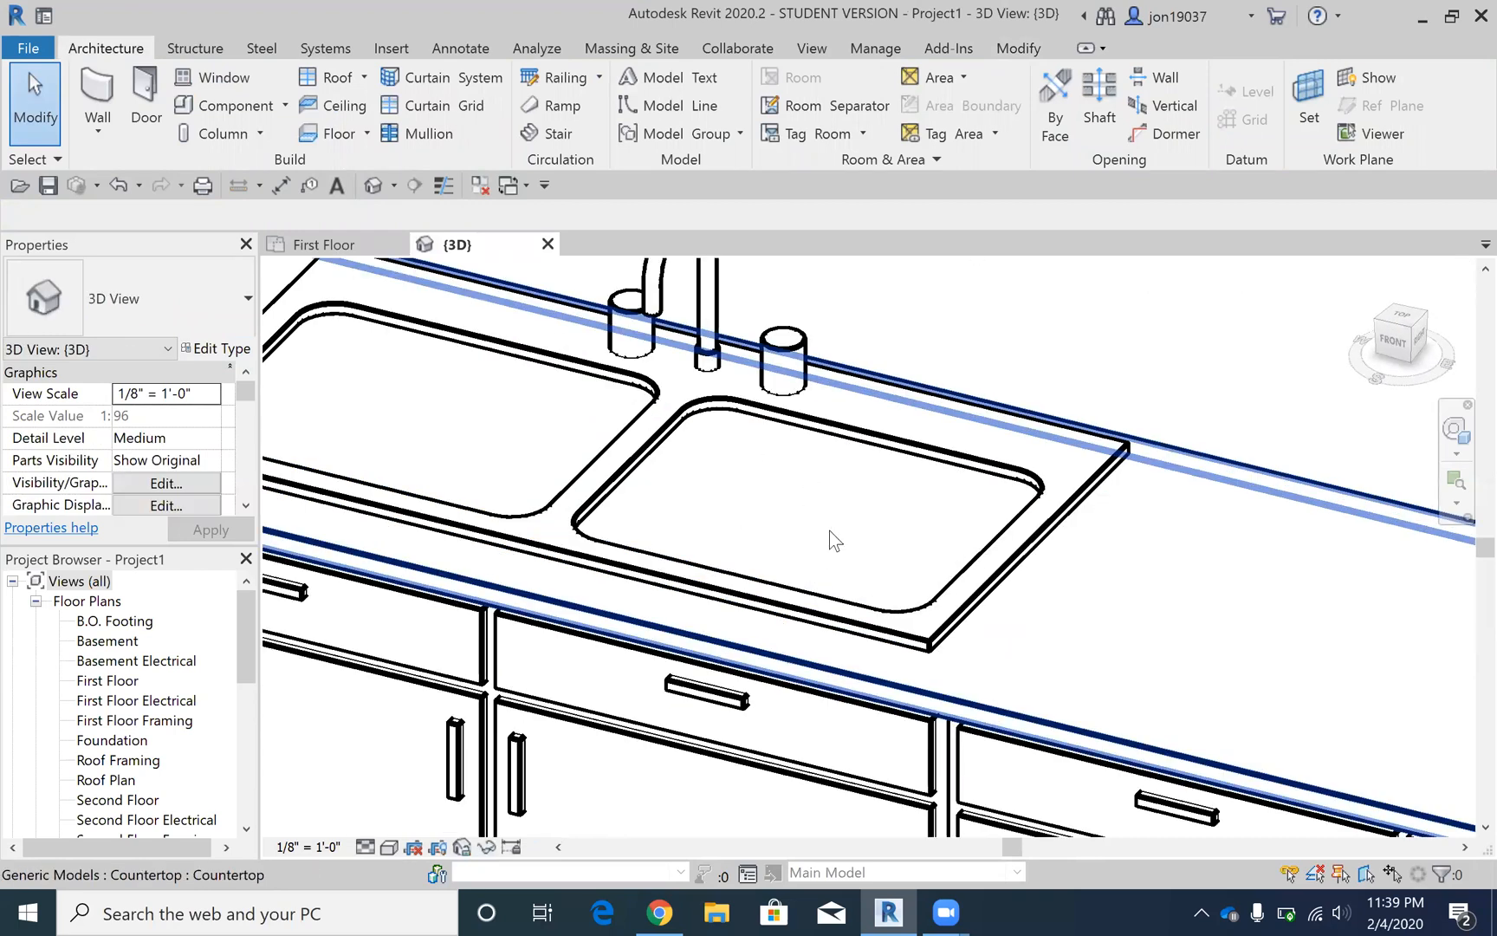
left_click(830, 539)
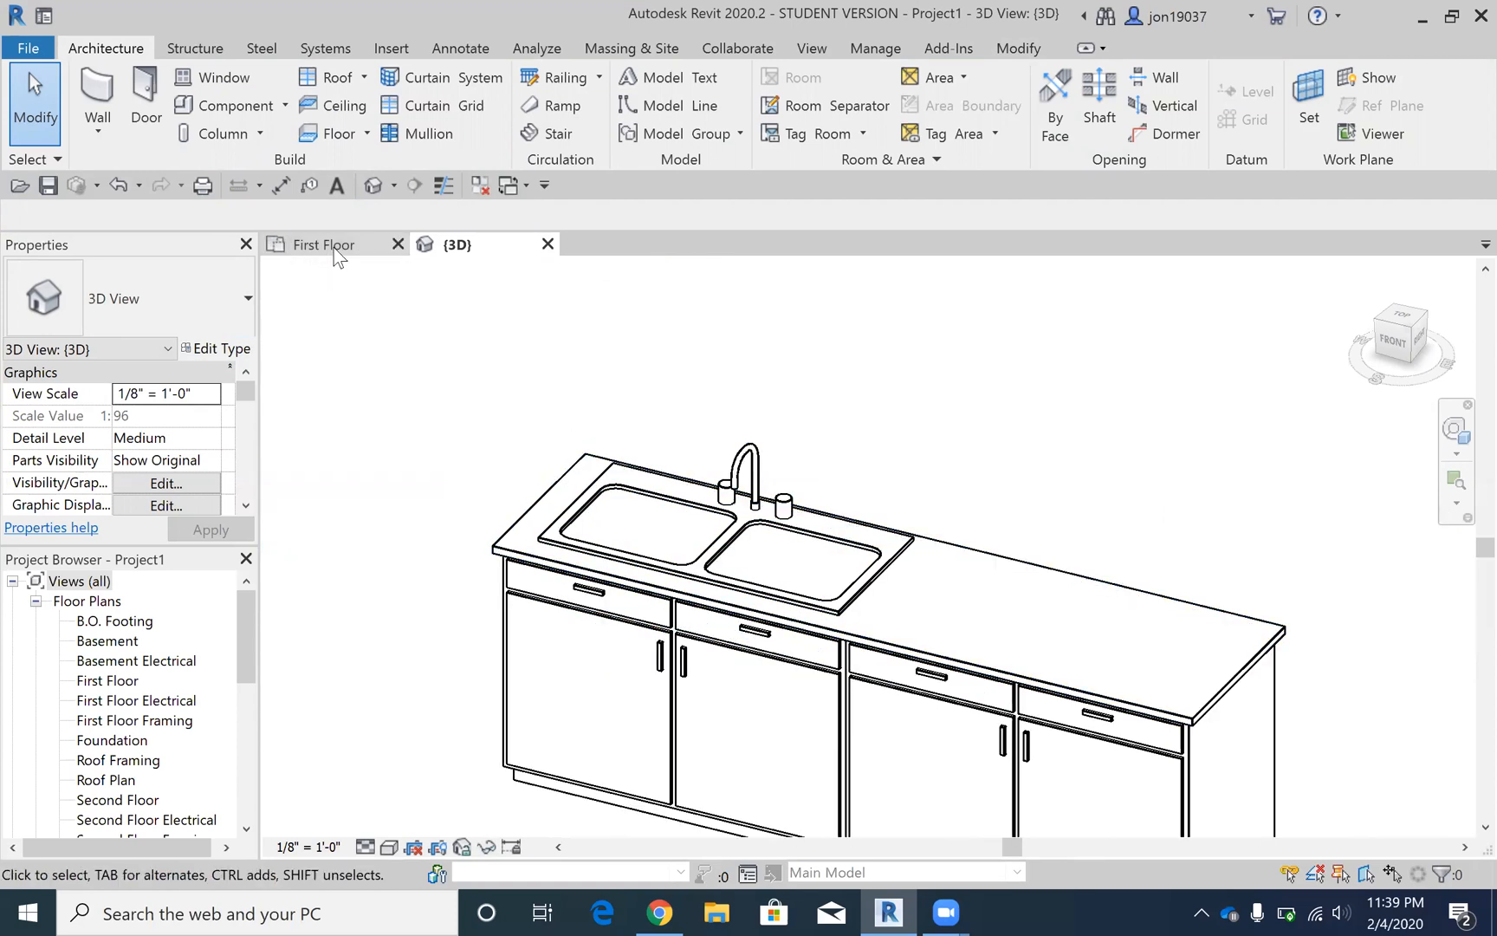
left_click(778, 556)
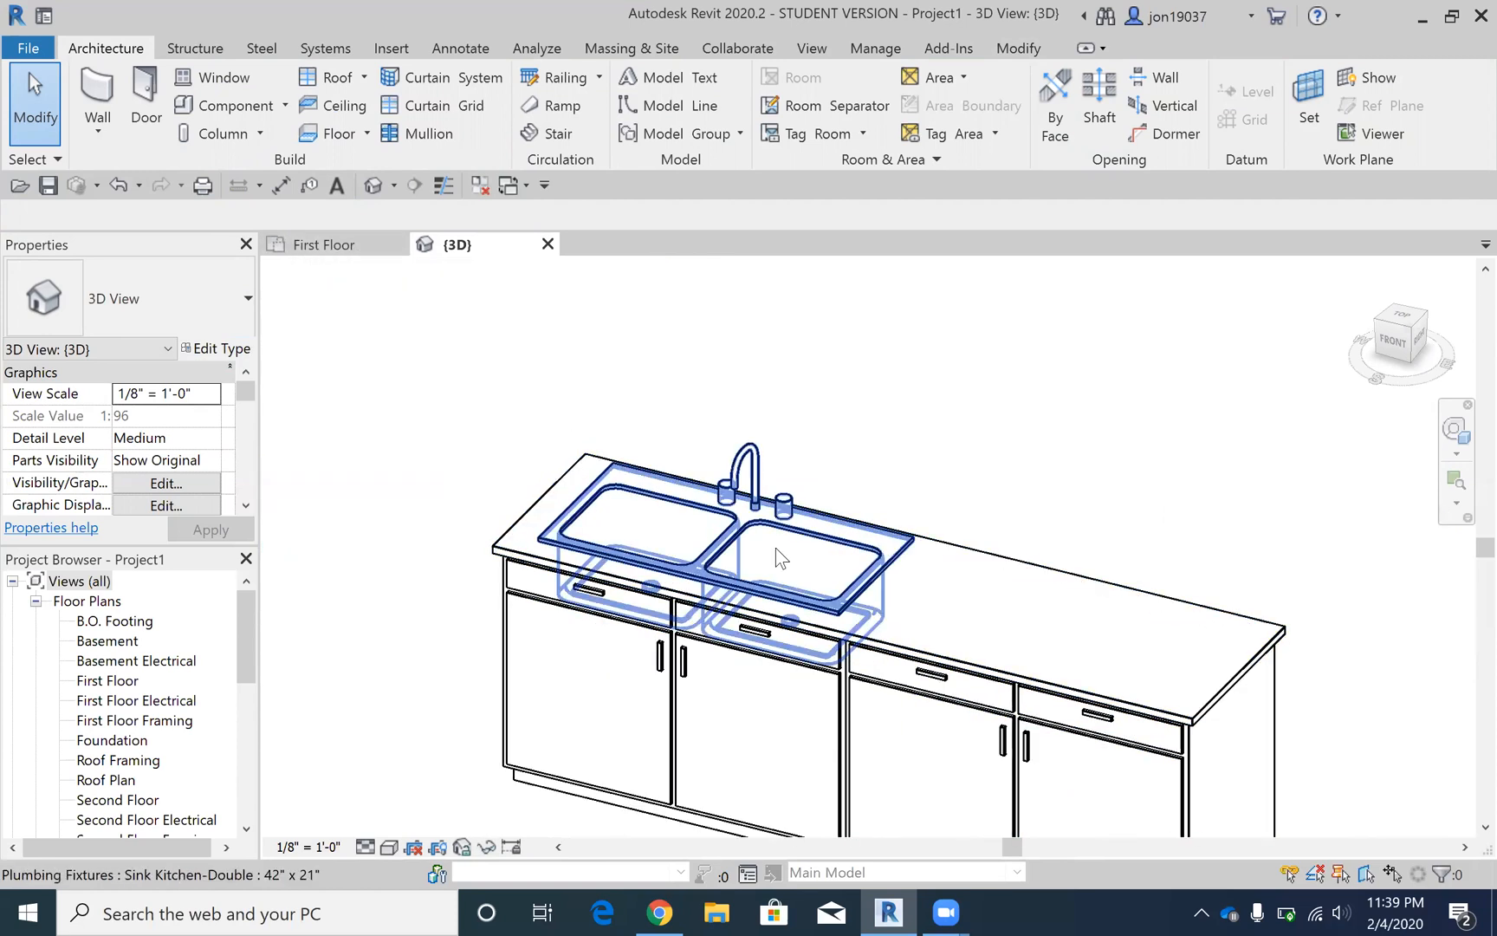
mouse_move(863, 587)
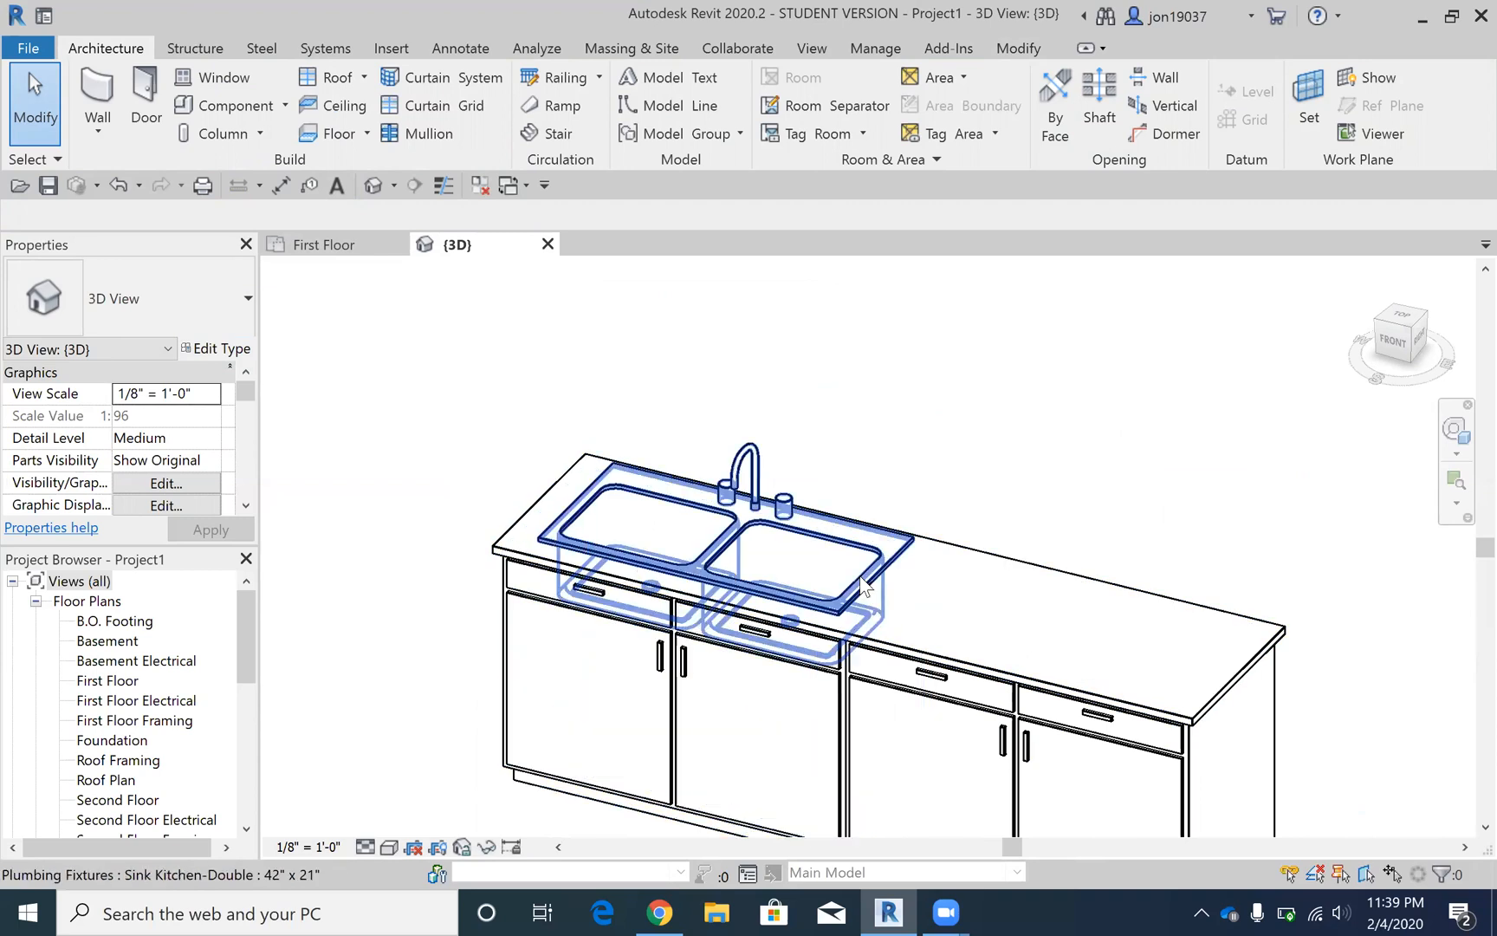
left_click(845, 540)
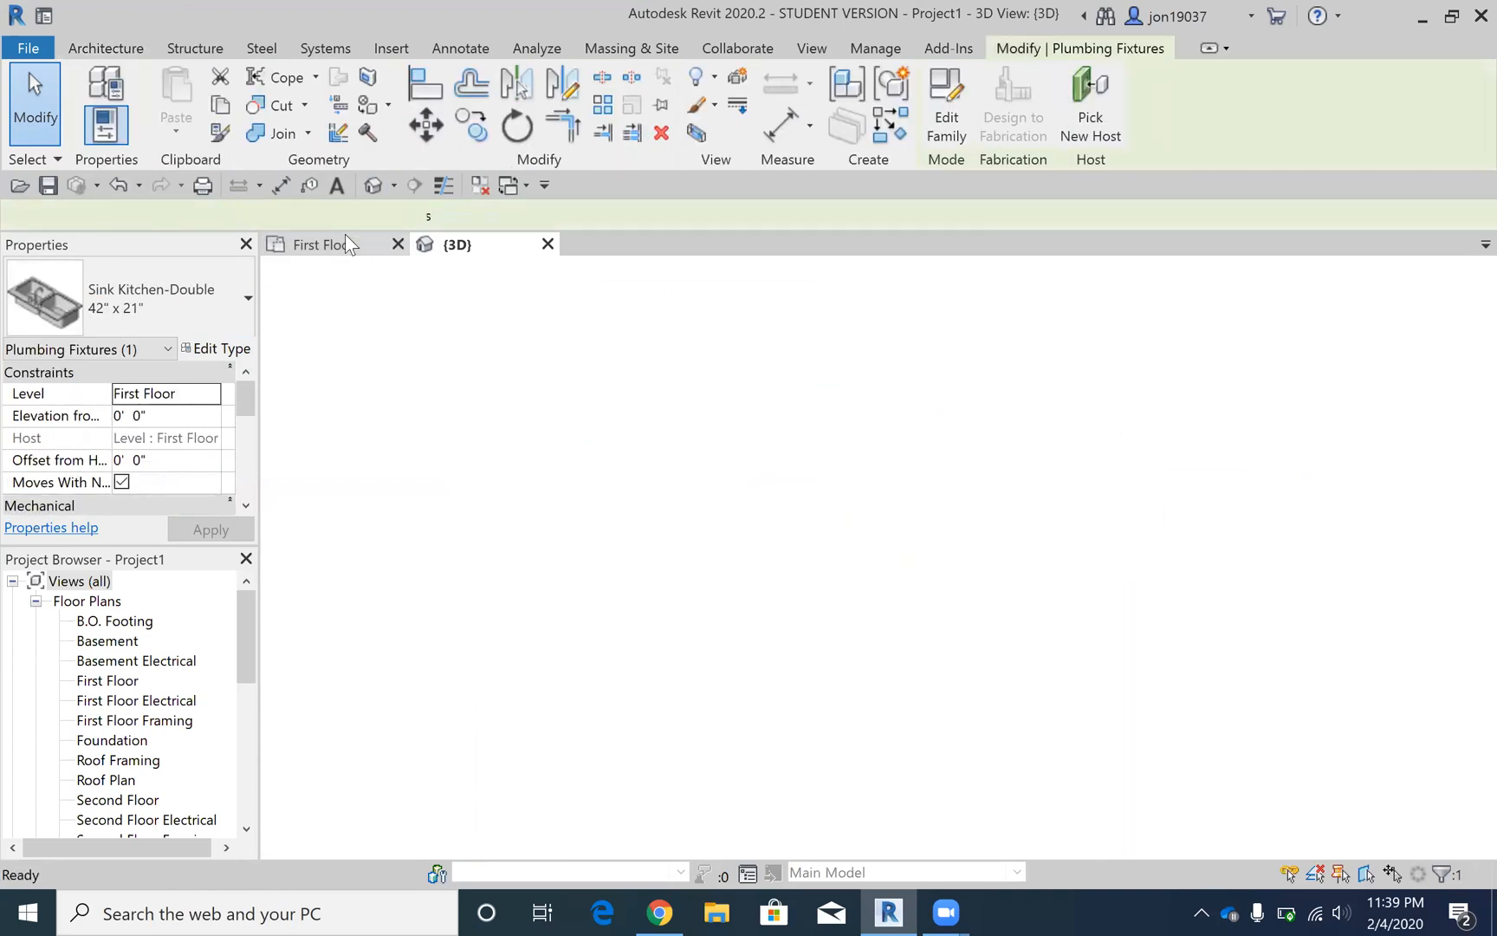
Step: Switch back to the First Floor plan to measure the sink
left_click(325, 244)
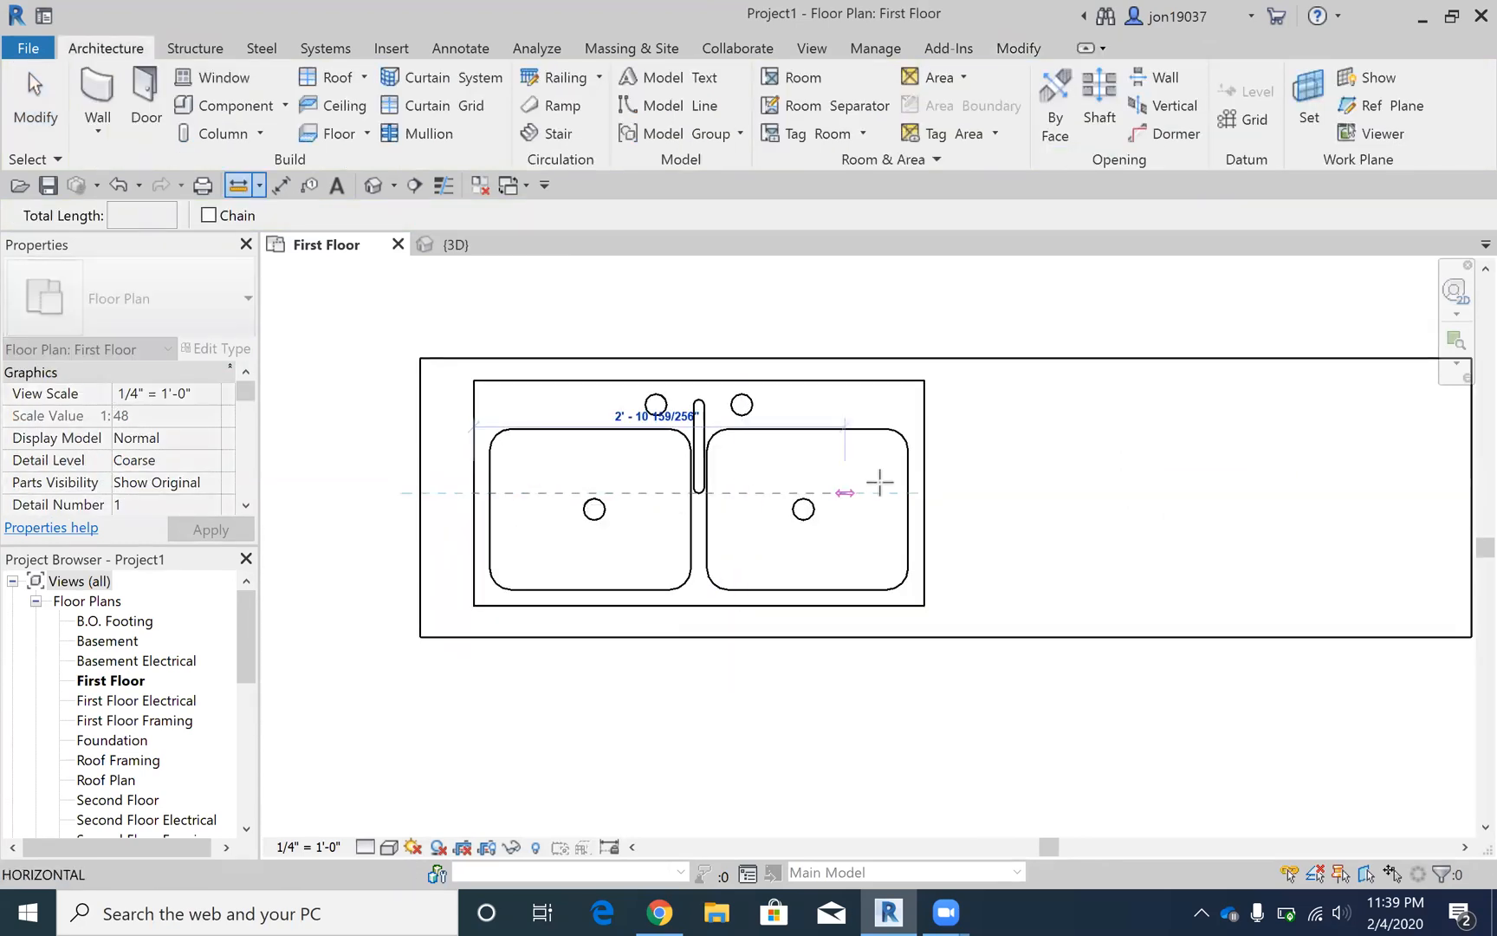
mouse_move(921, 494)
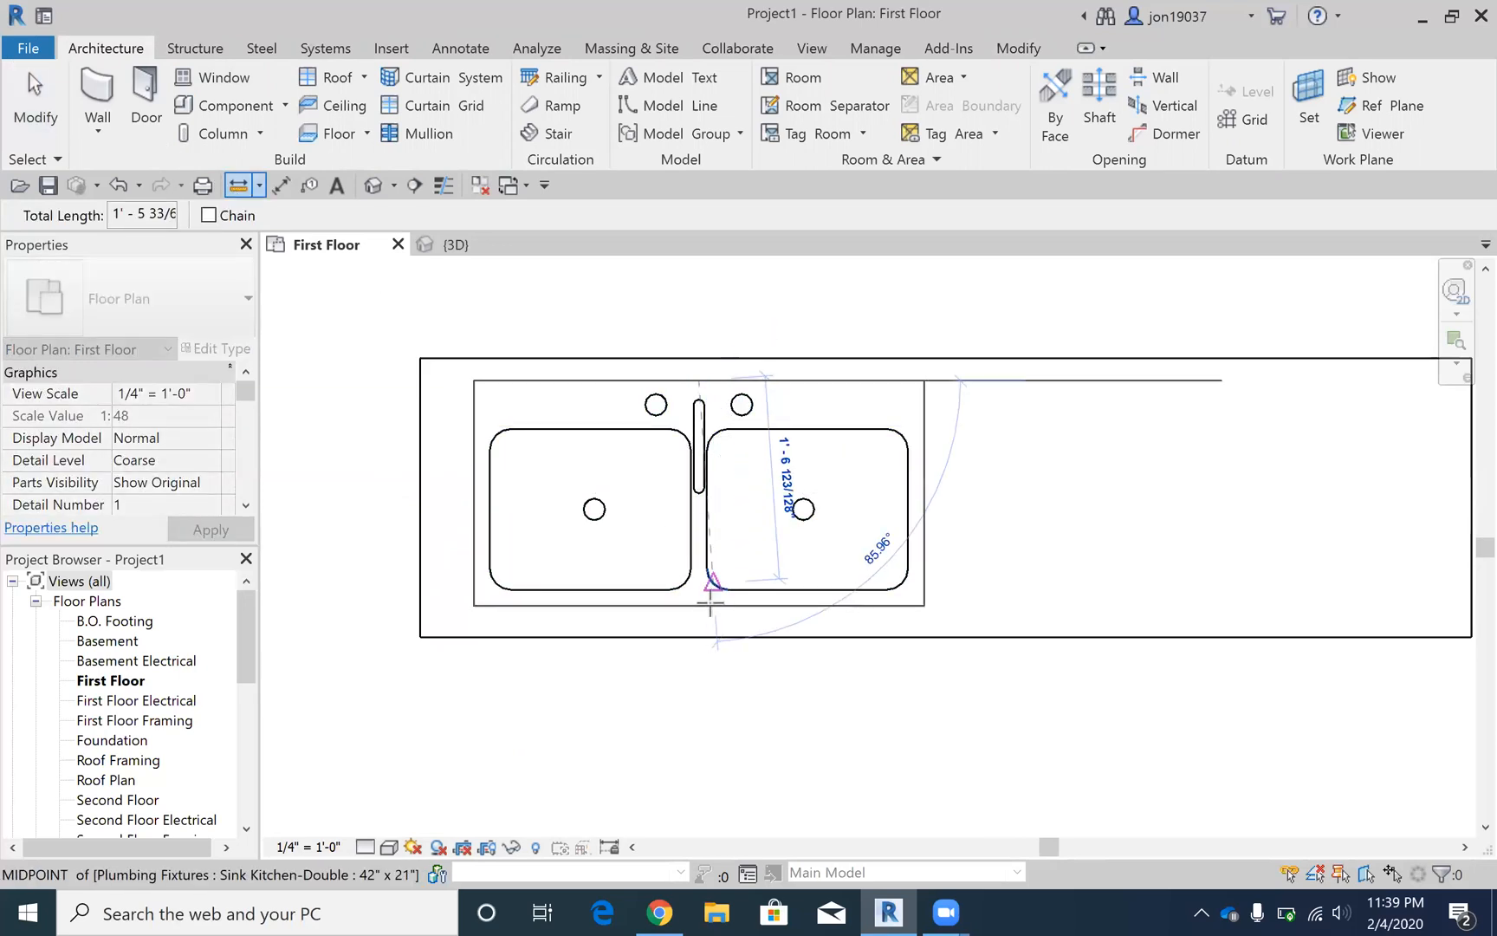
mouse_move(699, 606)
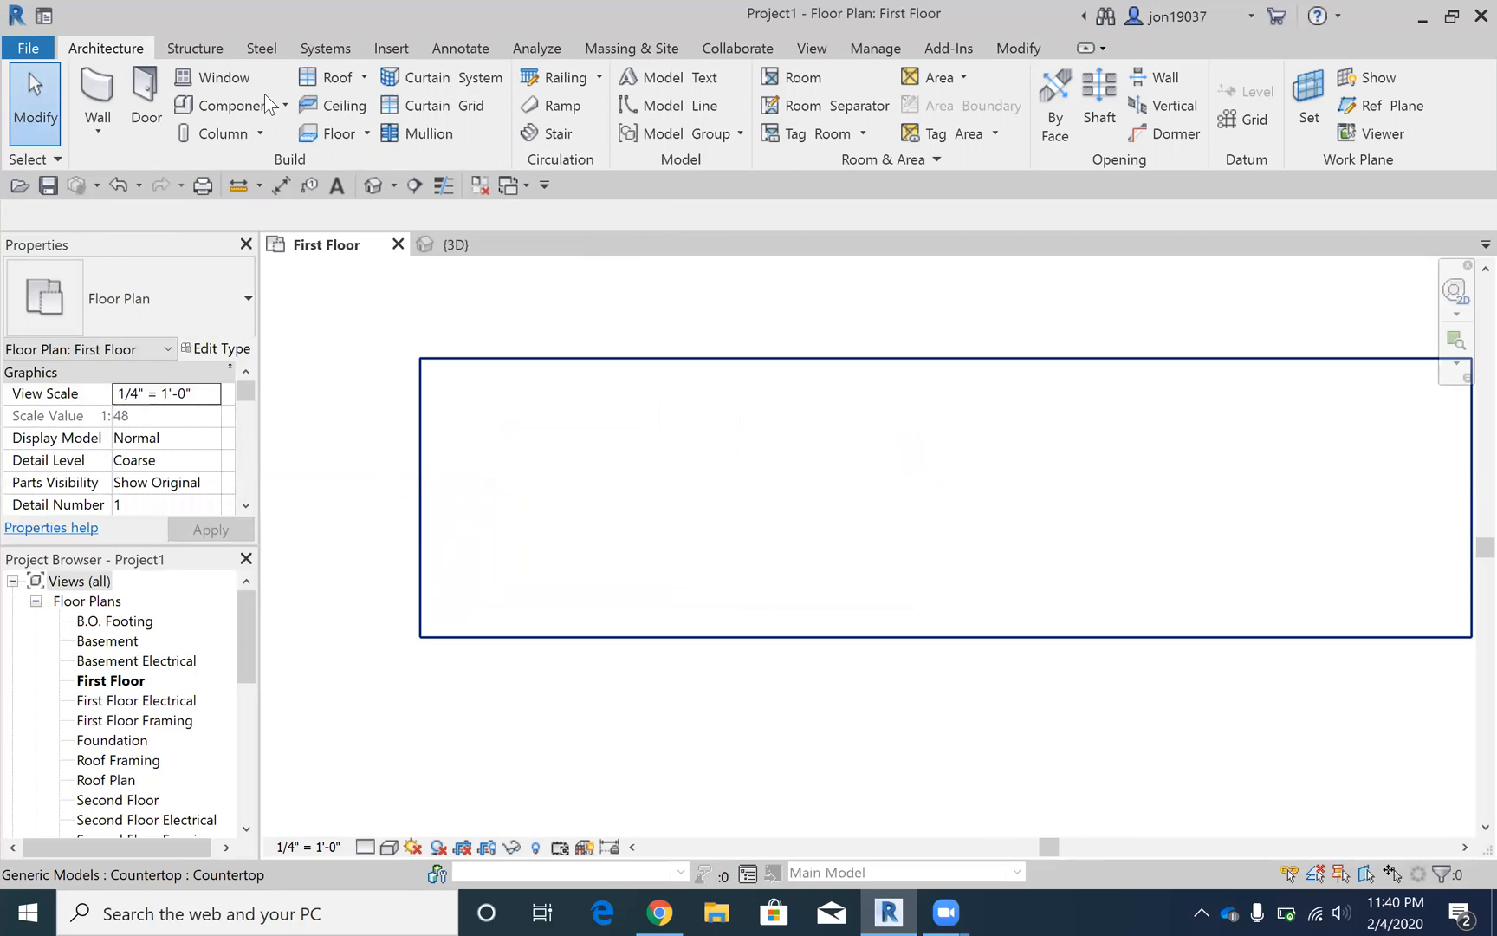
Step: Reopen the countertop with Edit In-Place and set its work plane by picking a plane
left_click(859, 496)
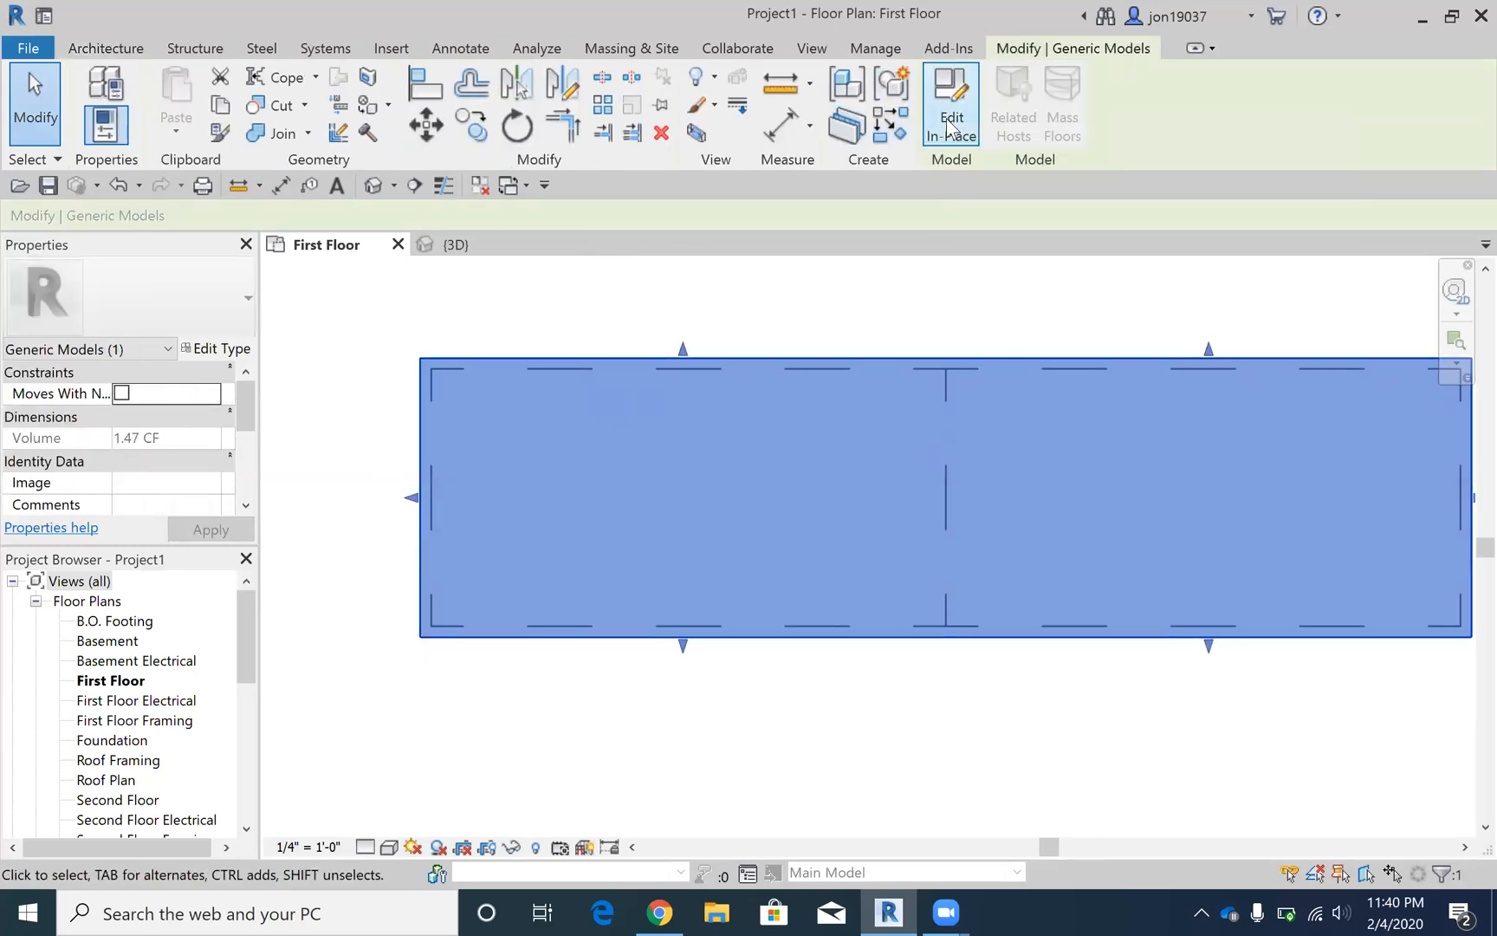
left_click(950, 105)
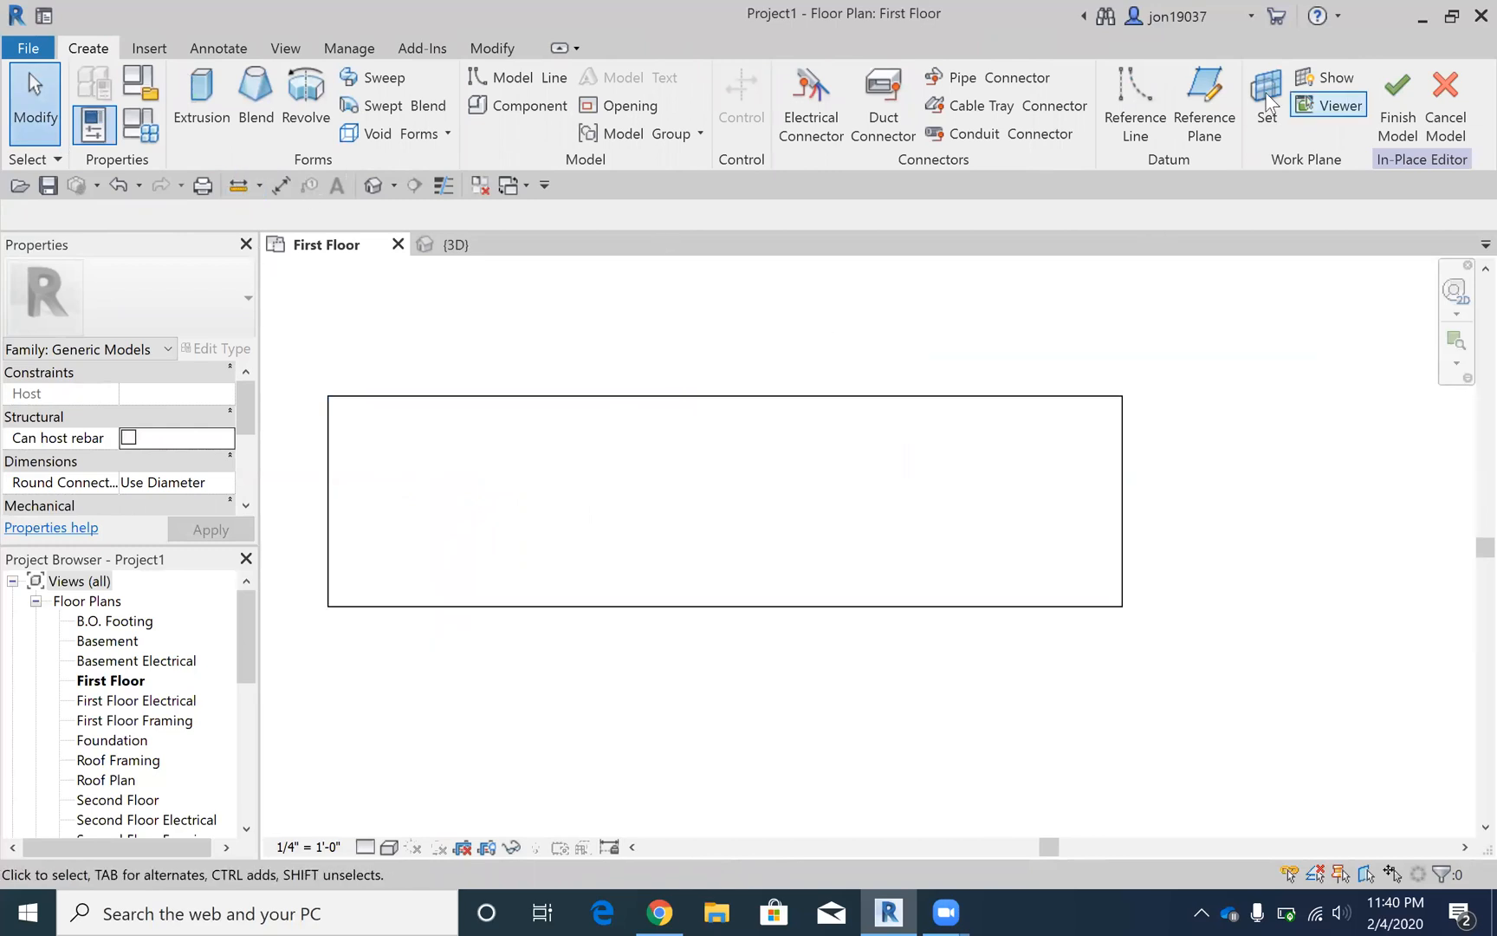
left_click(1263, 96)
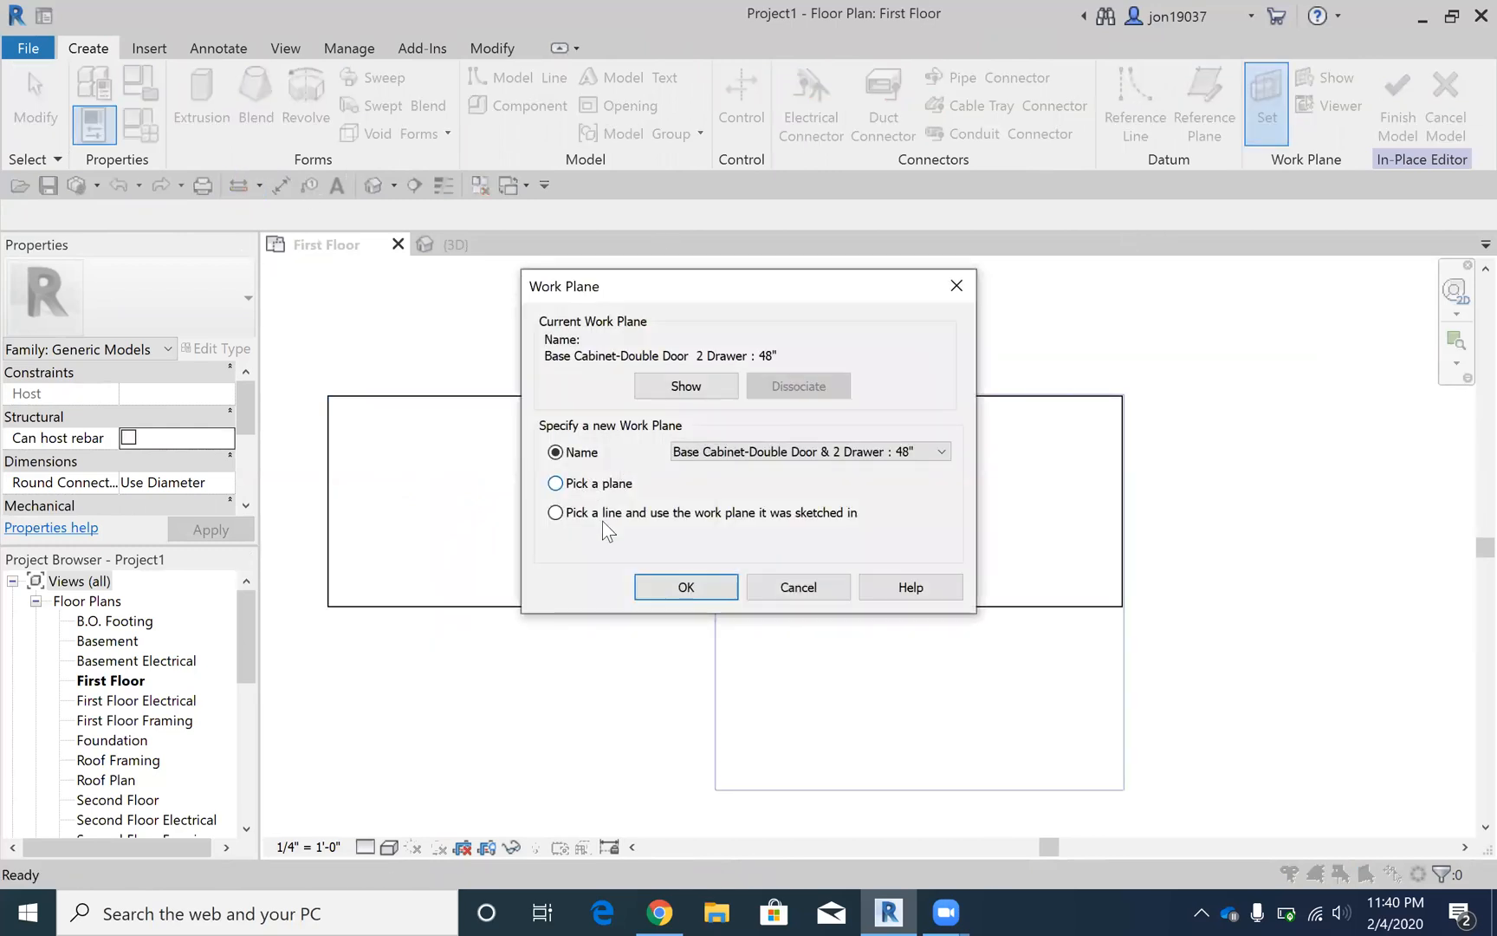
left_click(685, 586)
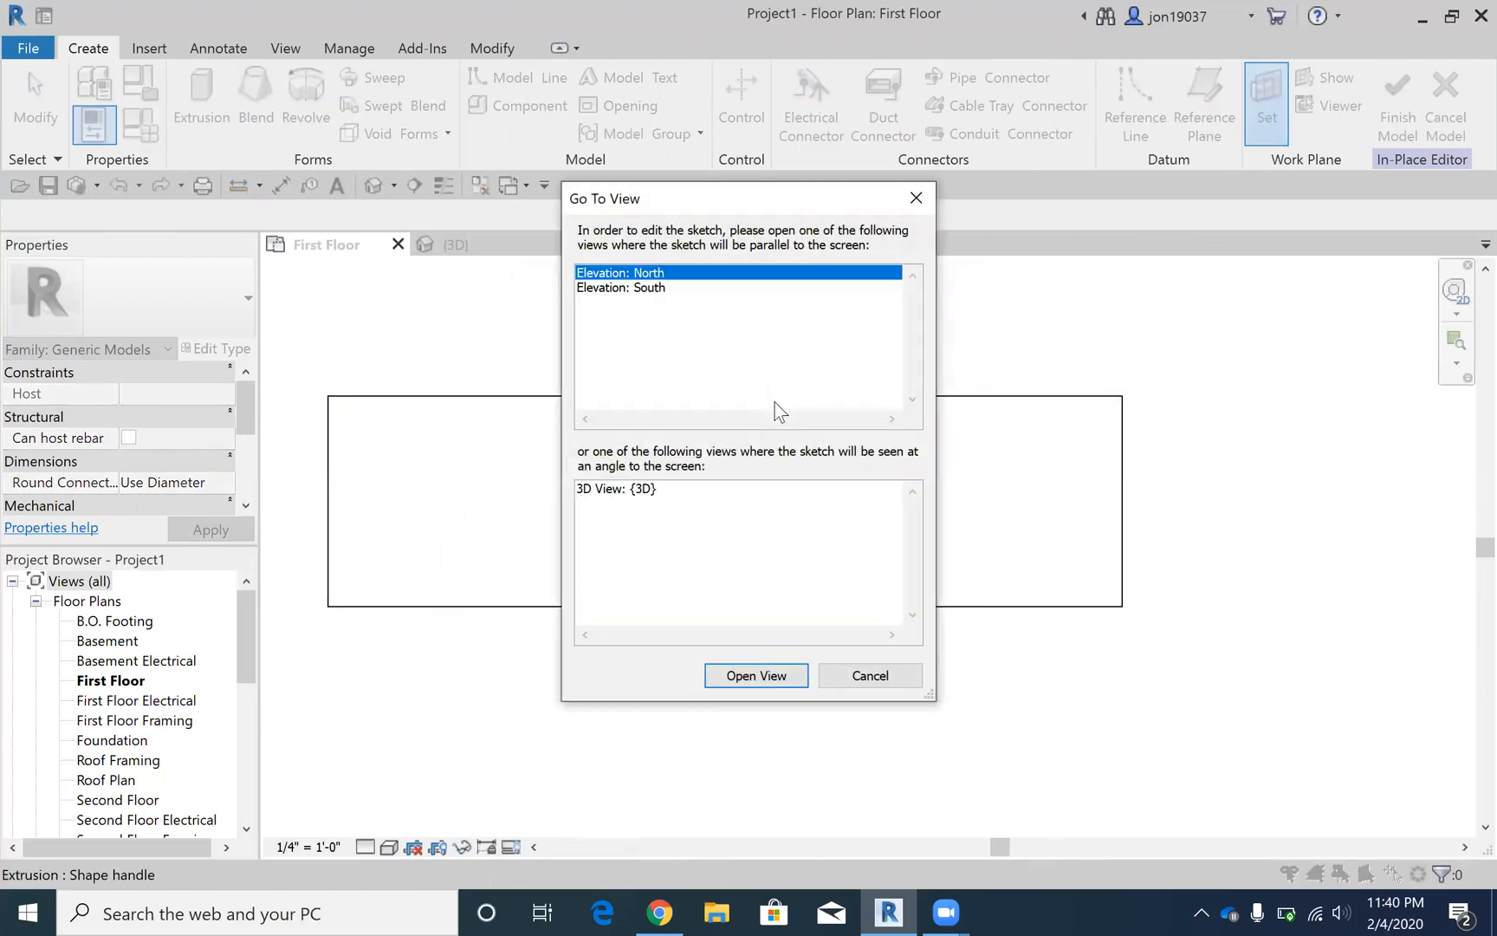
left_click(868, 675)
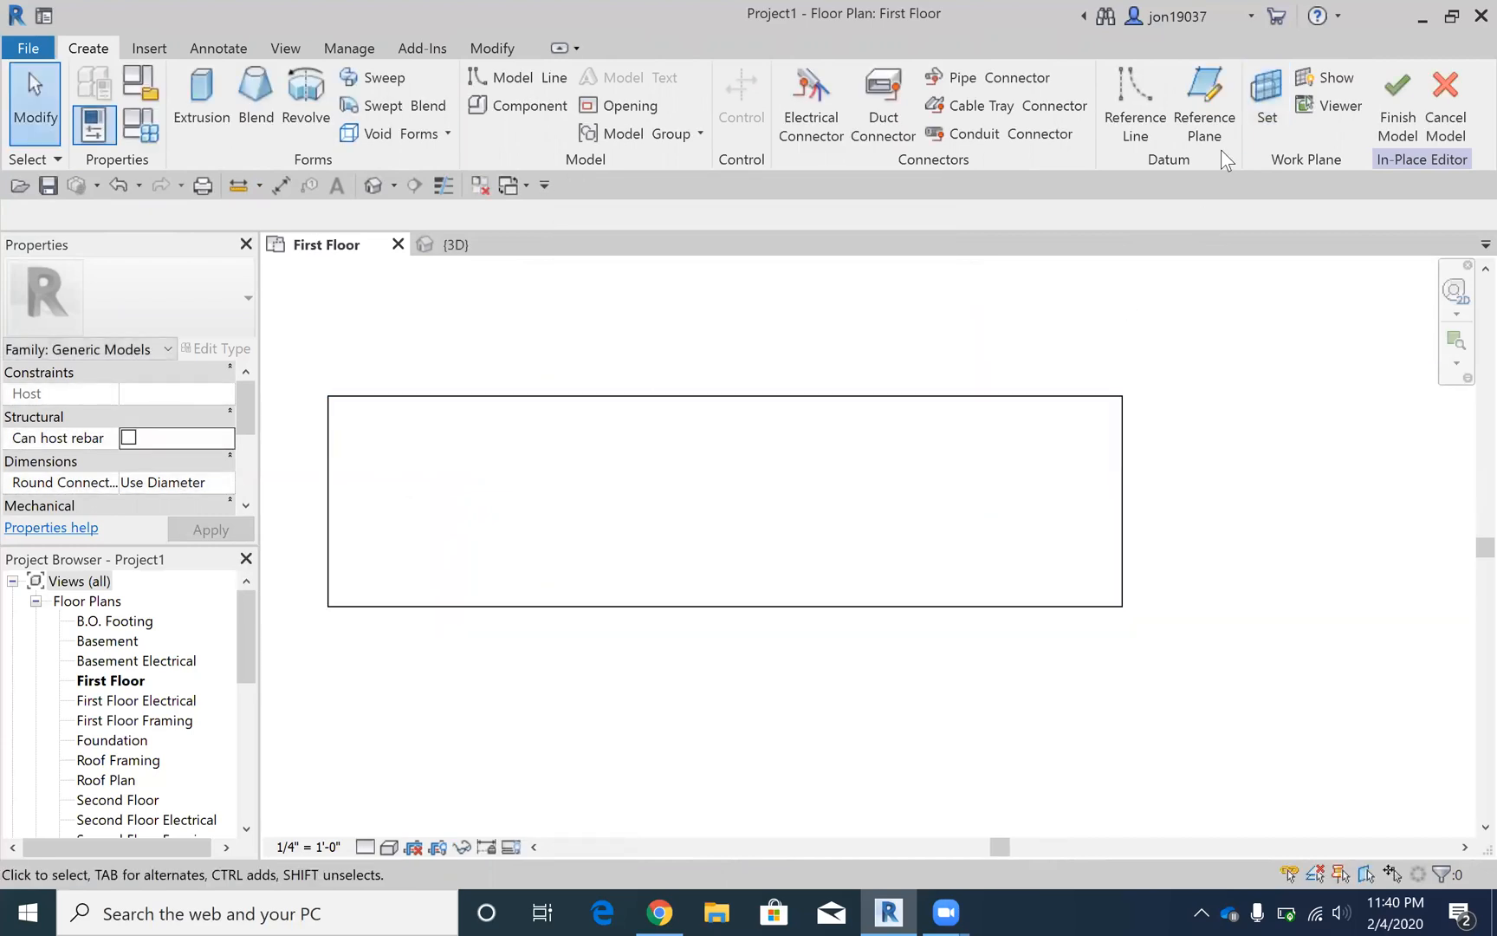
left_click(1266, 95)
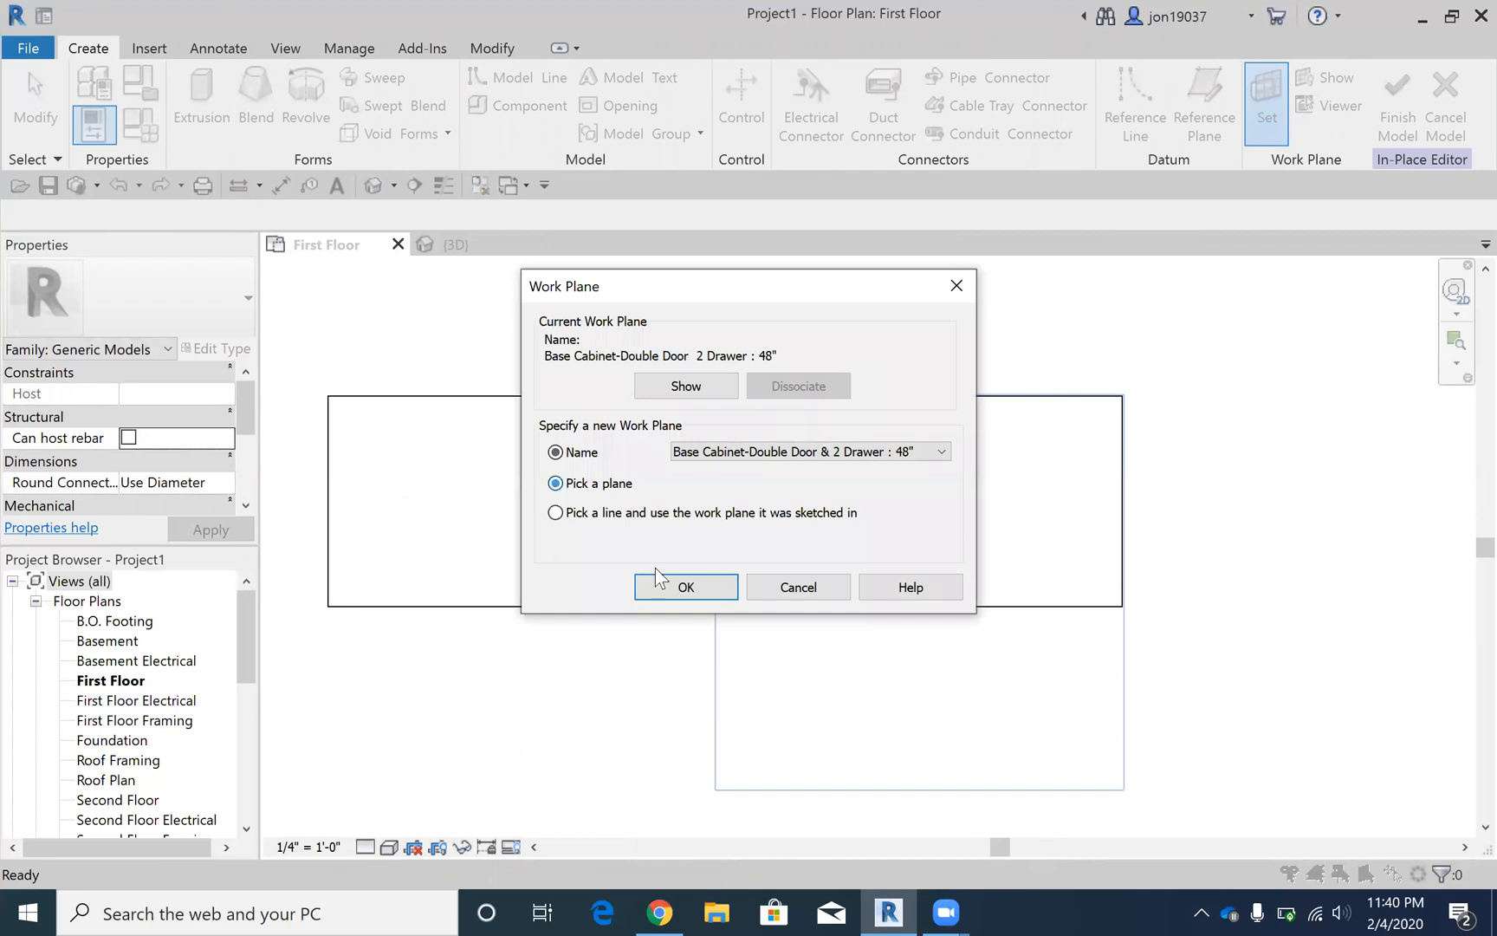
left_click(685, 586)
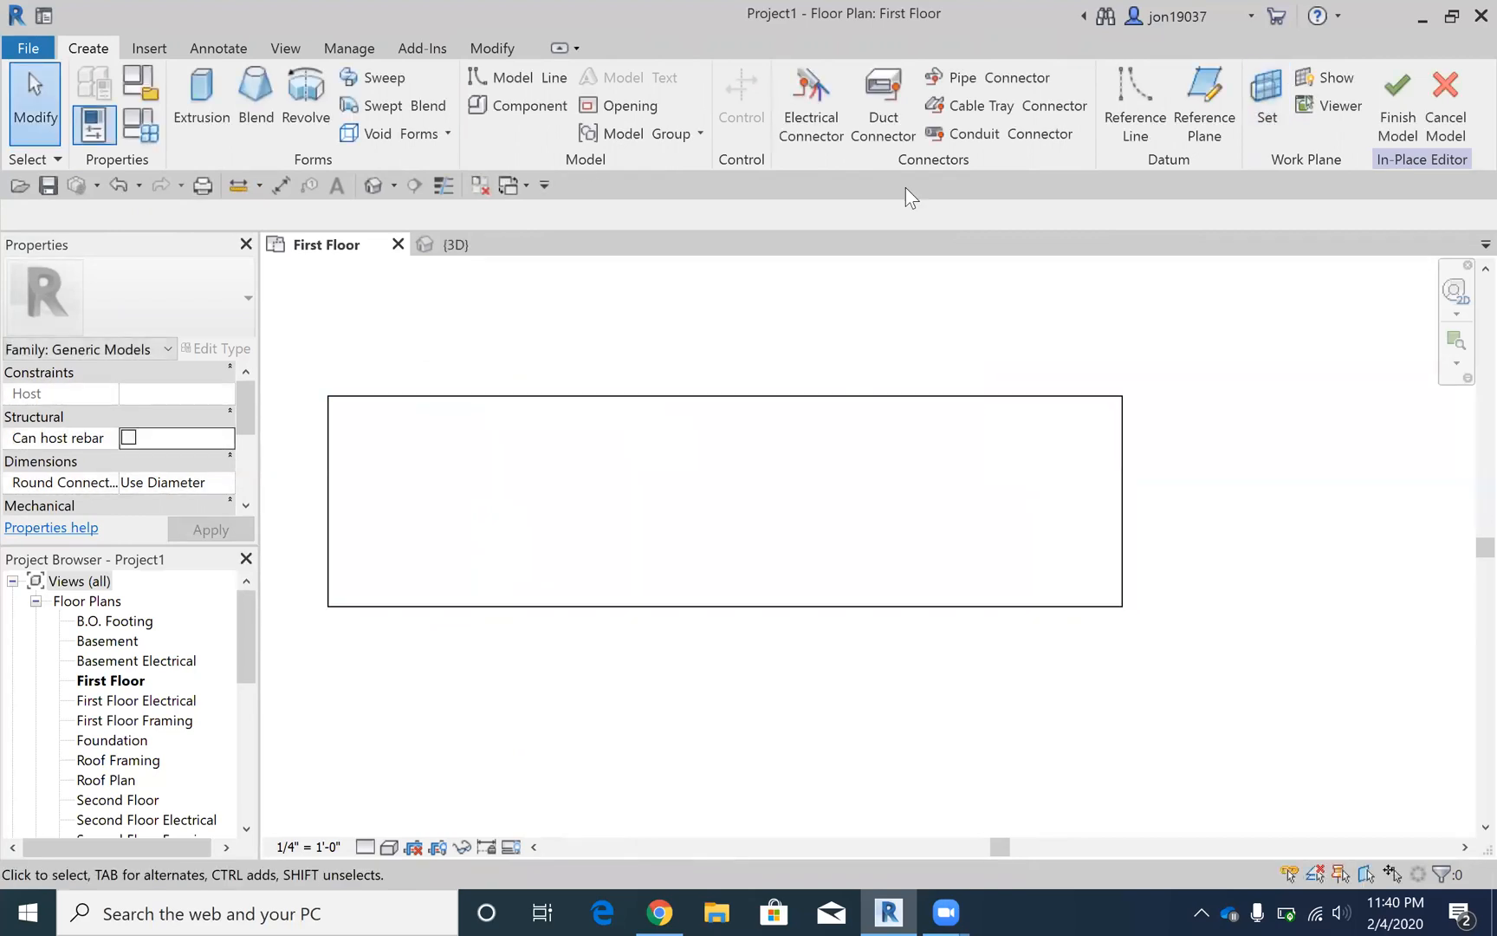
mouse_move(200, 91)
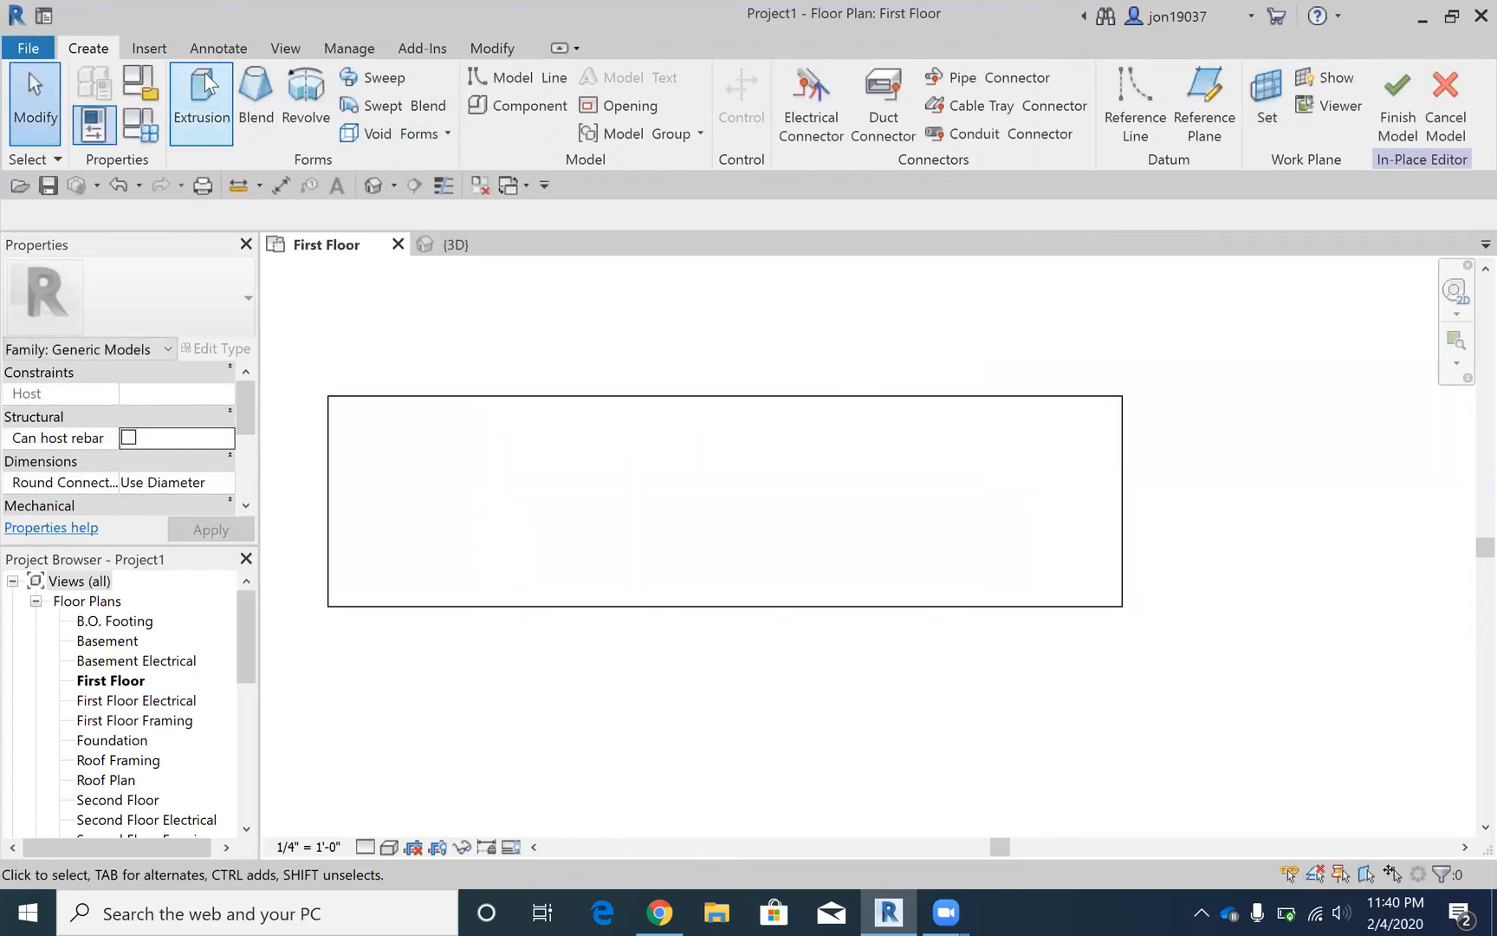
Step: Start a void extrusion and begin the rectangular opening at the countertop's left end
left_click(382, 133)
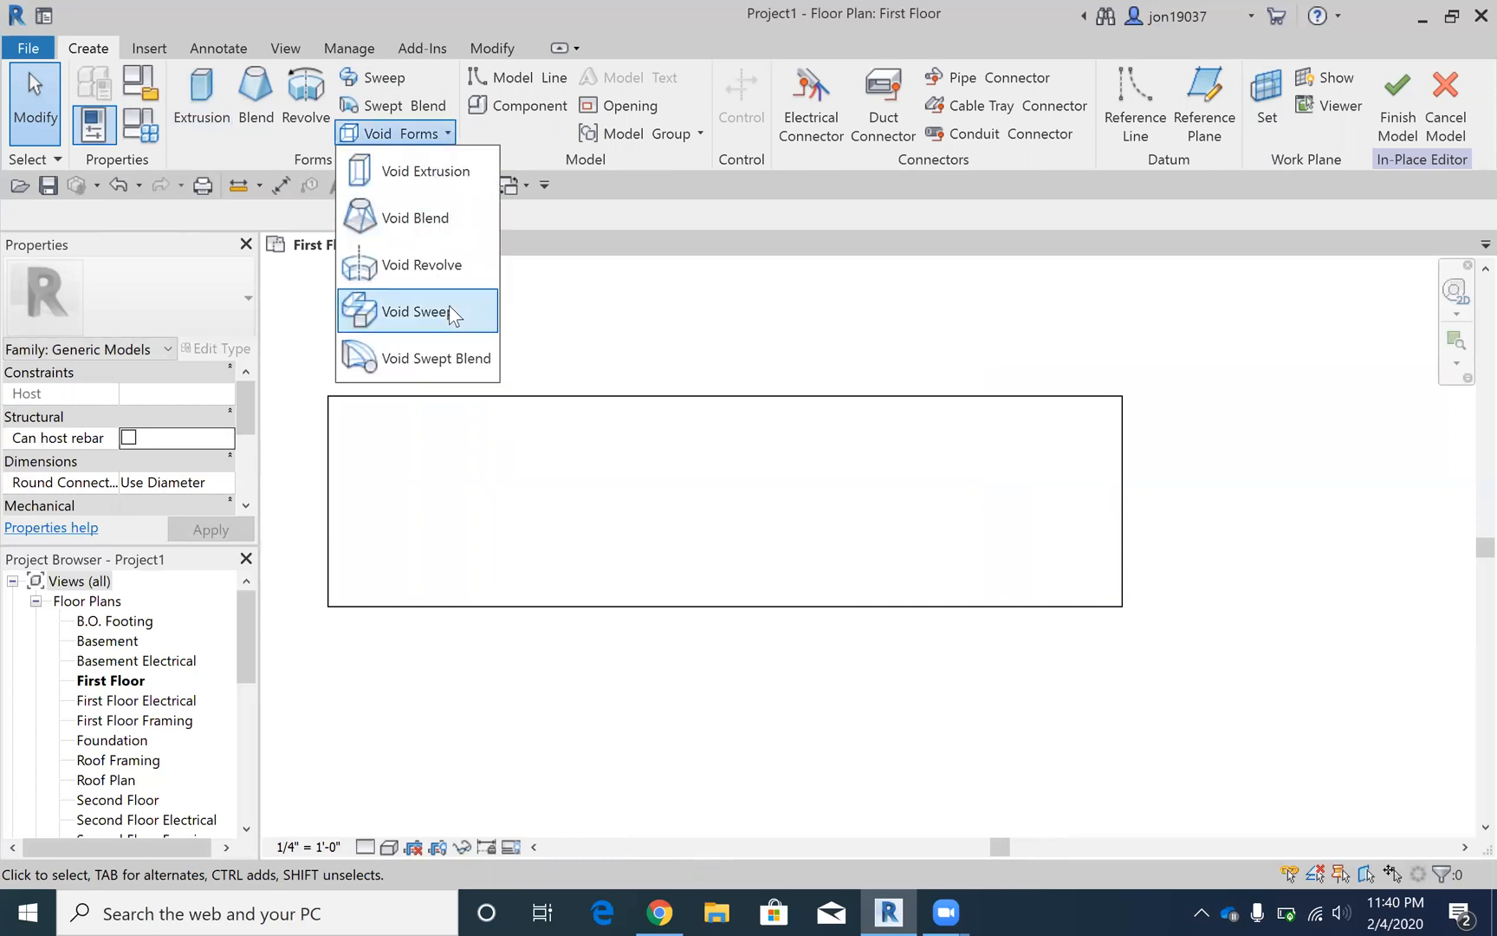
left_click(427, 171)
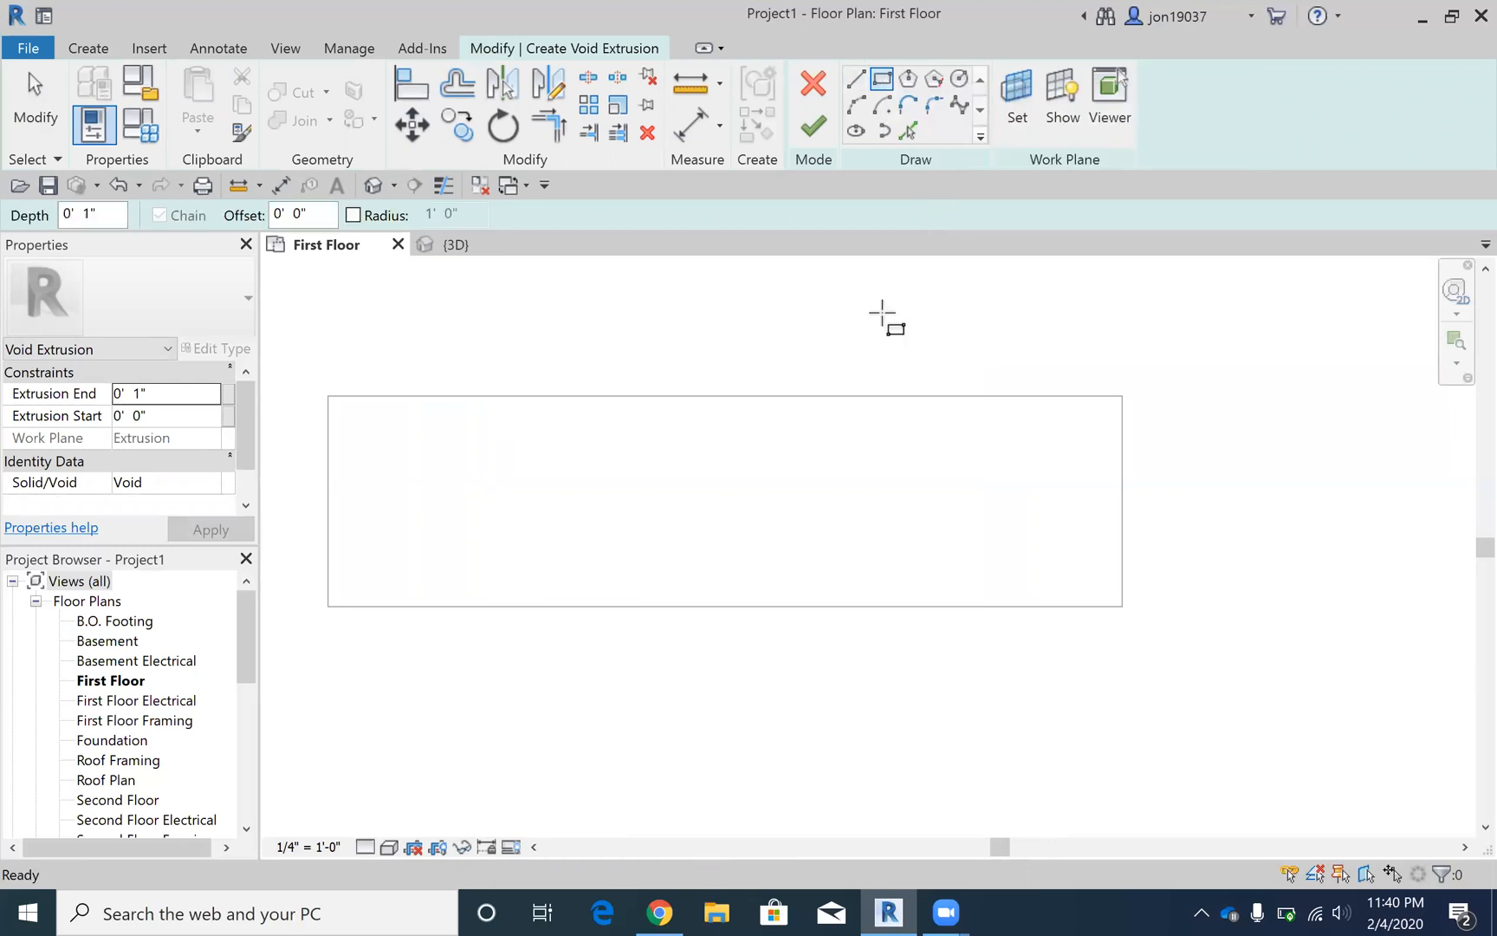
left_click(93, 215)
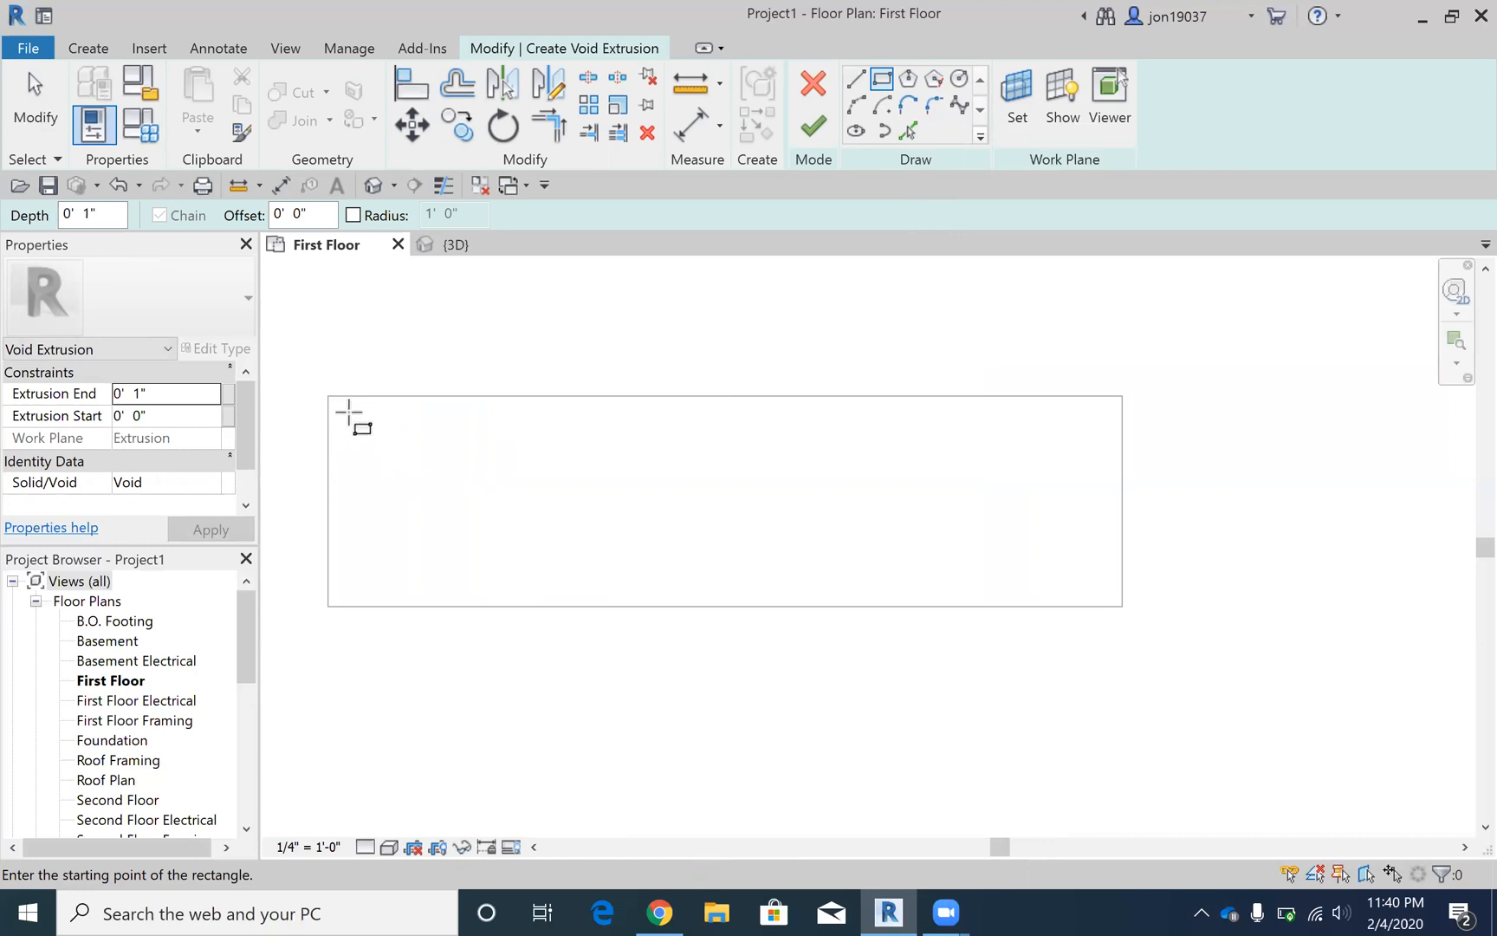
left_click(347, 412)
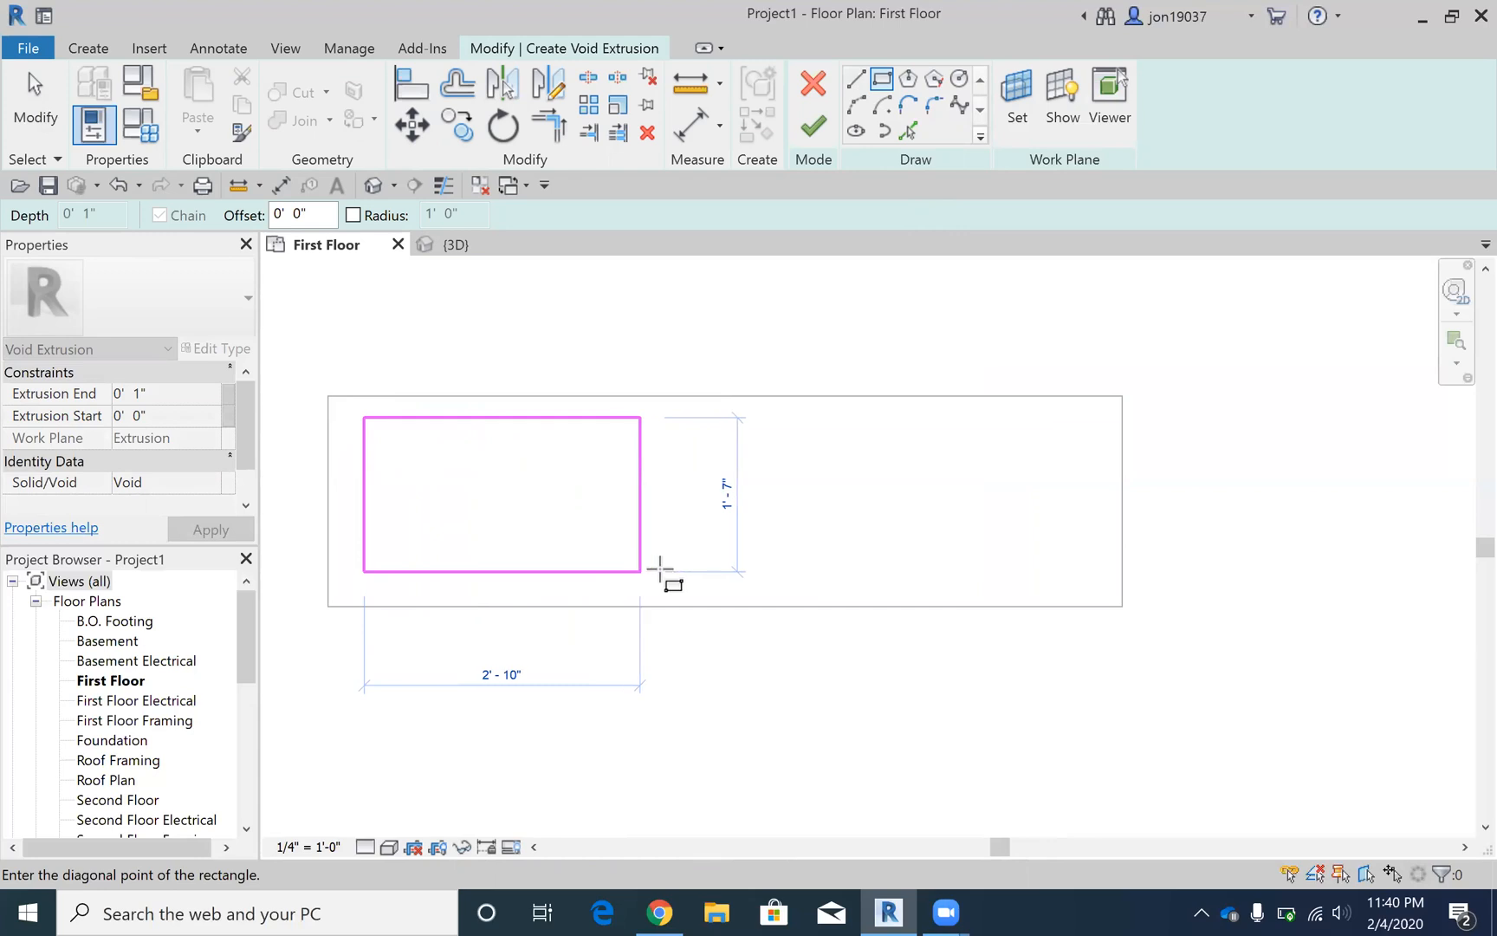
mouse_move(690, 568)
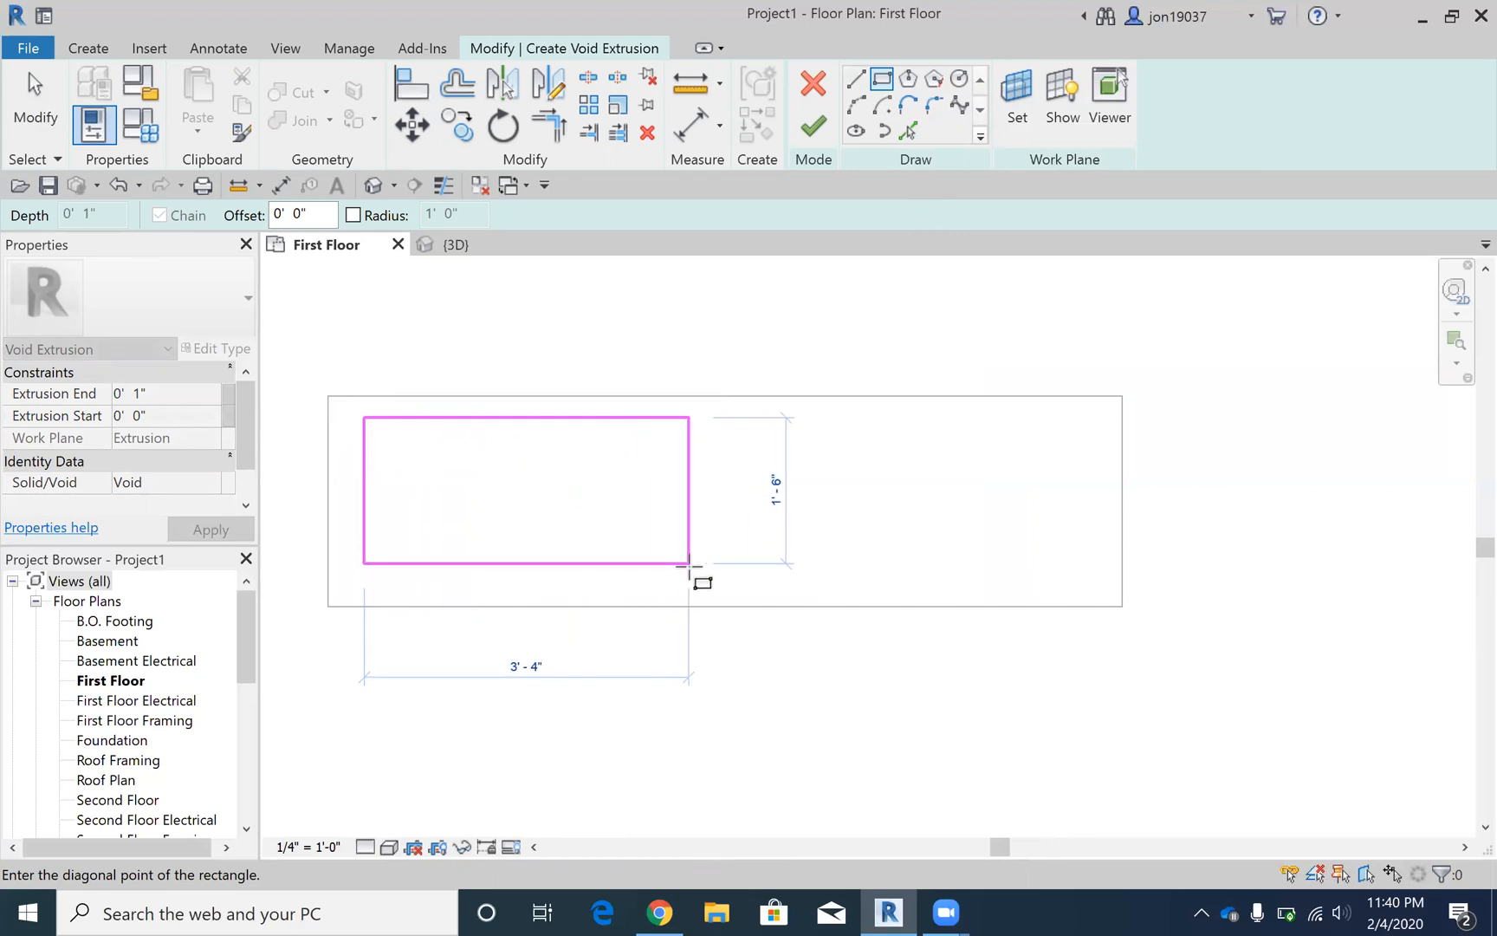
mouse_move(694, 587)
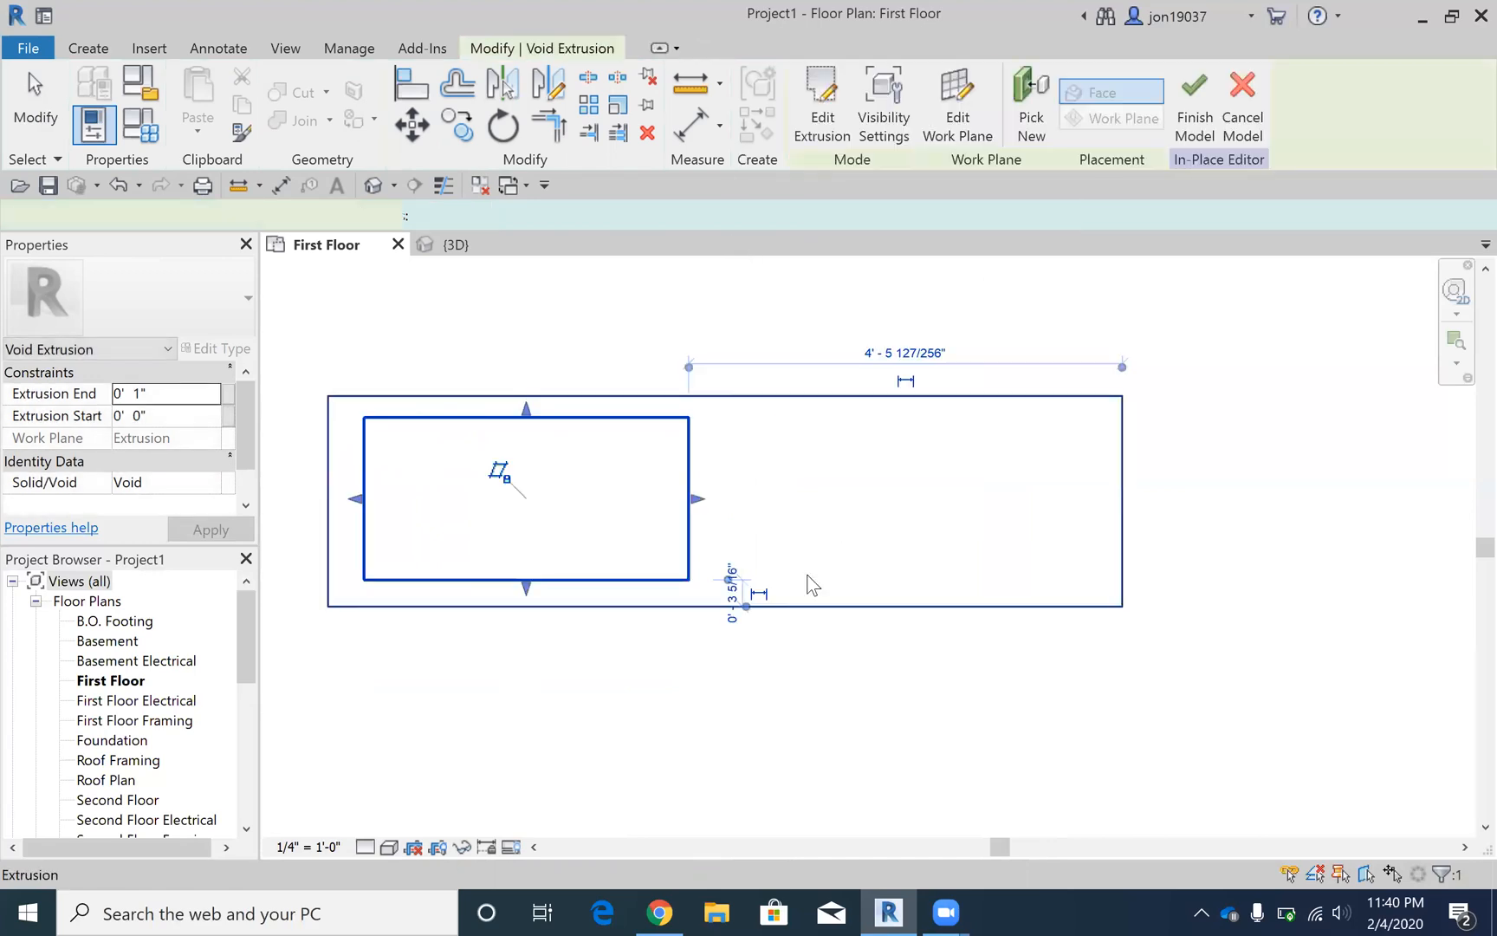
Step: Cut the void through the countertop for the sink opening and finish the in-place model
left_click(456, 245)
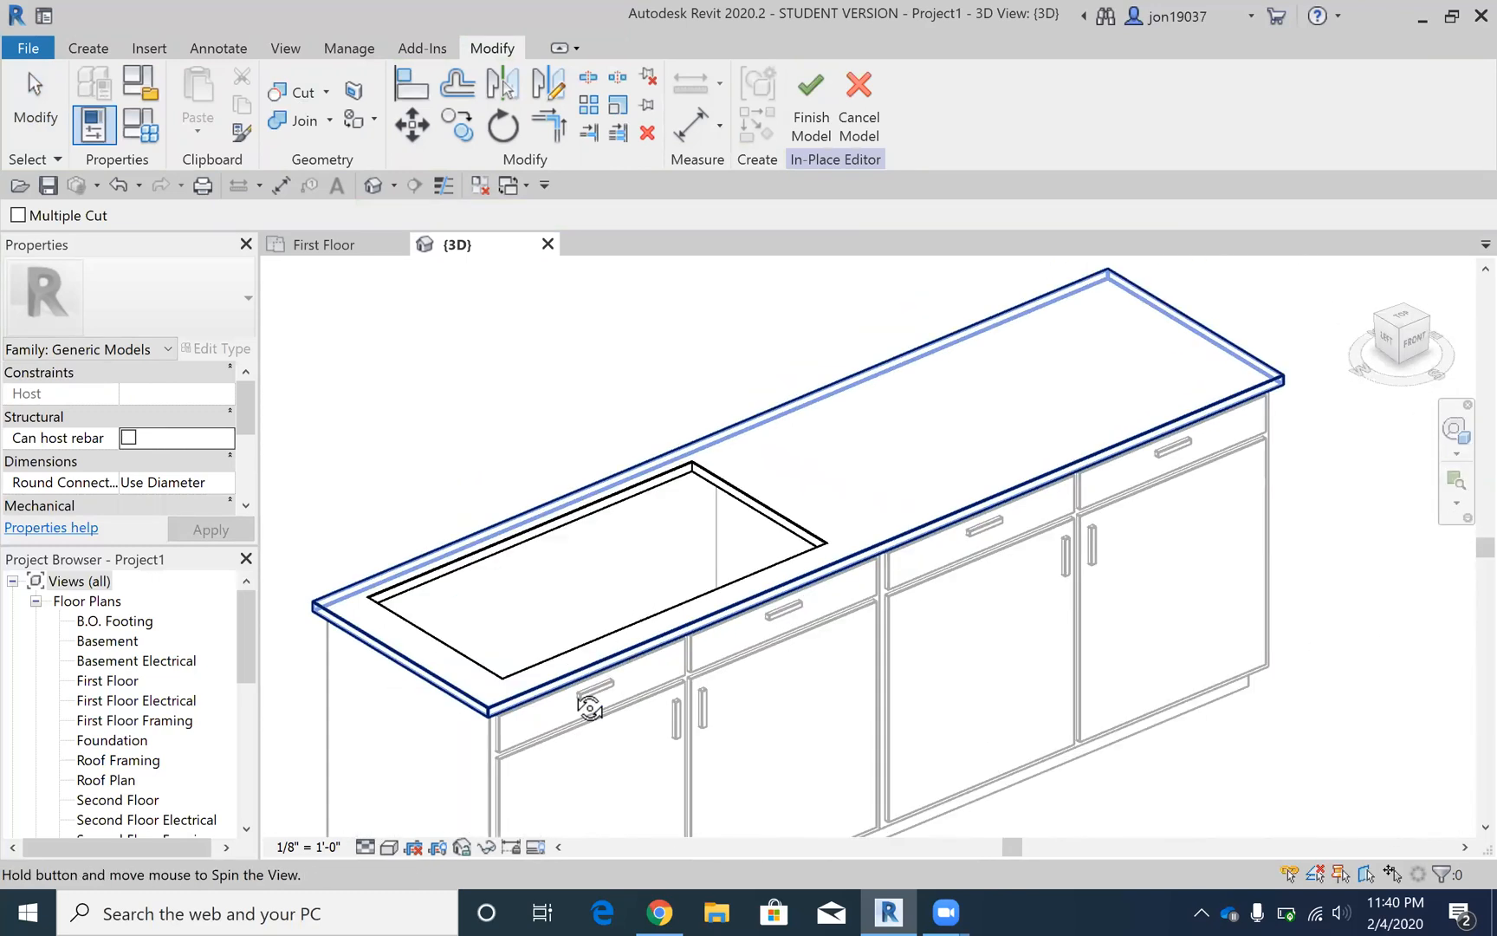
left_click(320, 244)
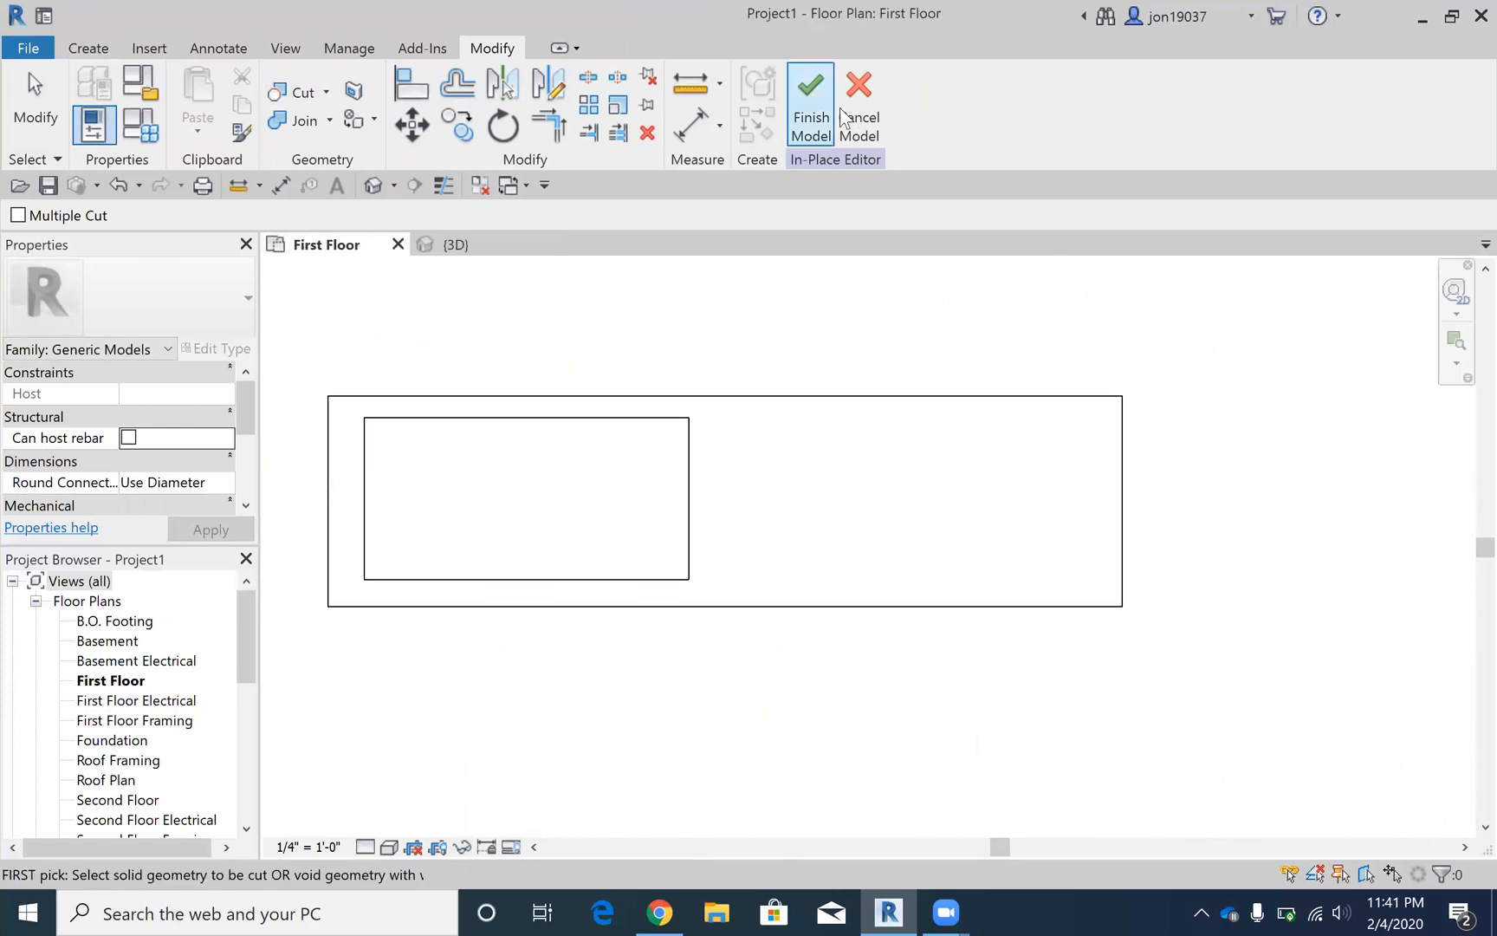
left_click(809, 105)
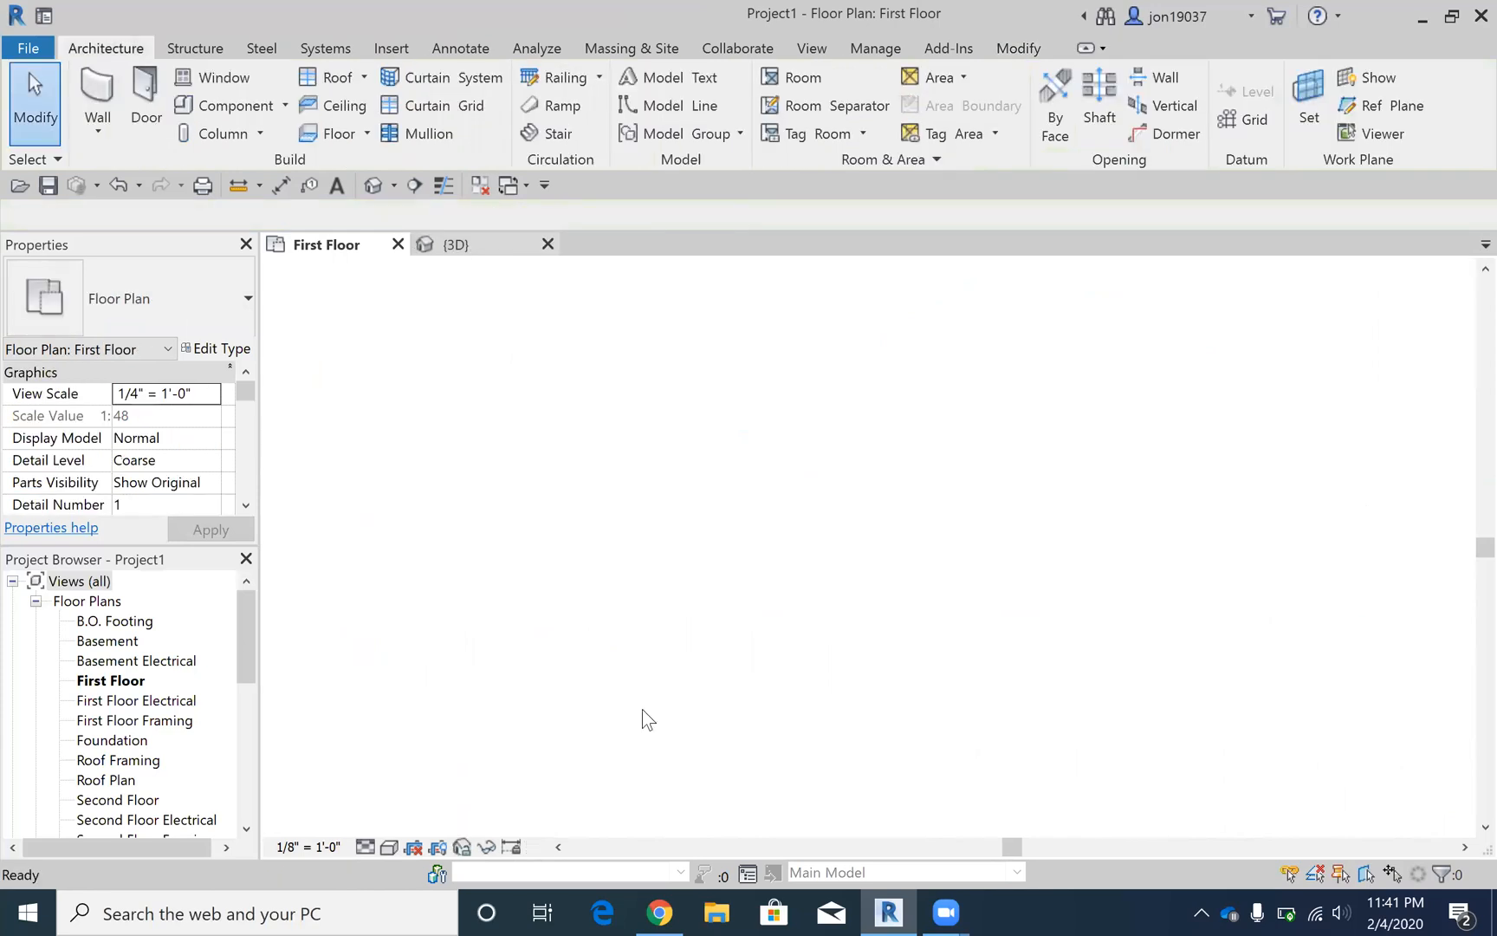
Step: Zoom out in the 3D view and select then deselect the countertop to review the seated double sink
left_click(455, 245)
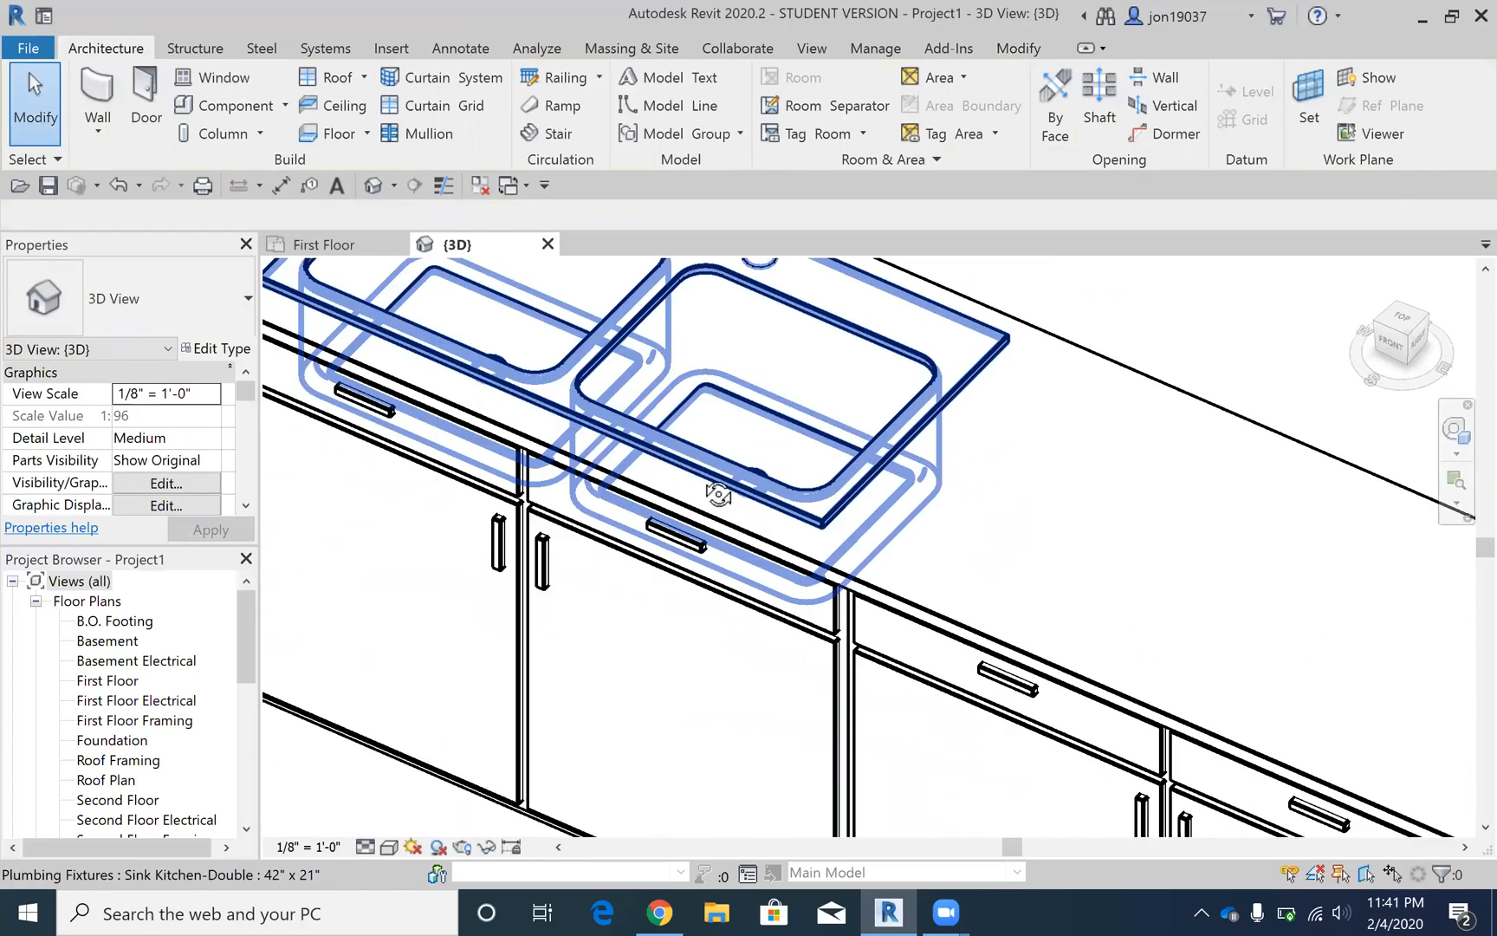
scroll("down", 3)
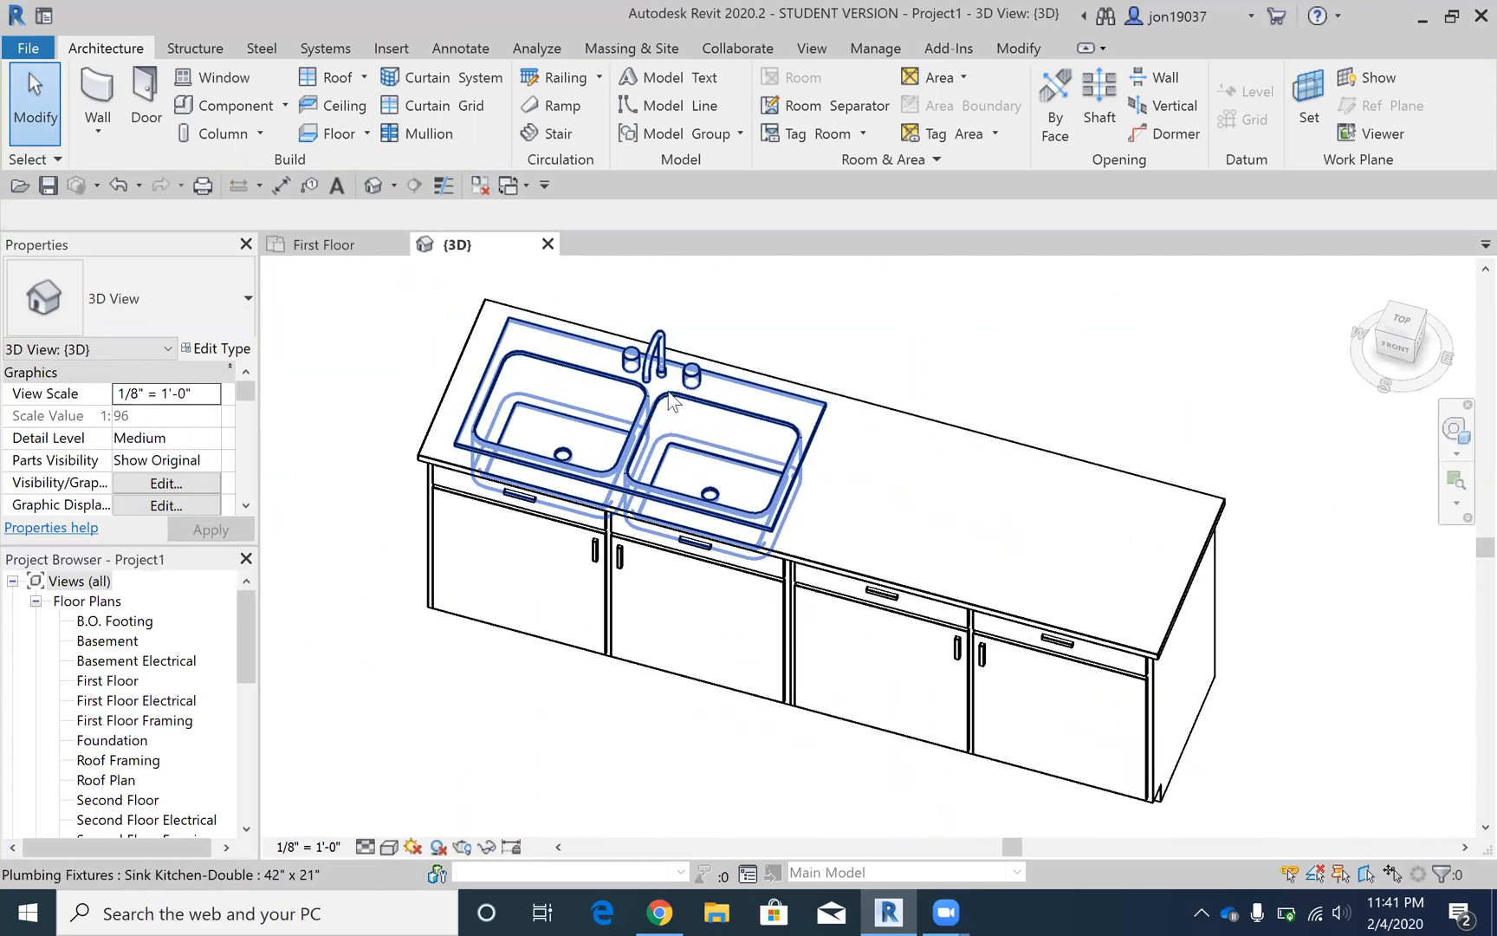
mouse_move(635, 406)
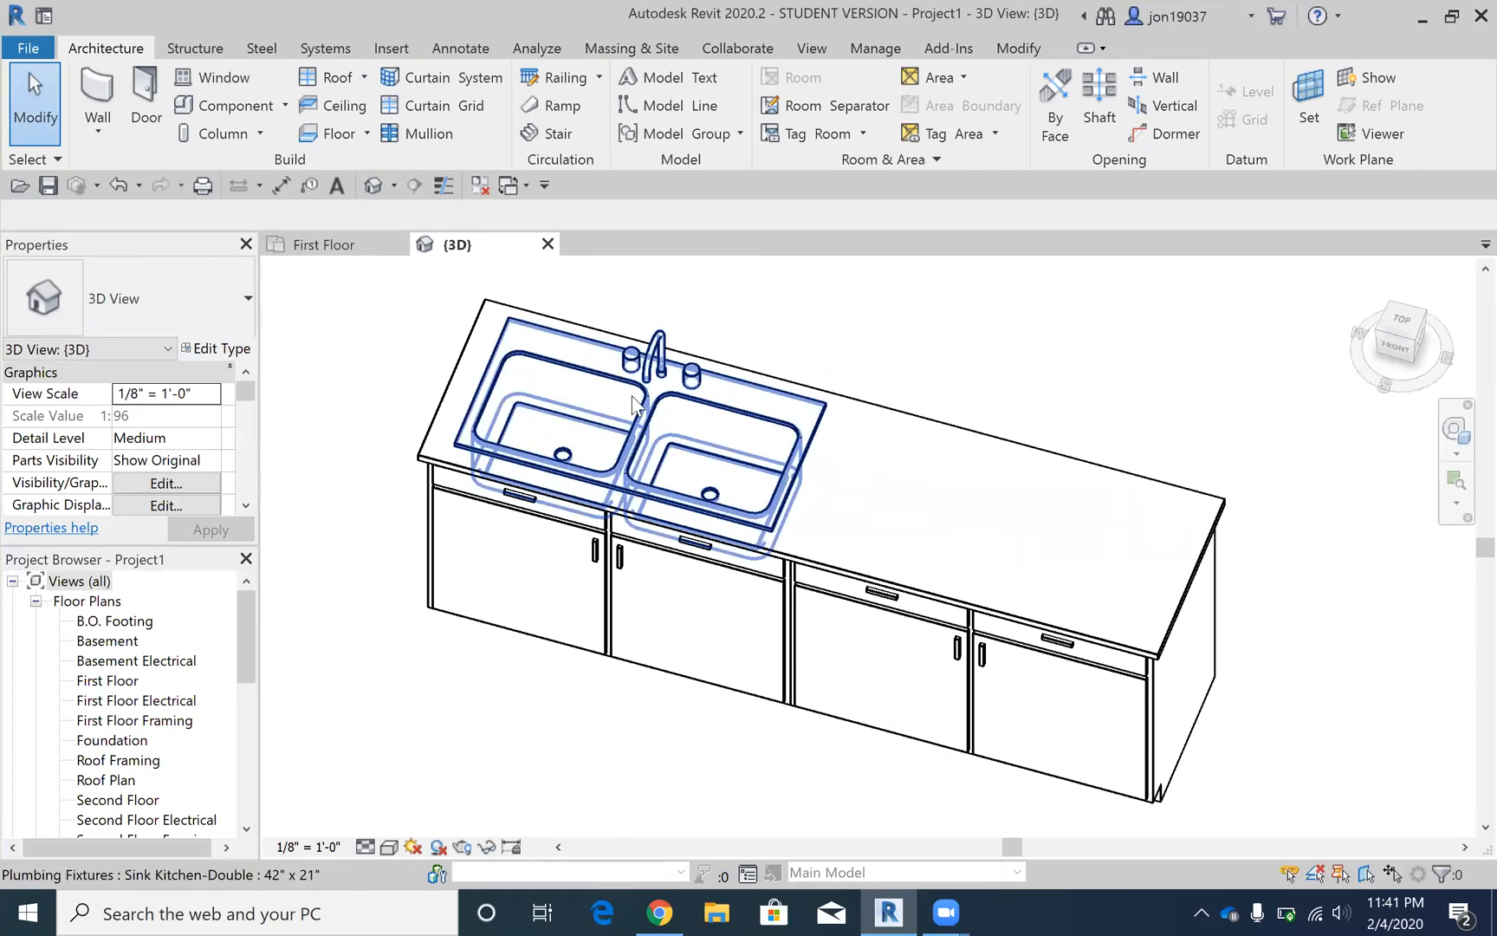
left_click(749, 531)
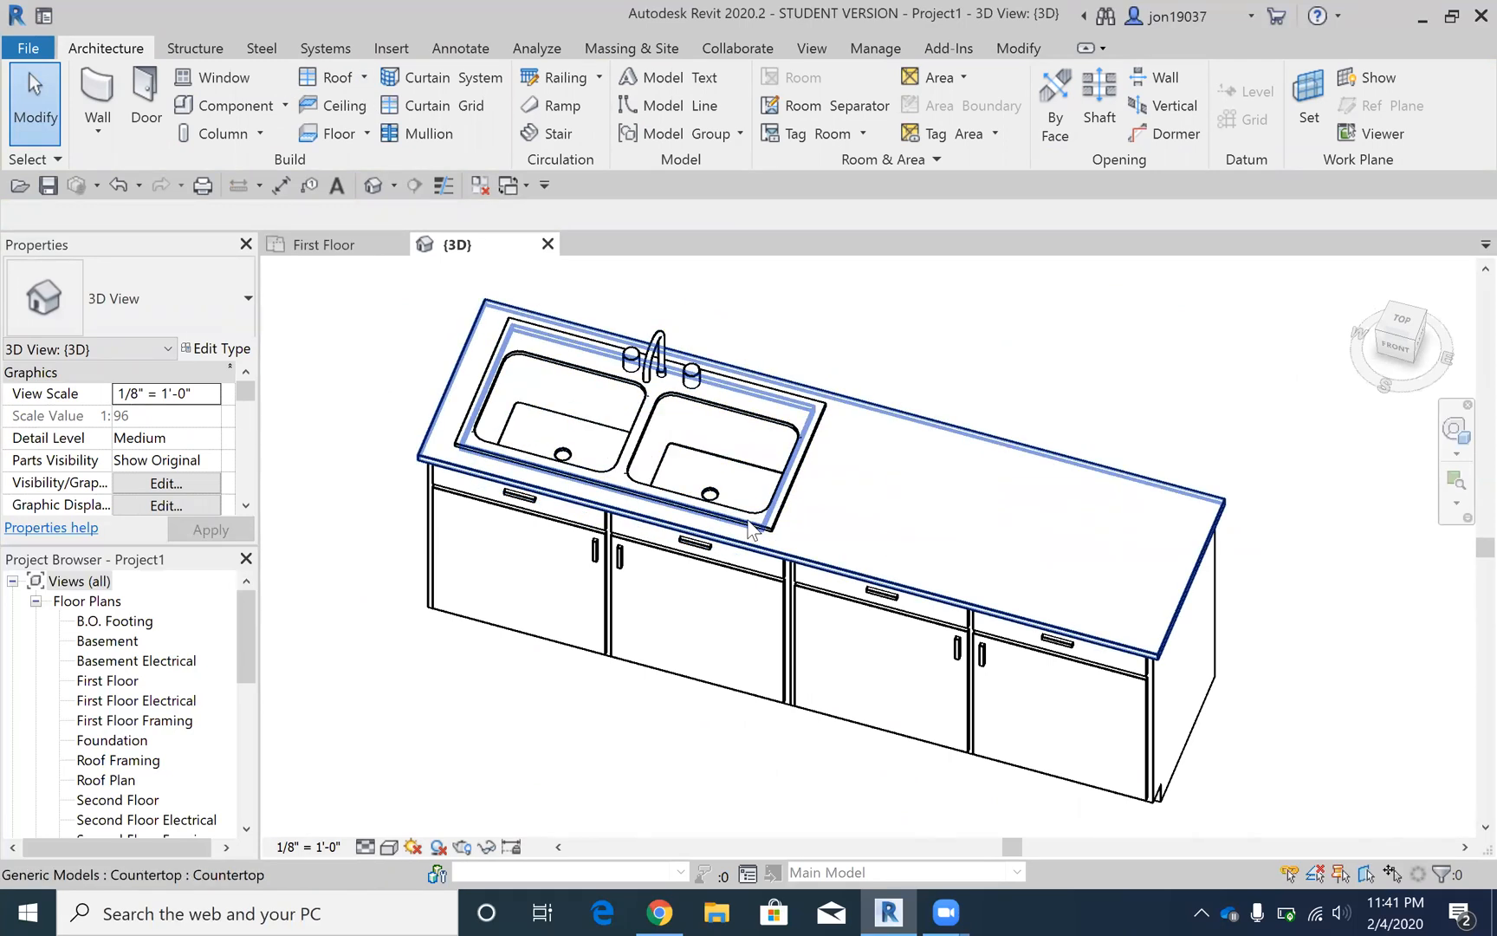
left_click(1002, 377)
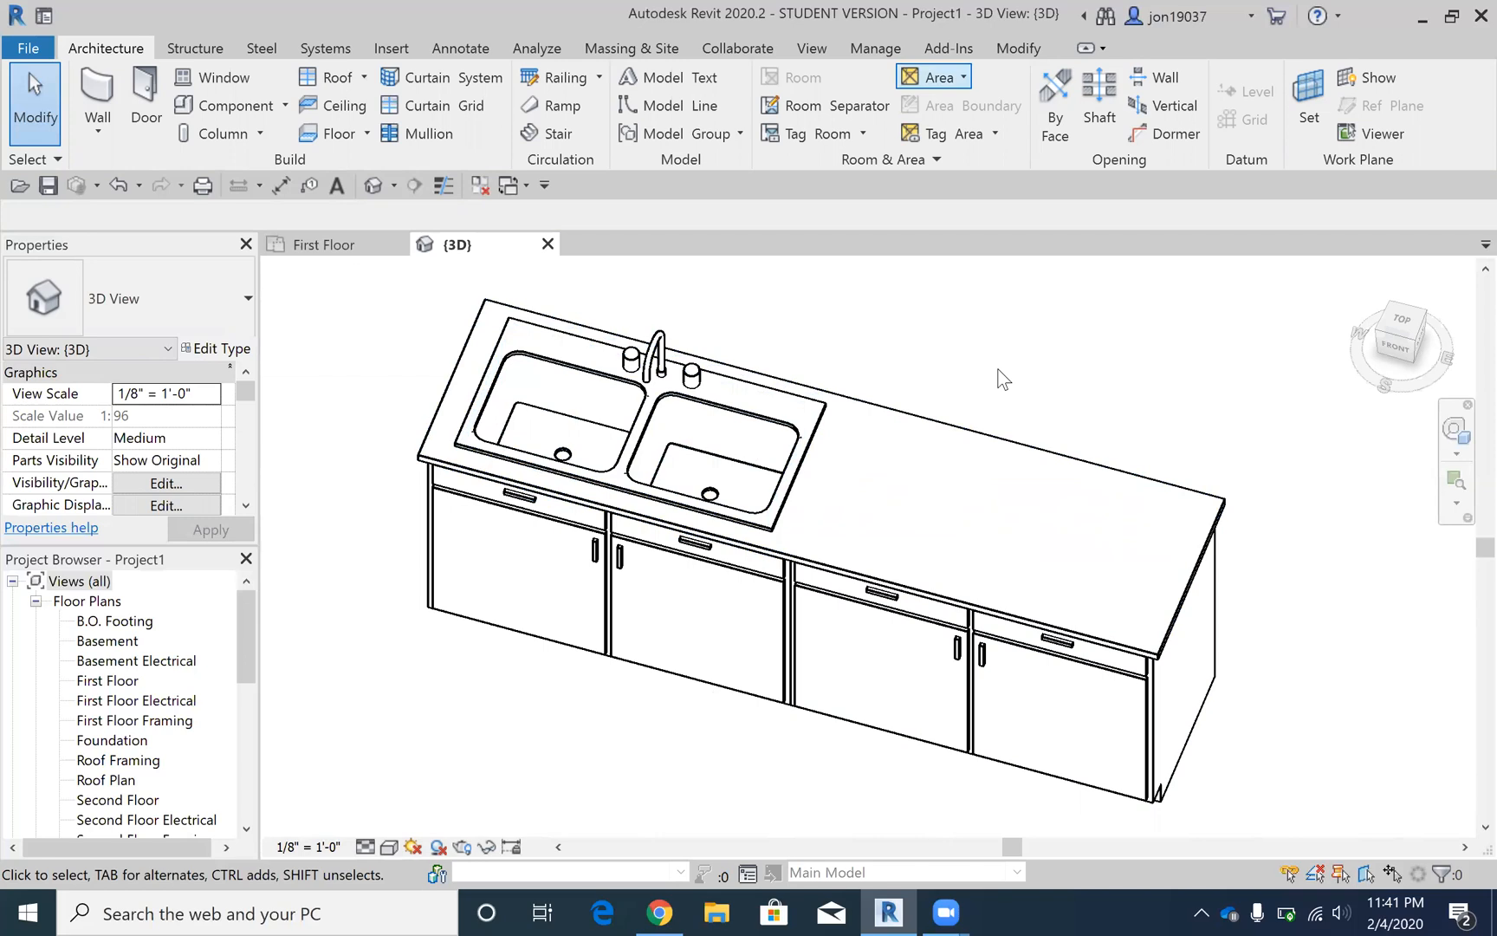